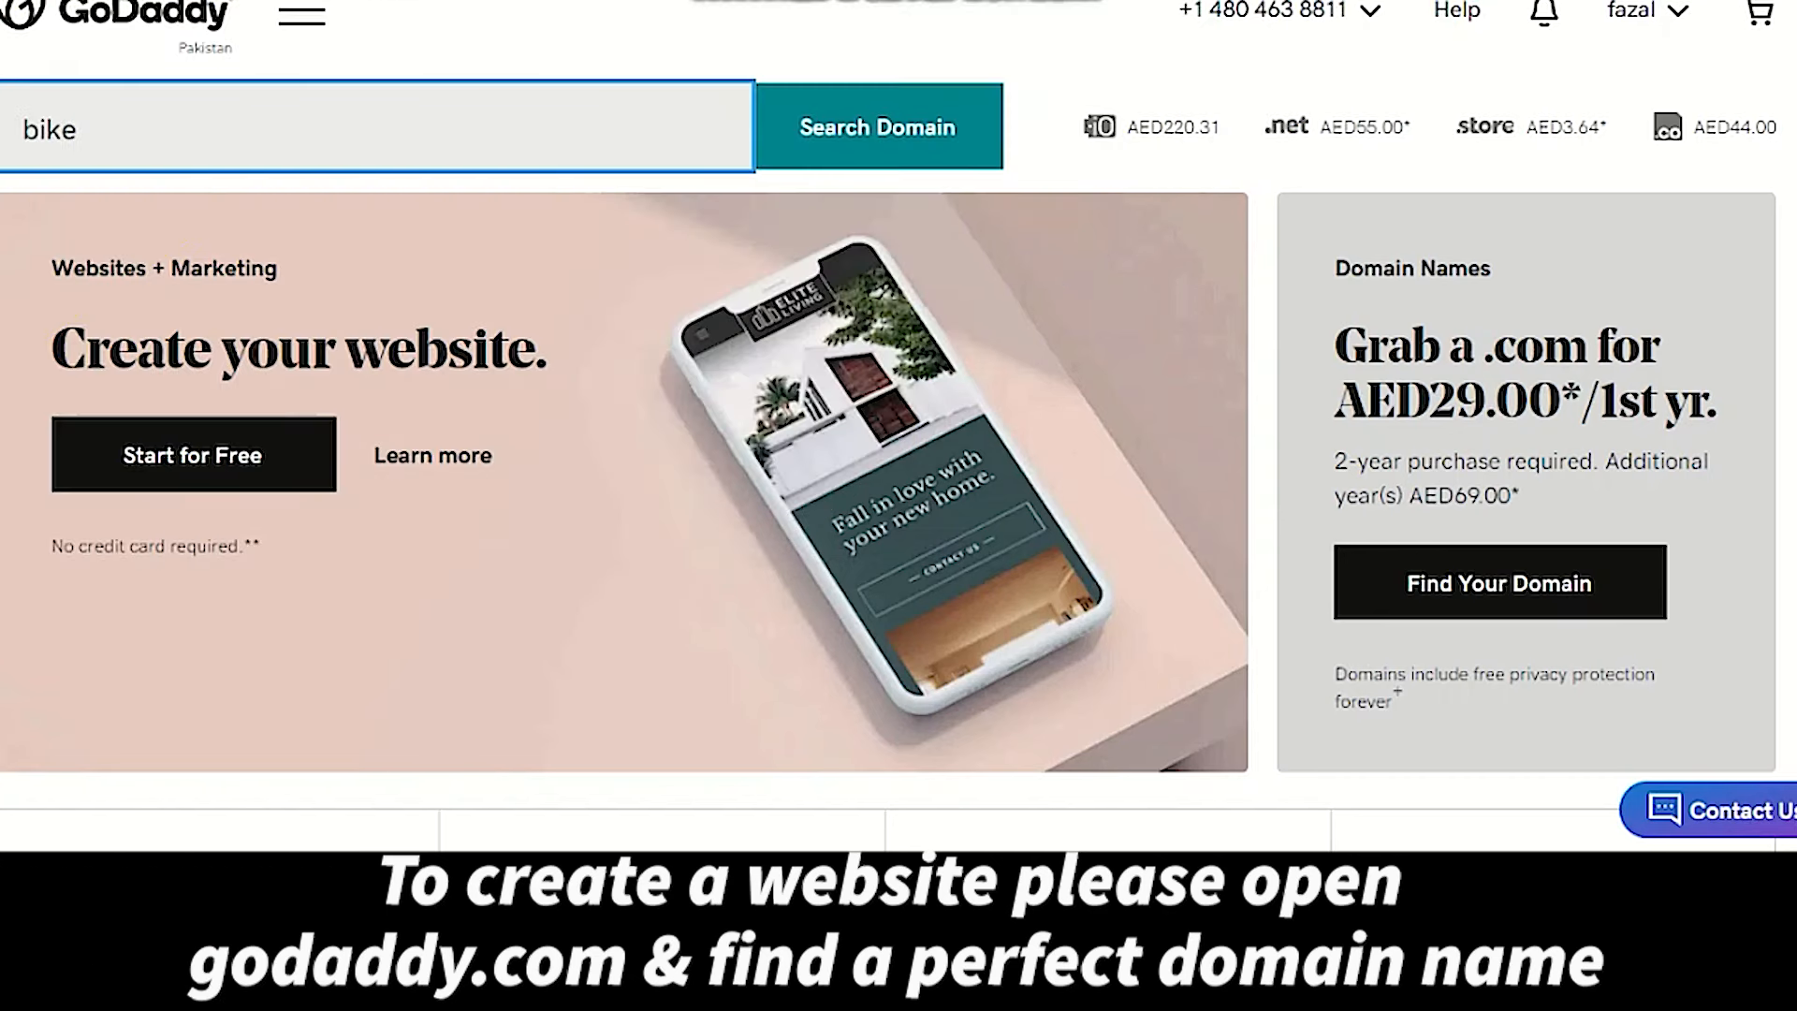
# Search GoDaddy for bikerepairdubai: .net is available at AED55.00 and .com is taken.
pyautogui.write('repair')
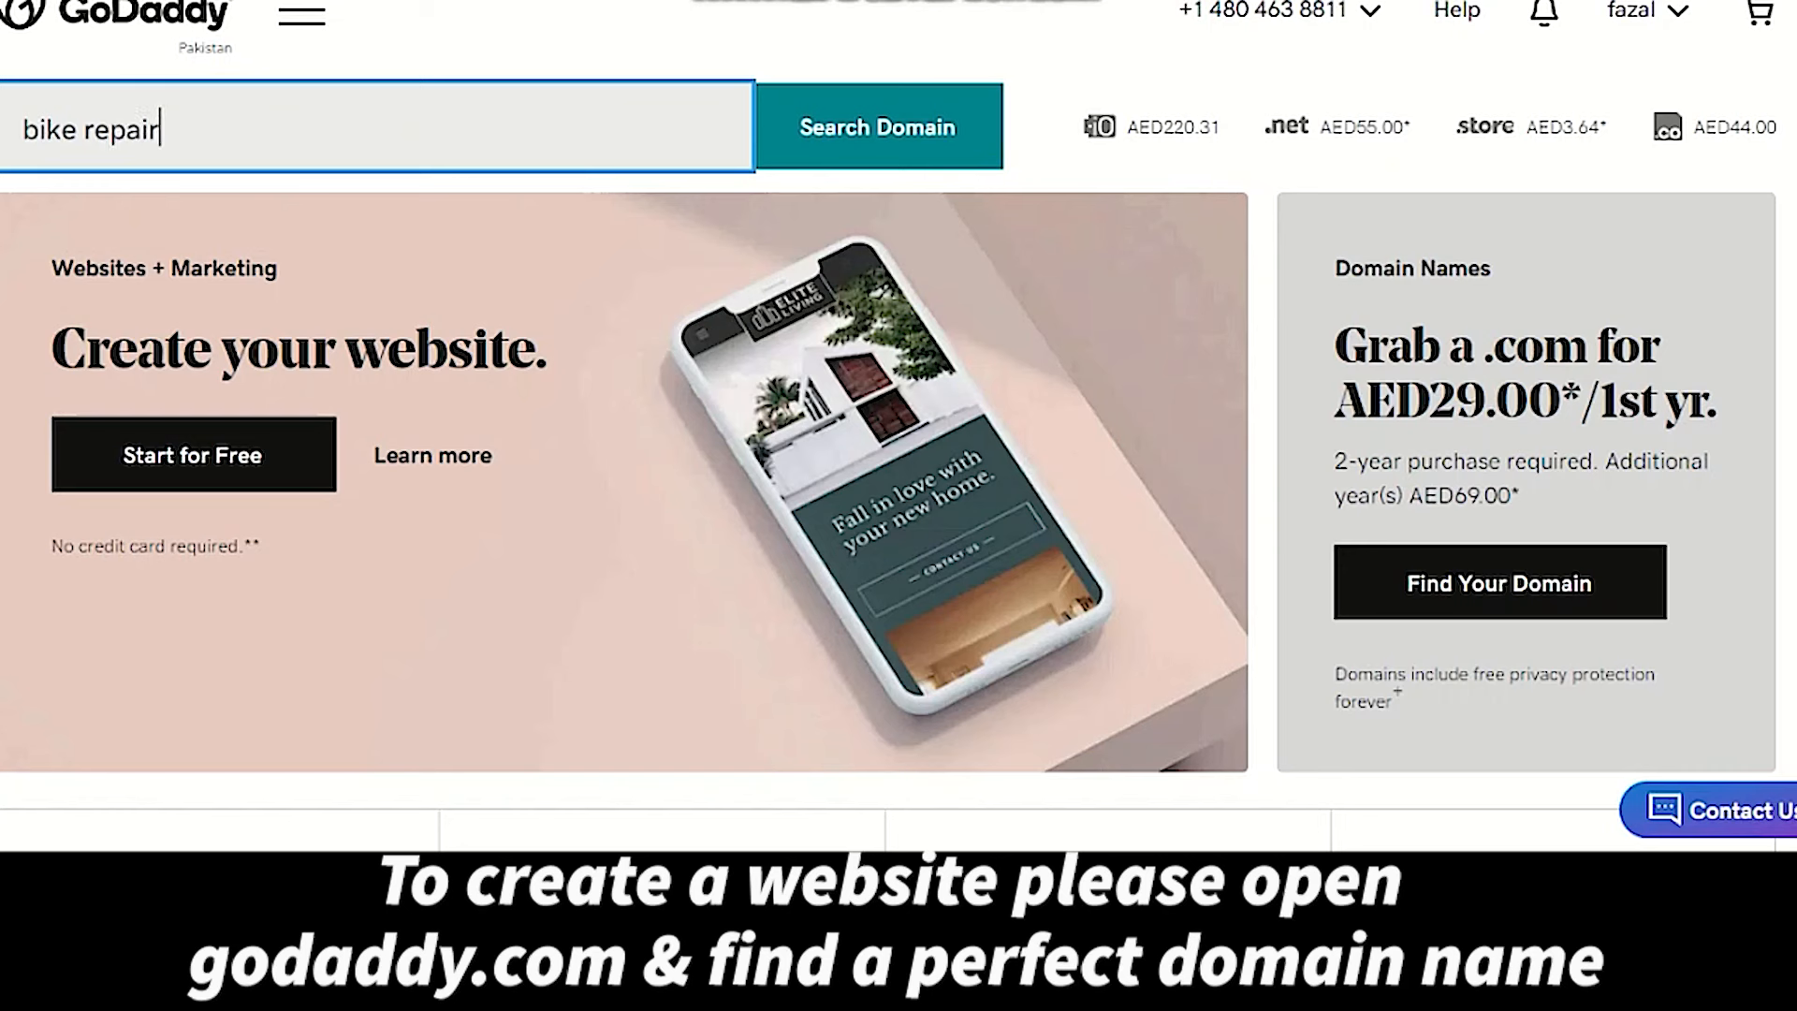
pyautogui.press('Backspace')
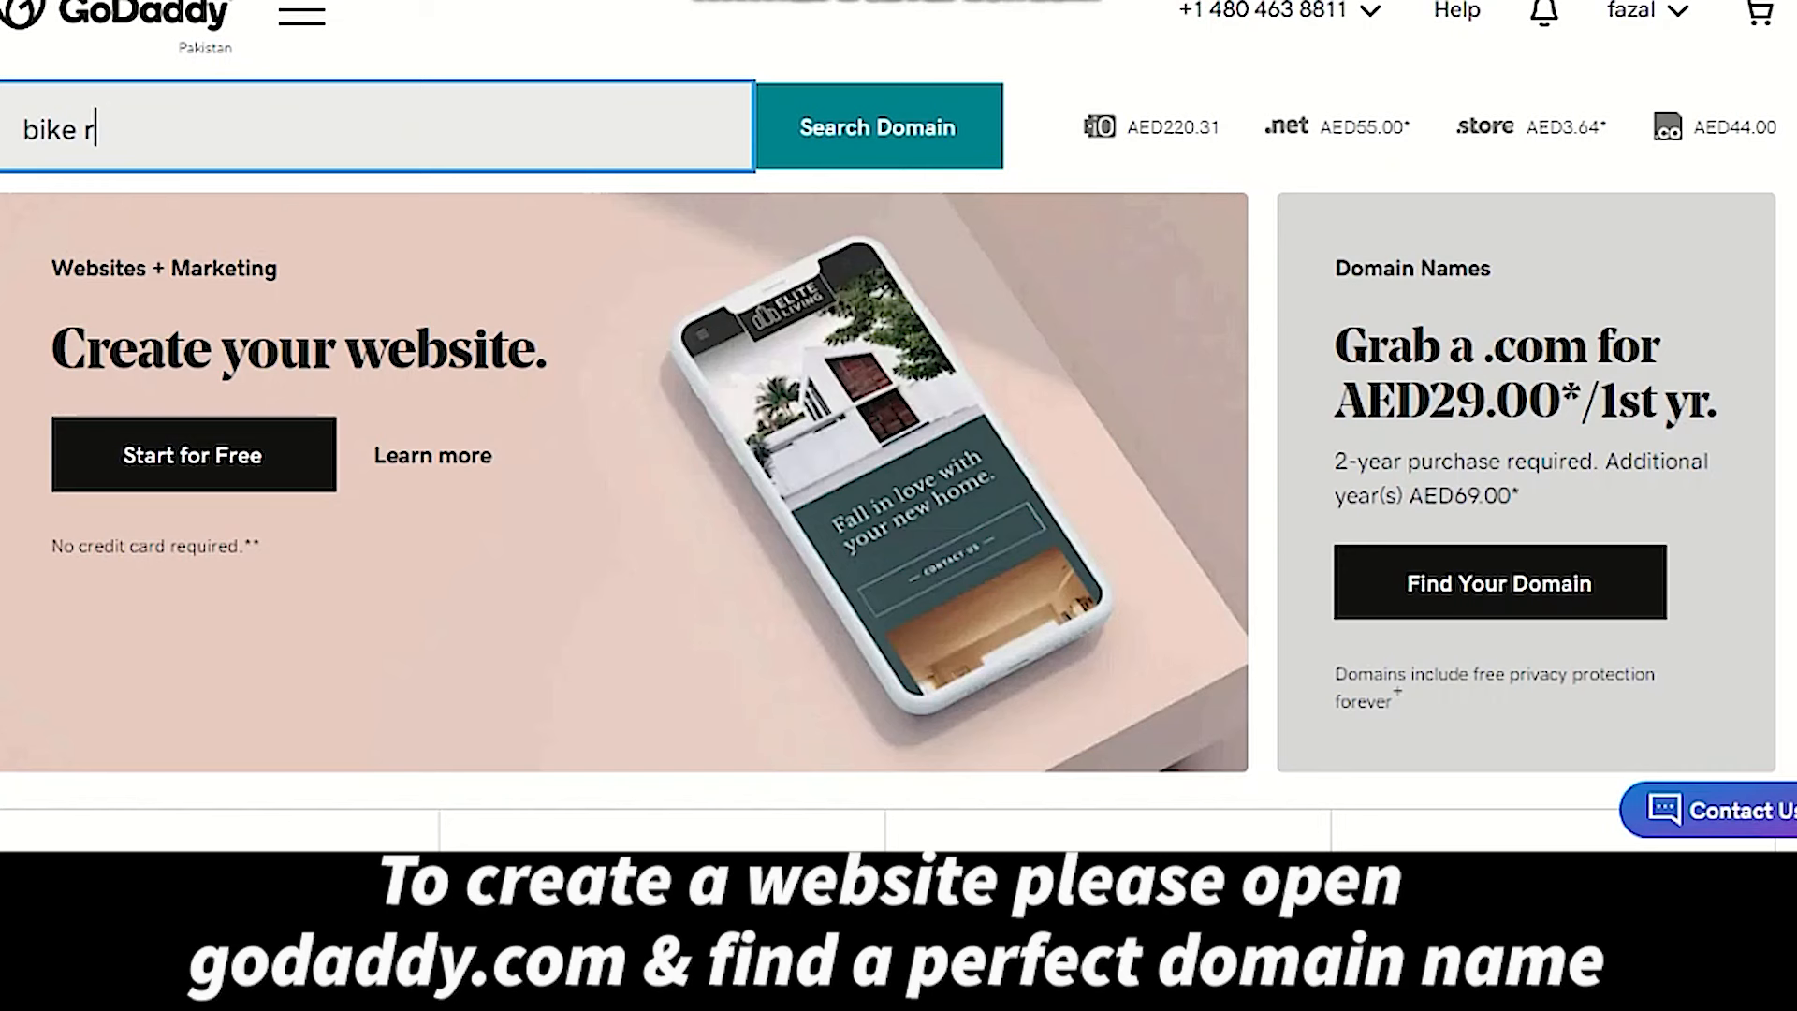
pyautogui.write('epair')
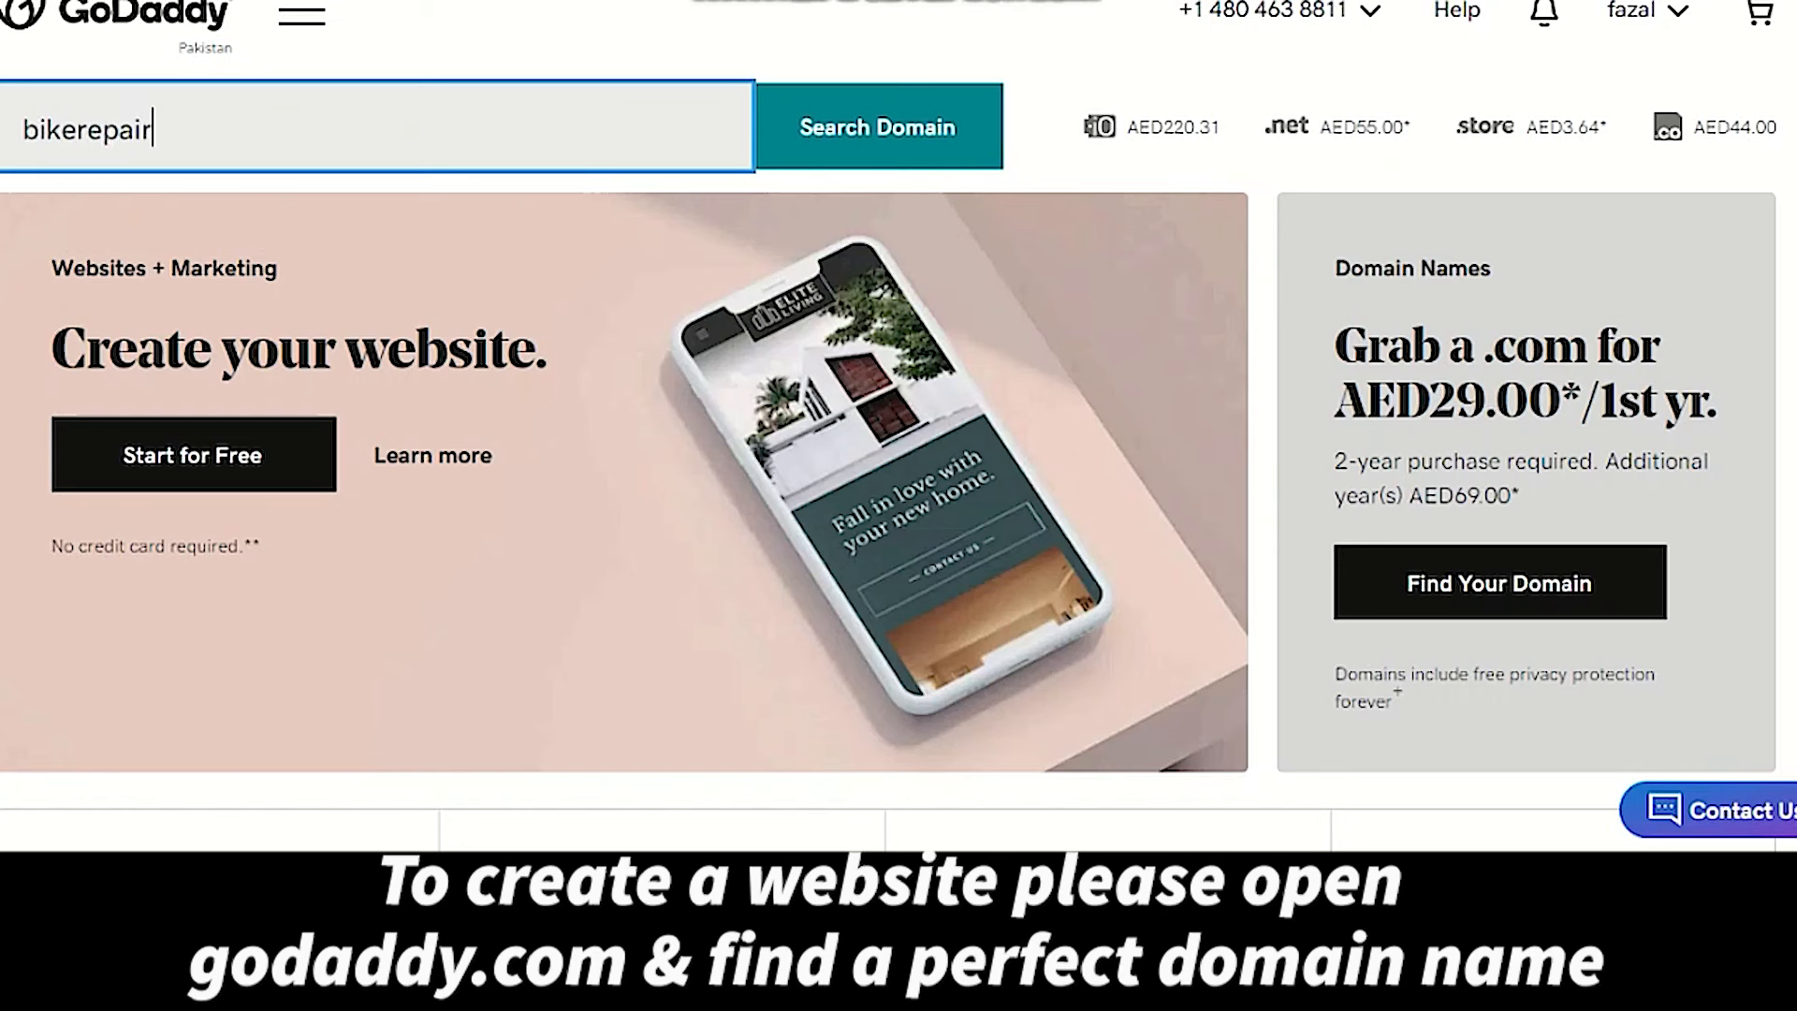
pyautogui.write('dubai')
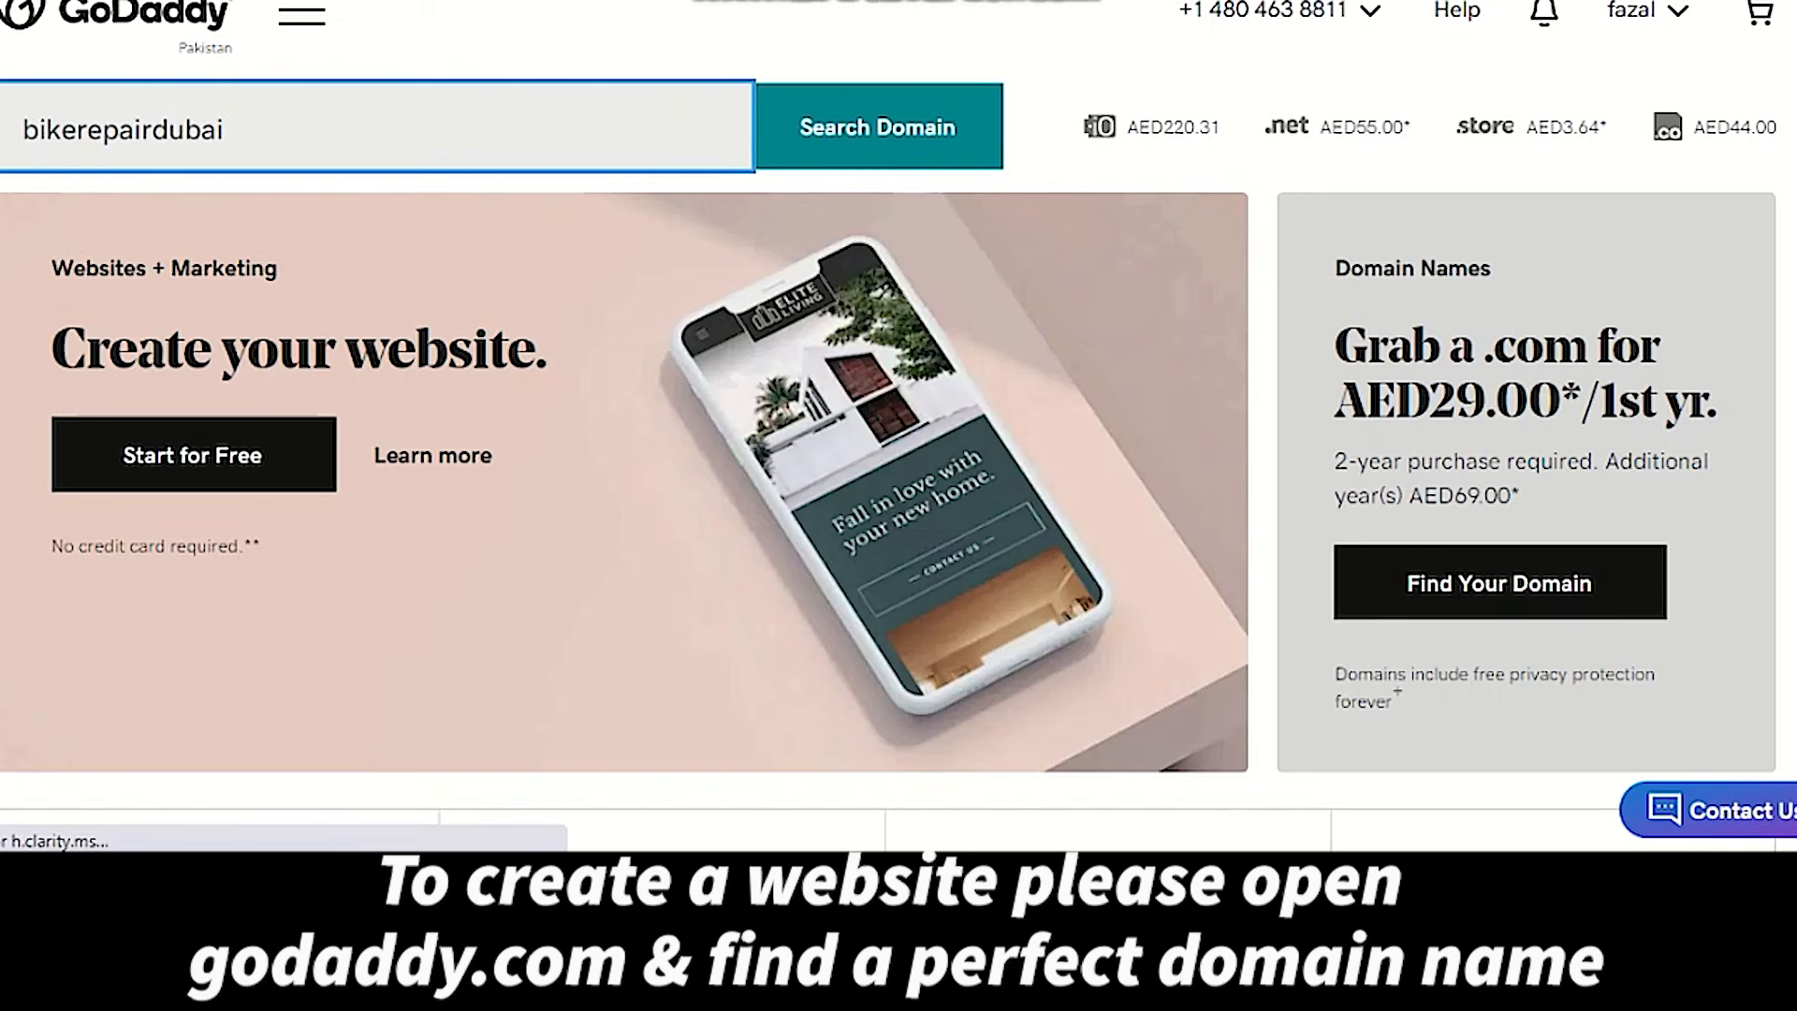
pyautogui.click(877, 127)
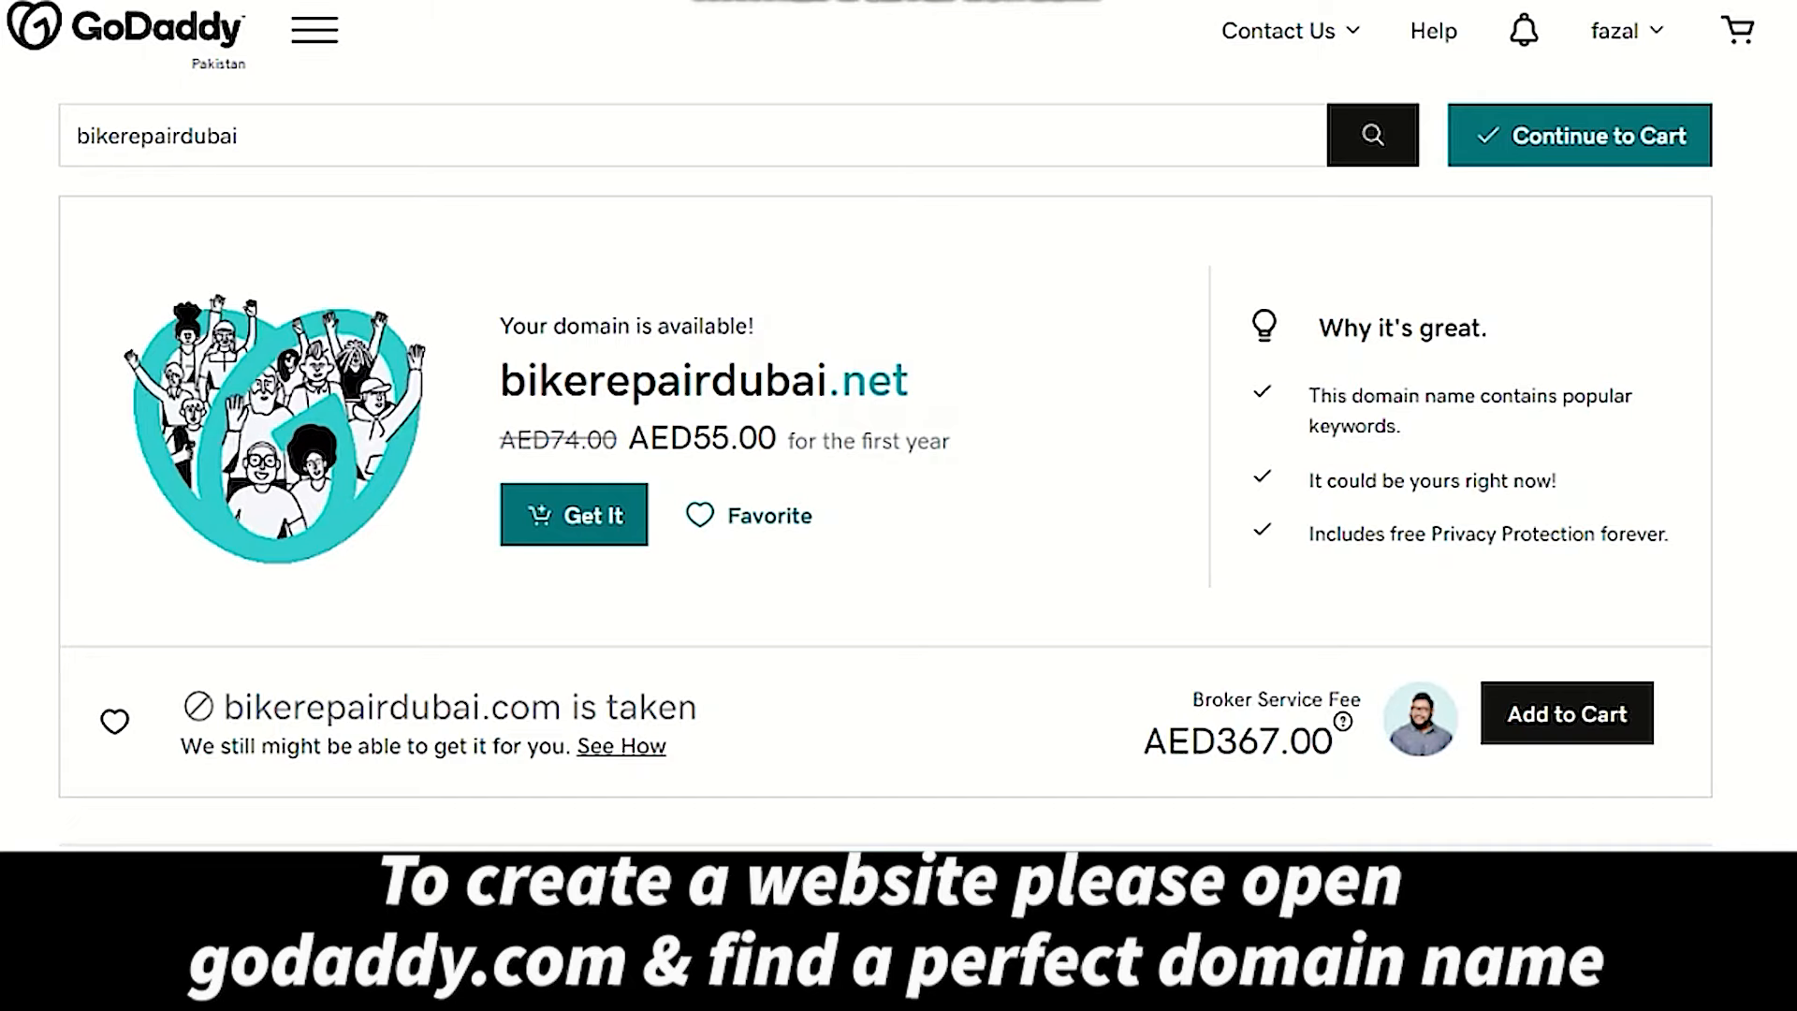
# Scroll through alternative domain suggestions, including bikerepairdxb.com at AED29.00.
pyautogui.scroll(-3)
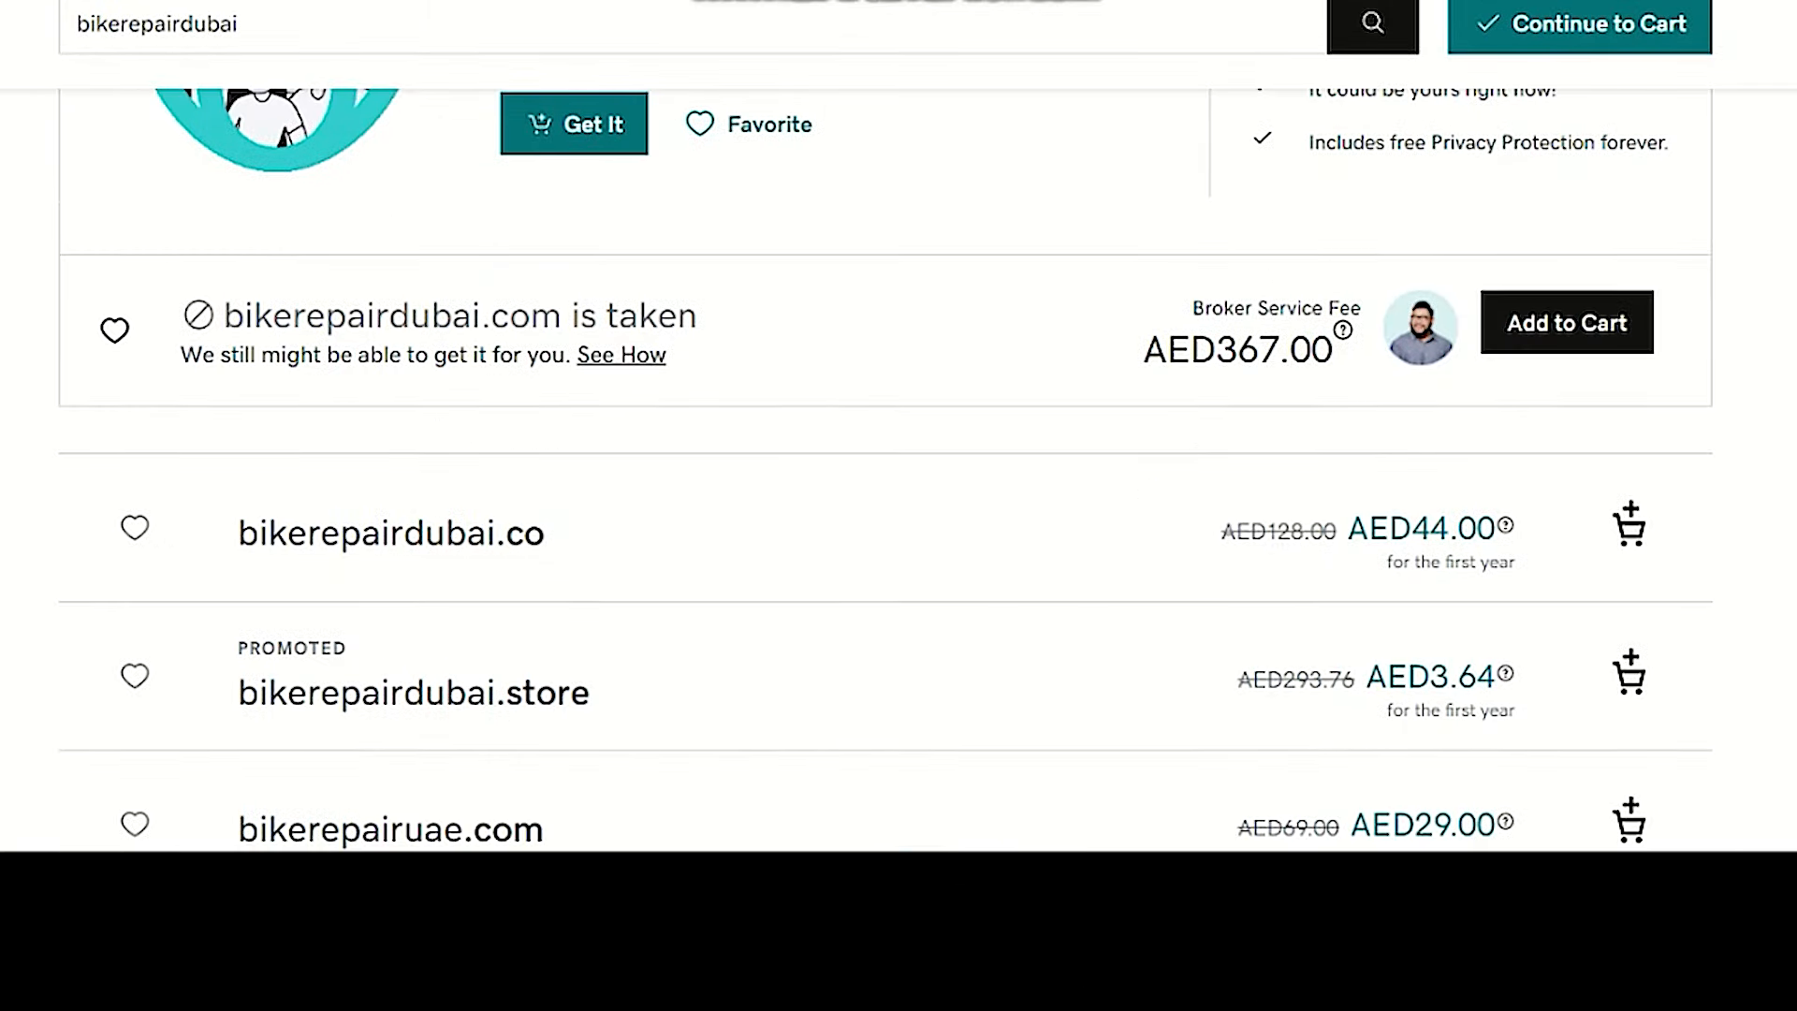
pyautogui.scroll(-3)
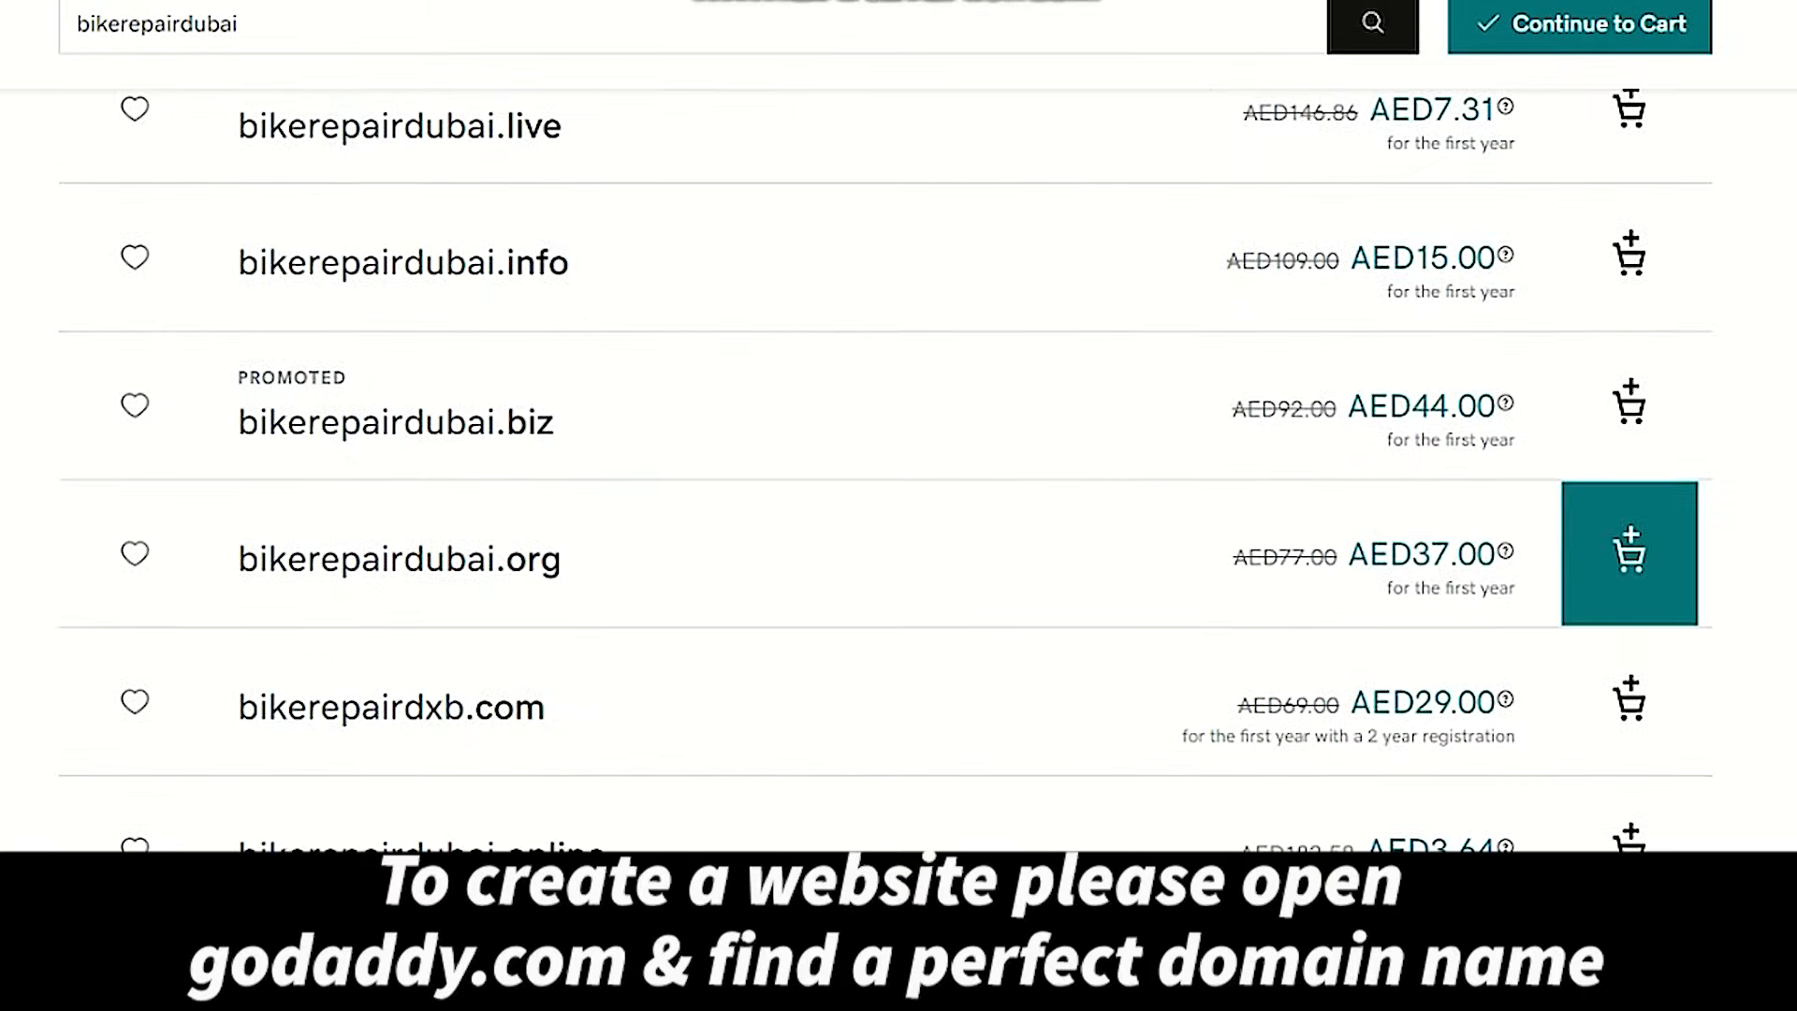
pyautogui.scroll(-3)
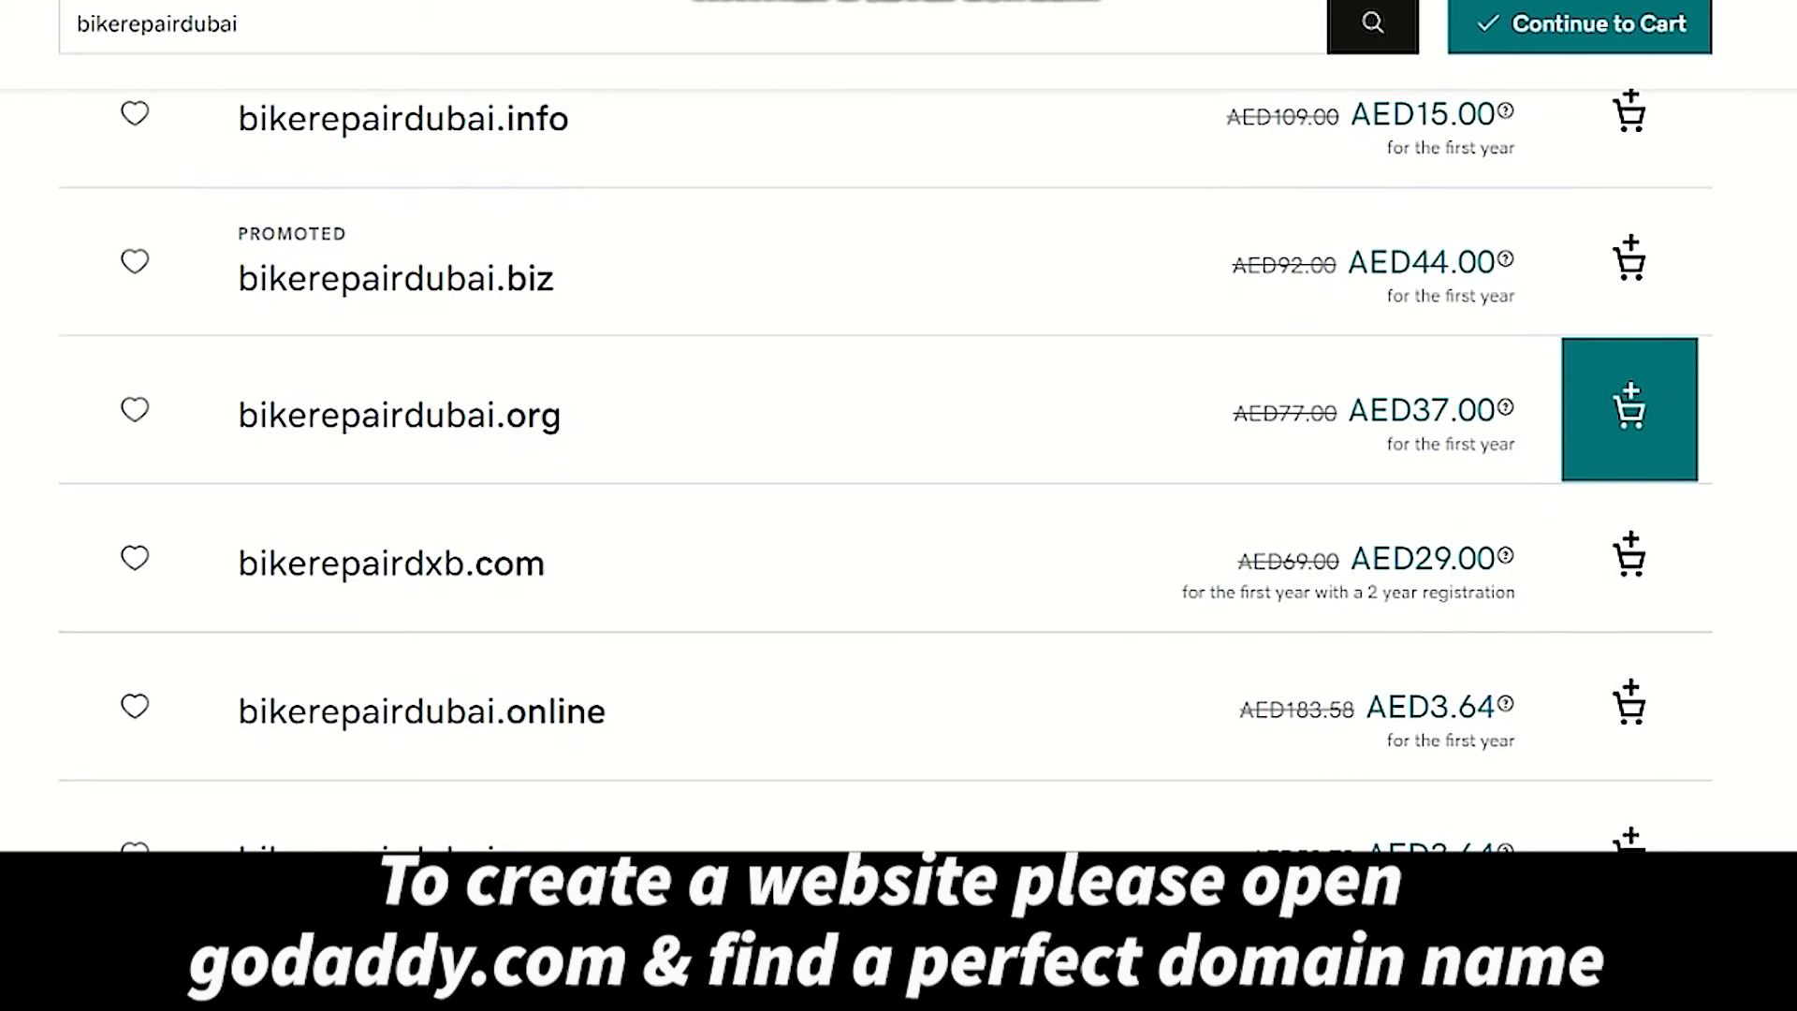
pyautogui.moveTo(1628, 557)
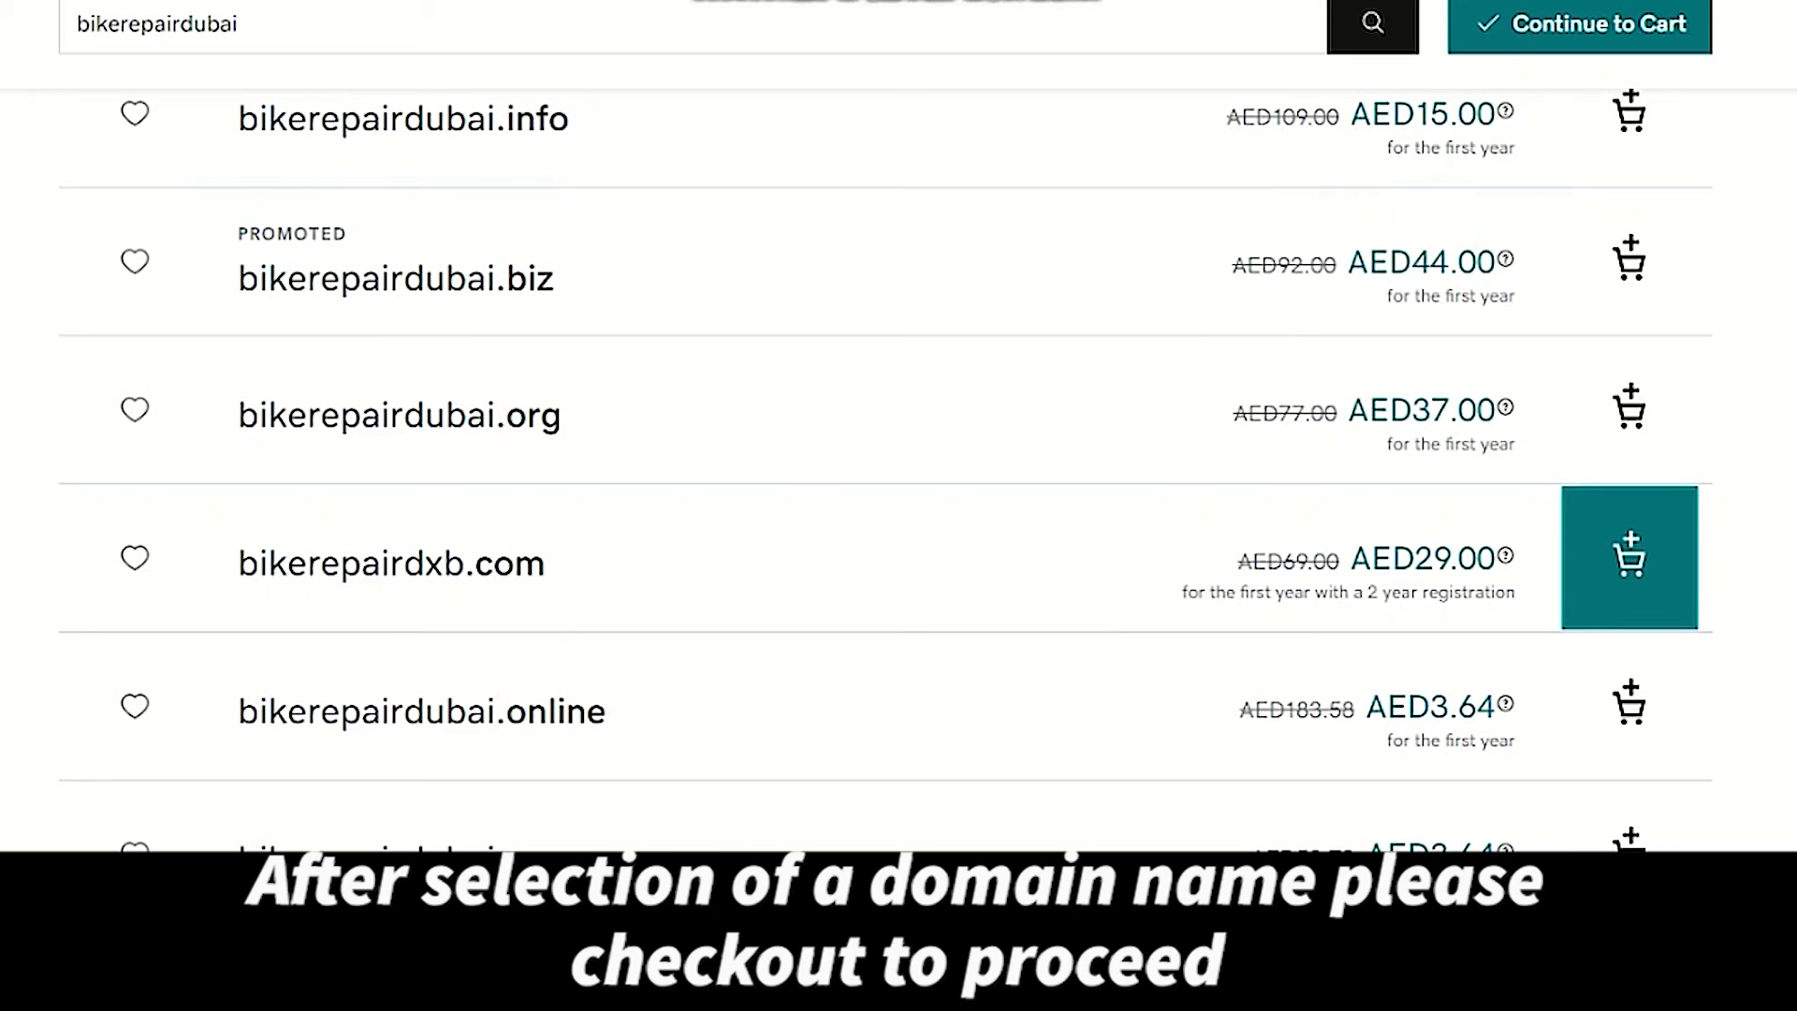
# Order bikerepairdxb.com and review the thank-you confirmation page.
pyautogui.click(1628, 558)
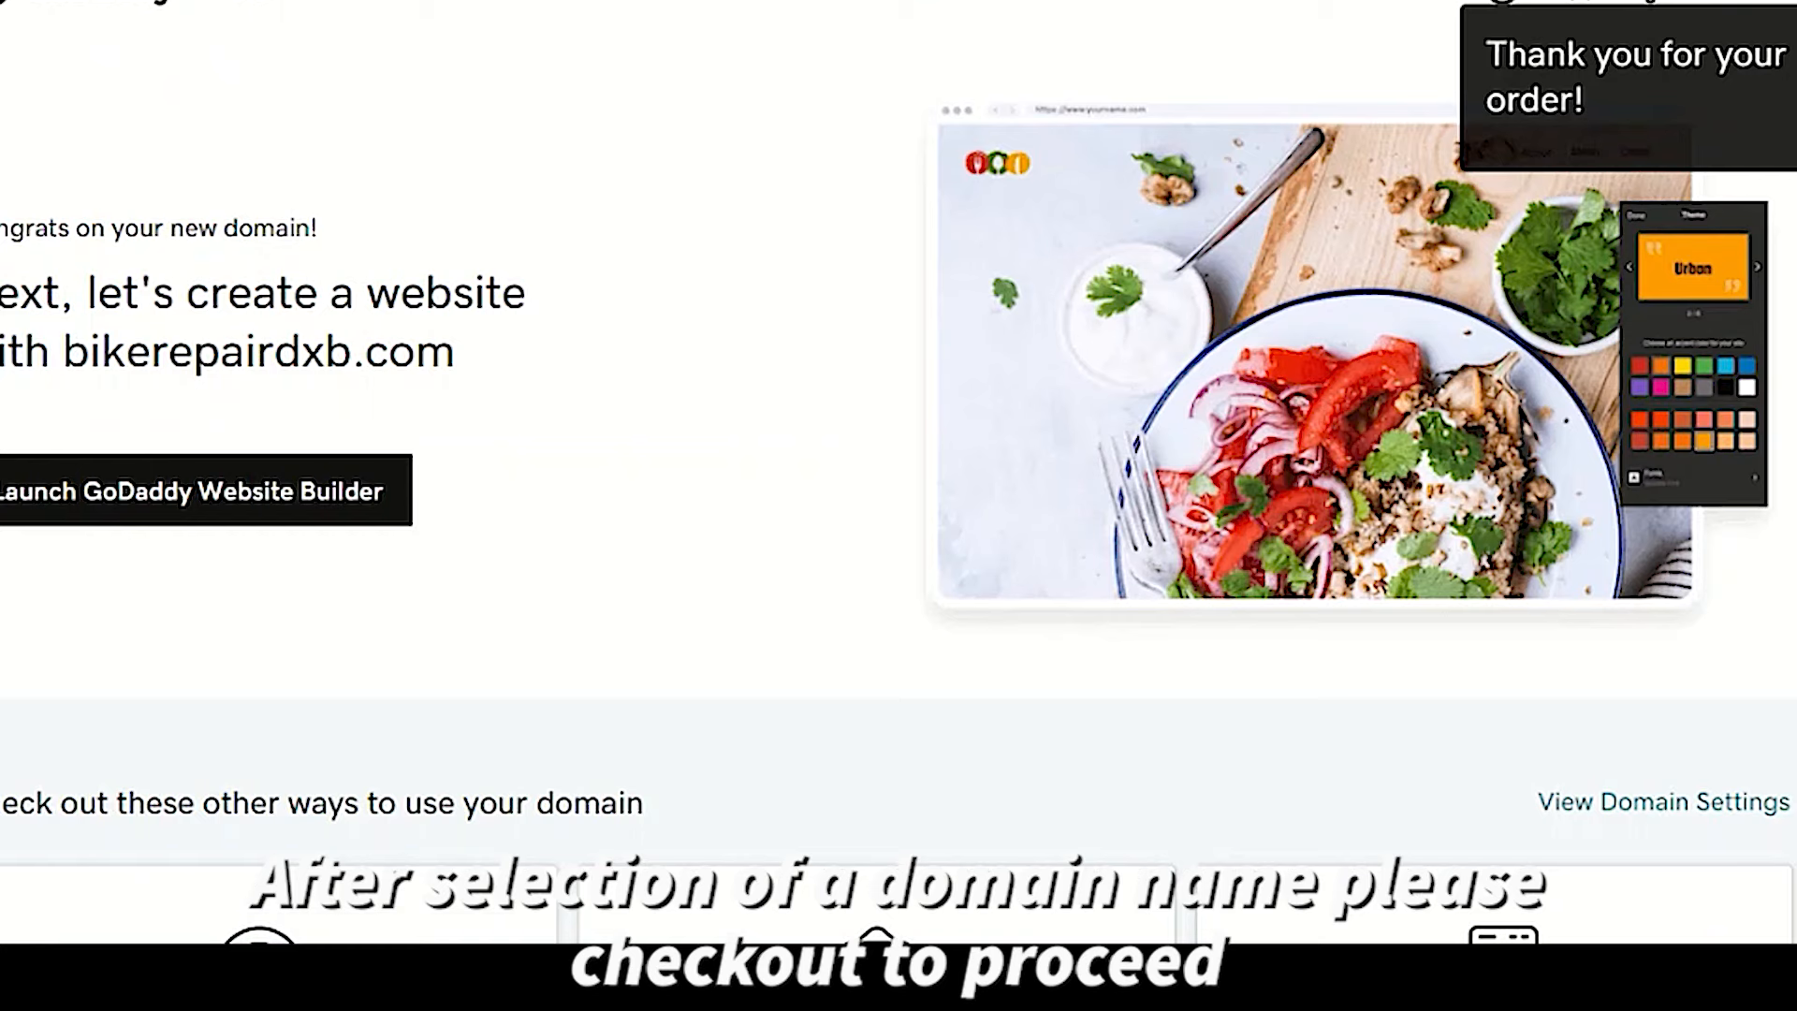
pyautogui.scroll(-3)
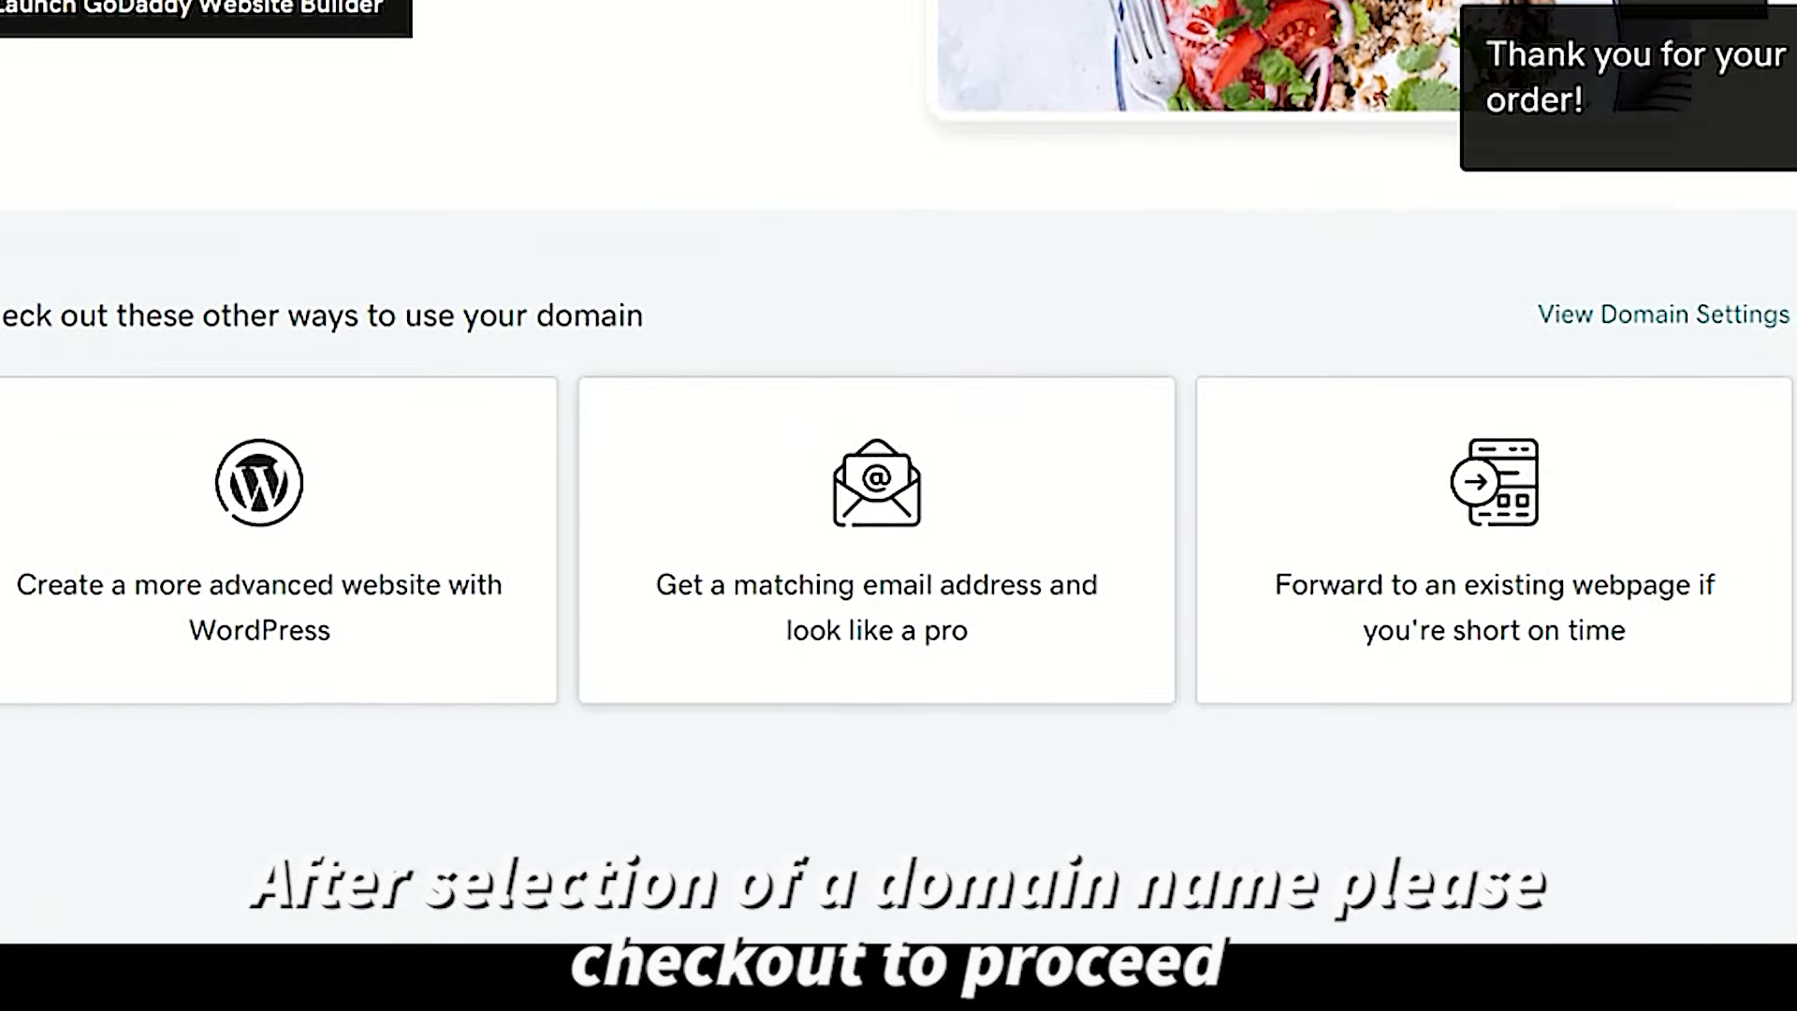
pyautogui.scroll(-3)
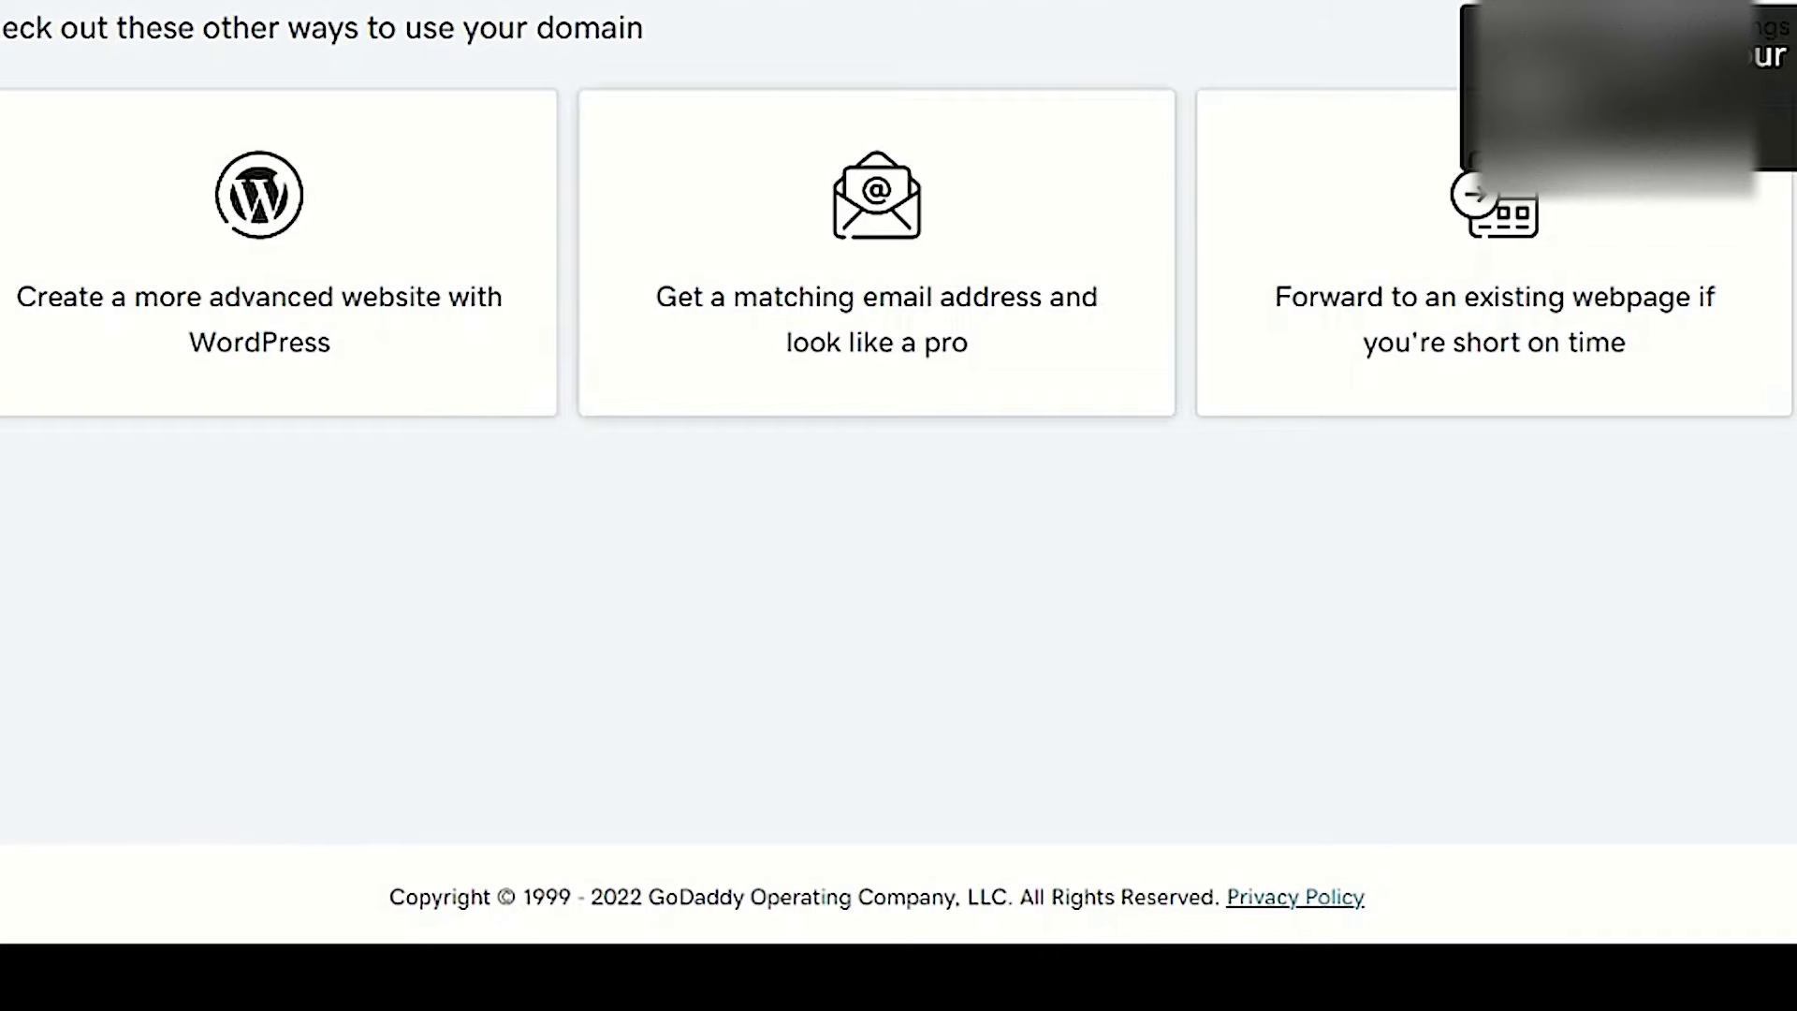
pyautogui.scroll(3)
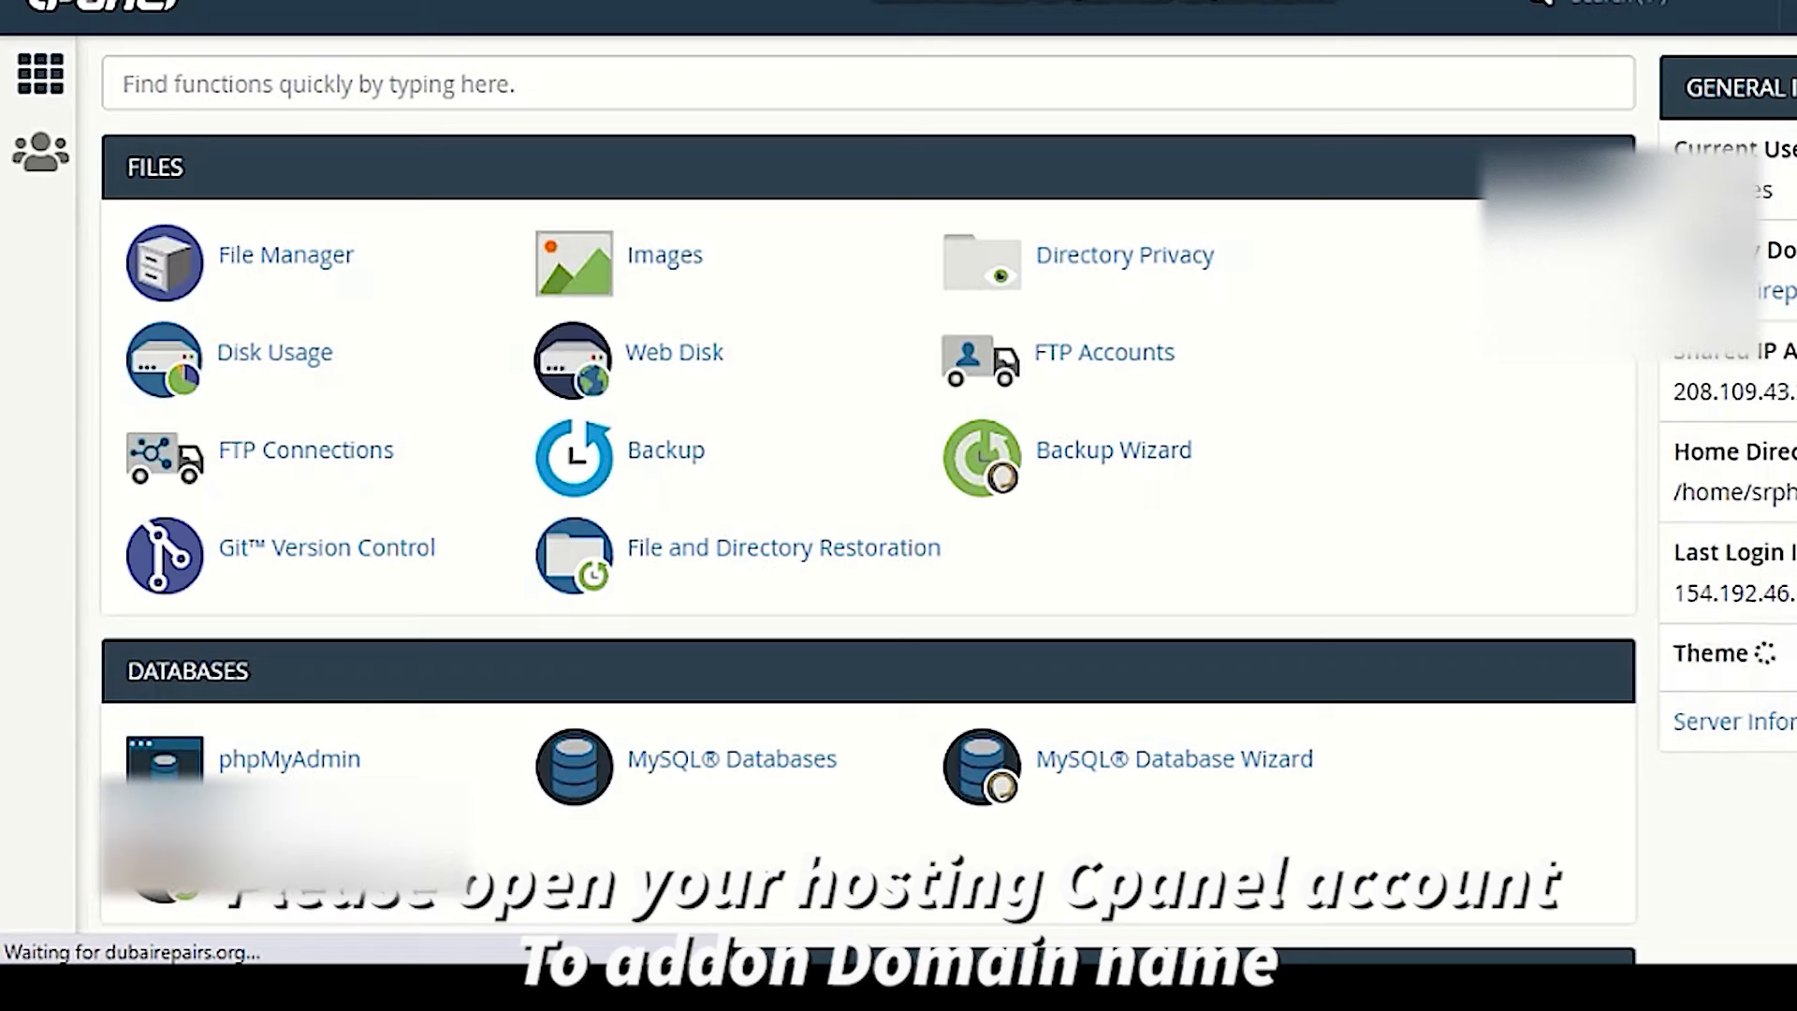
# Open Addon Domains from the Domains section of the cPanel dashboard.
pyautogui.scroll(-3)
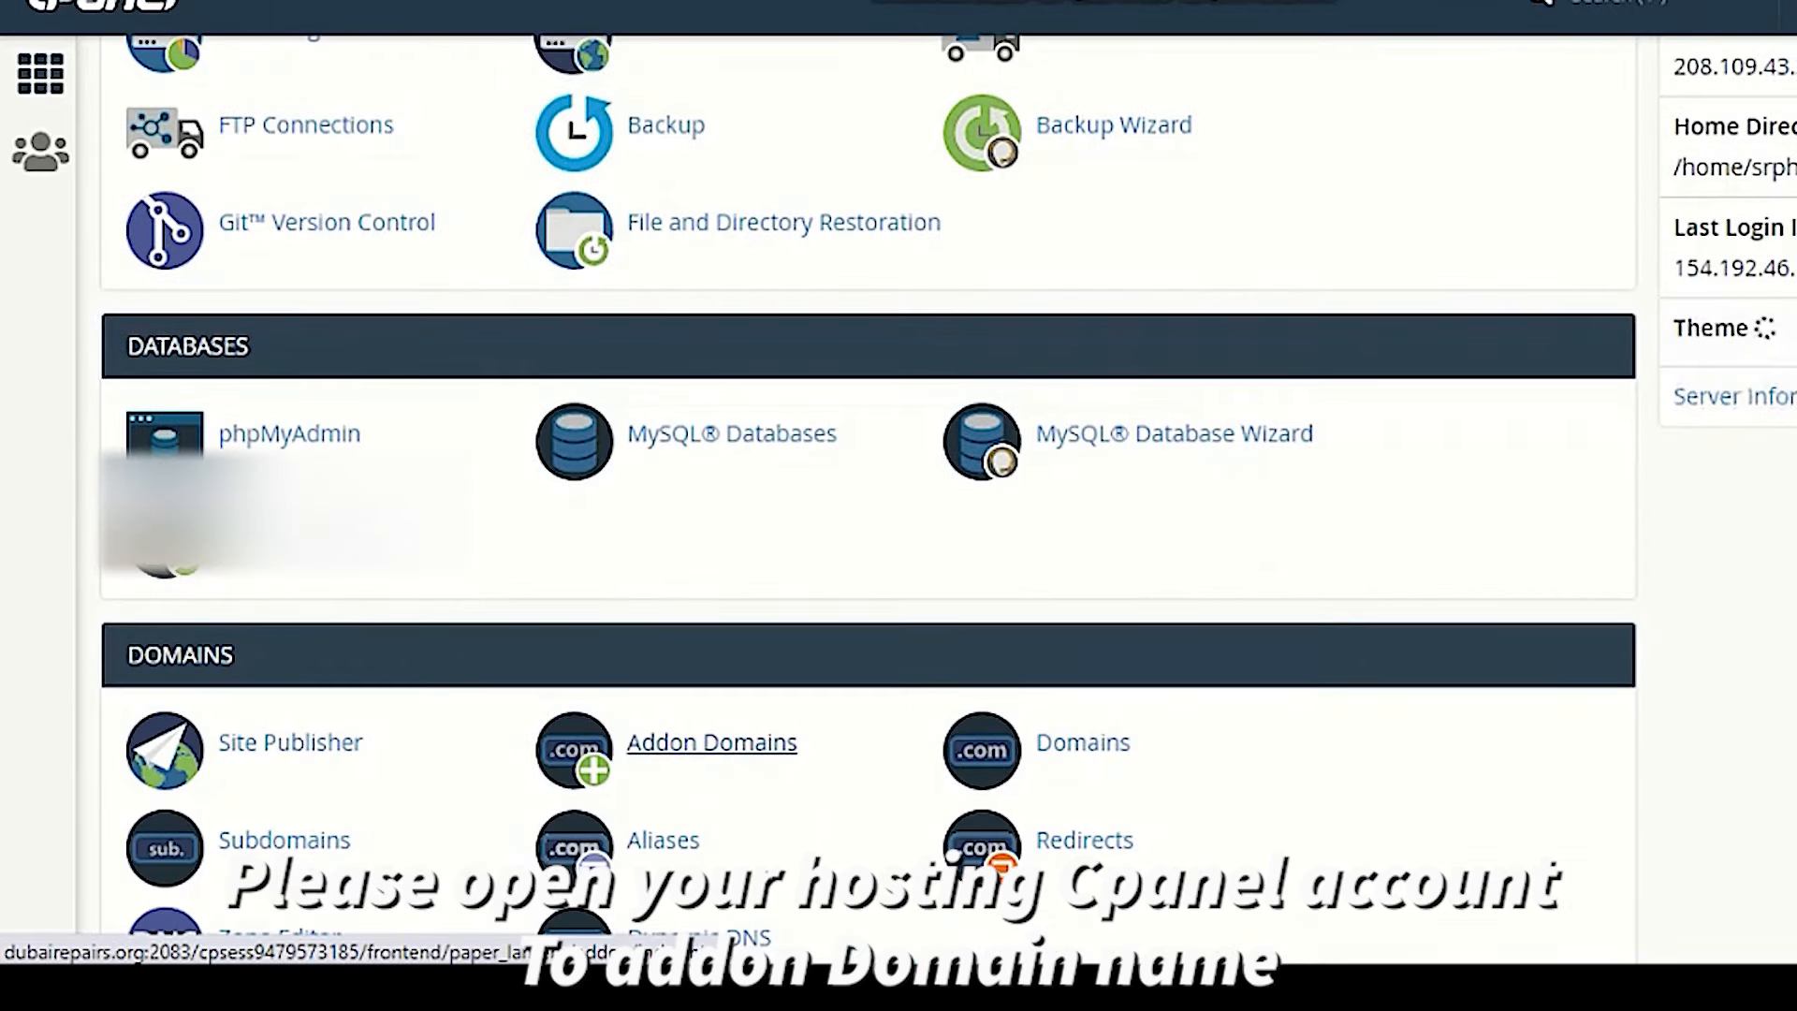
pyautogui.click(711, 742)
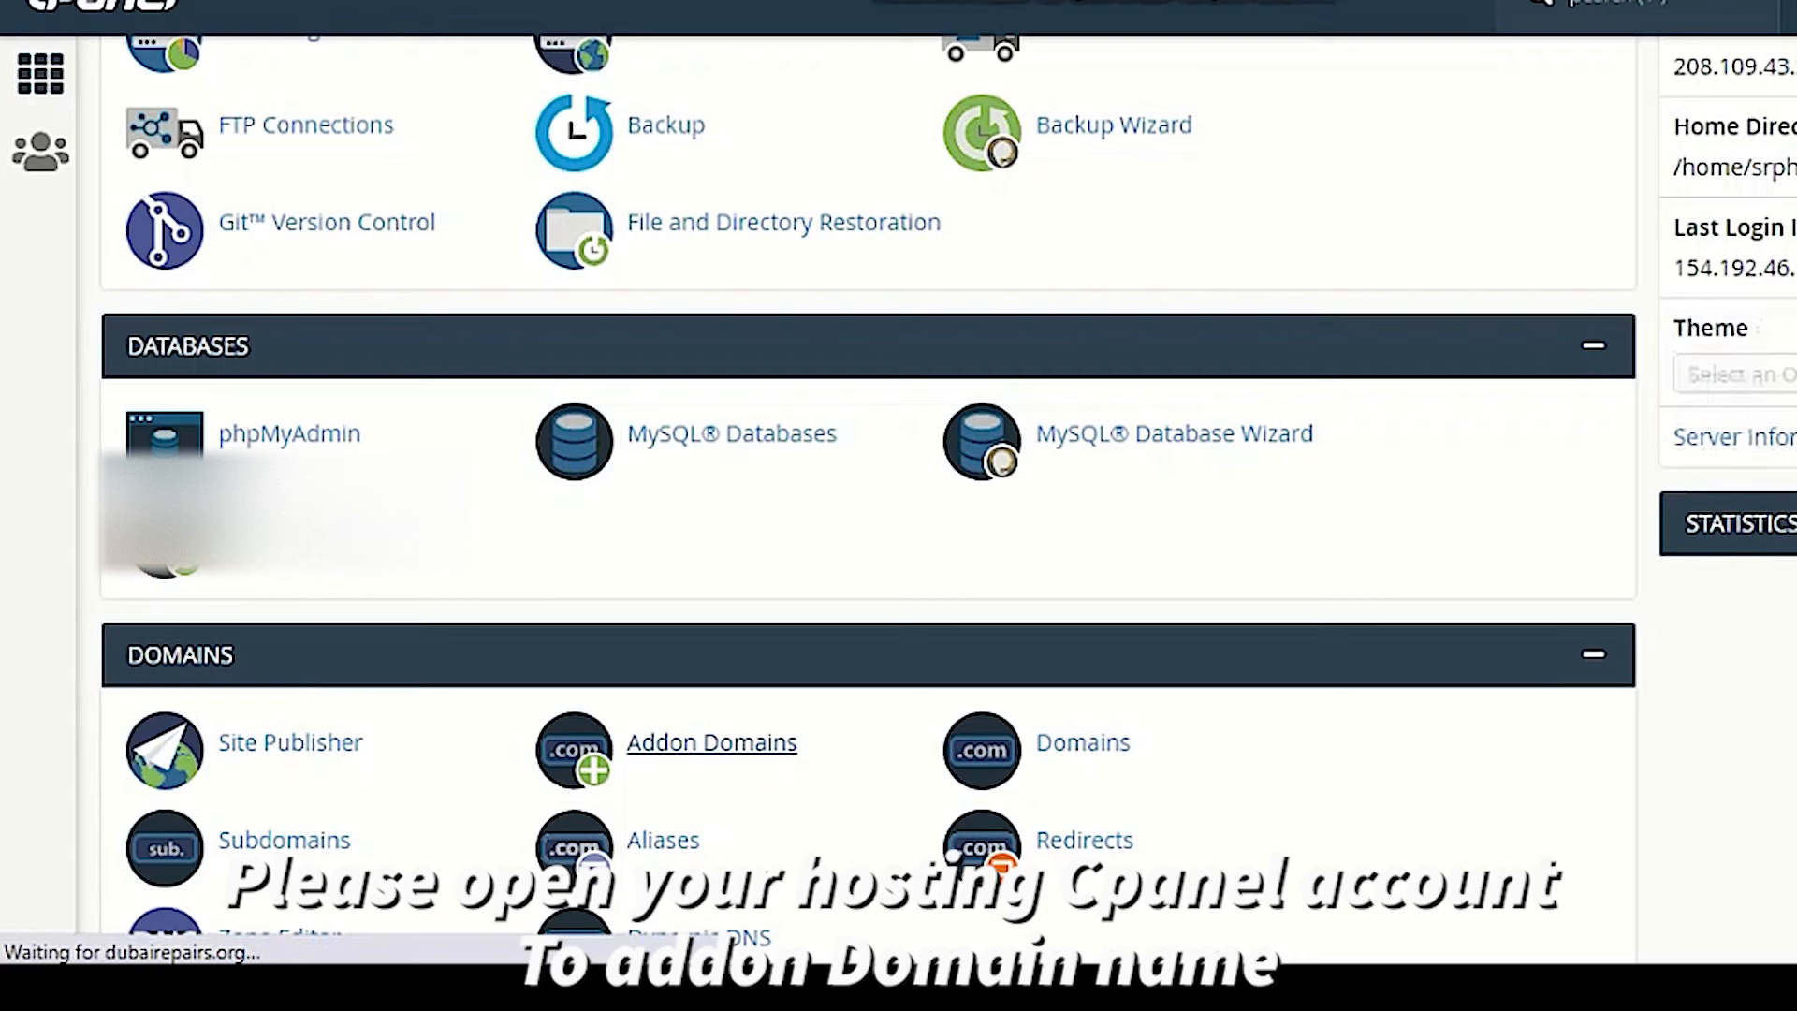
pyautogui.click(711, 742)
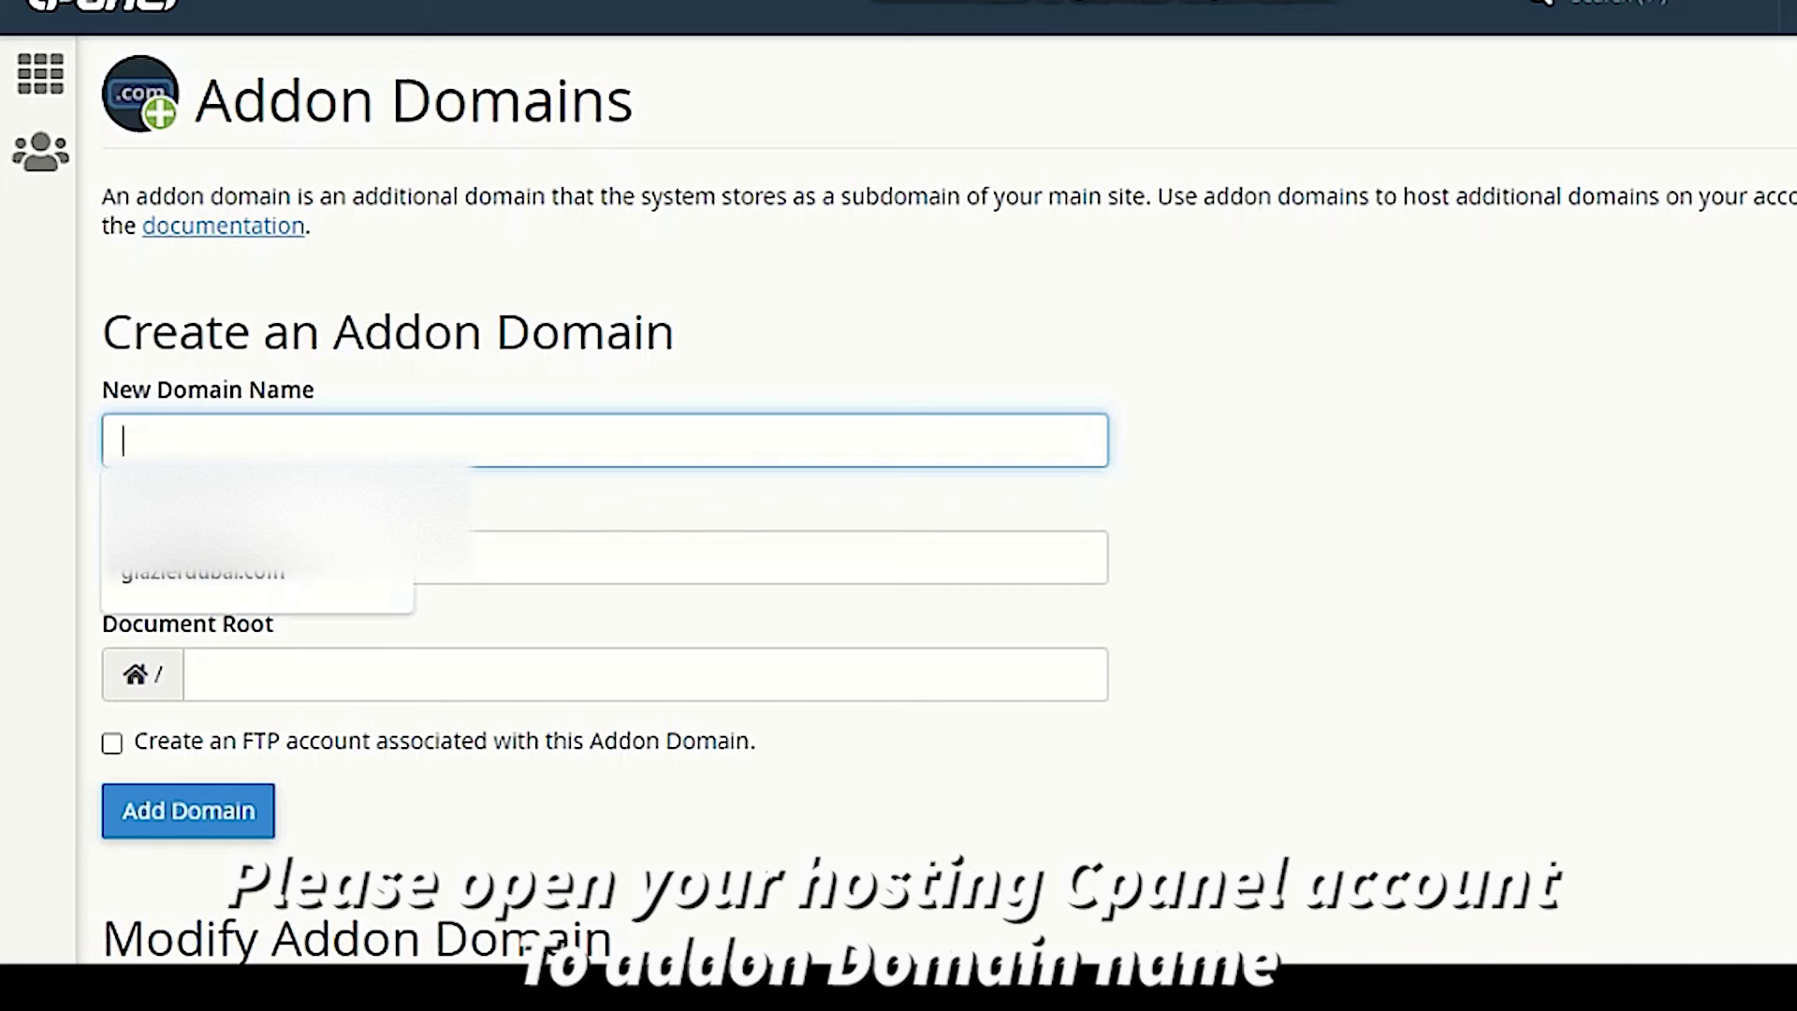
# Add addon domain bikerepairdxb.com with root public_html/bikerepairdxb.com and an FTP account.
pyautogui.write('d')
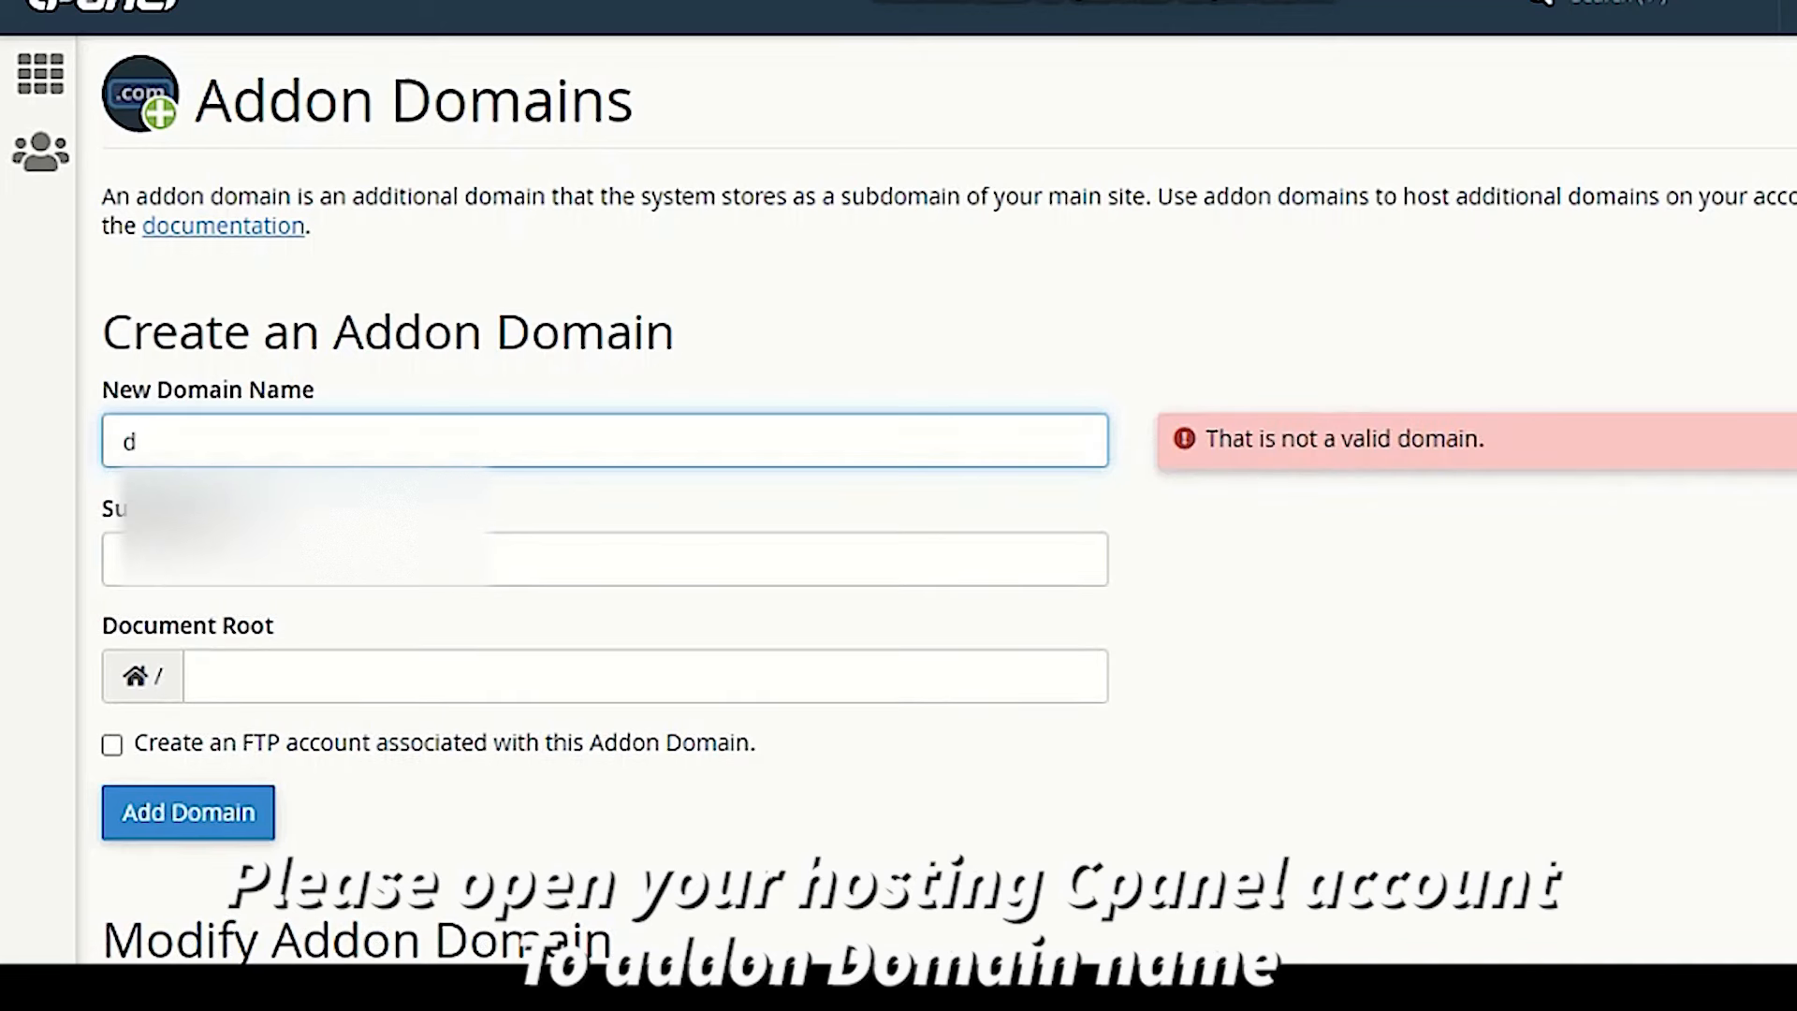
pyautogui.press('Backspace')
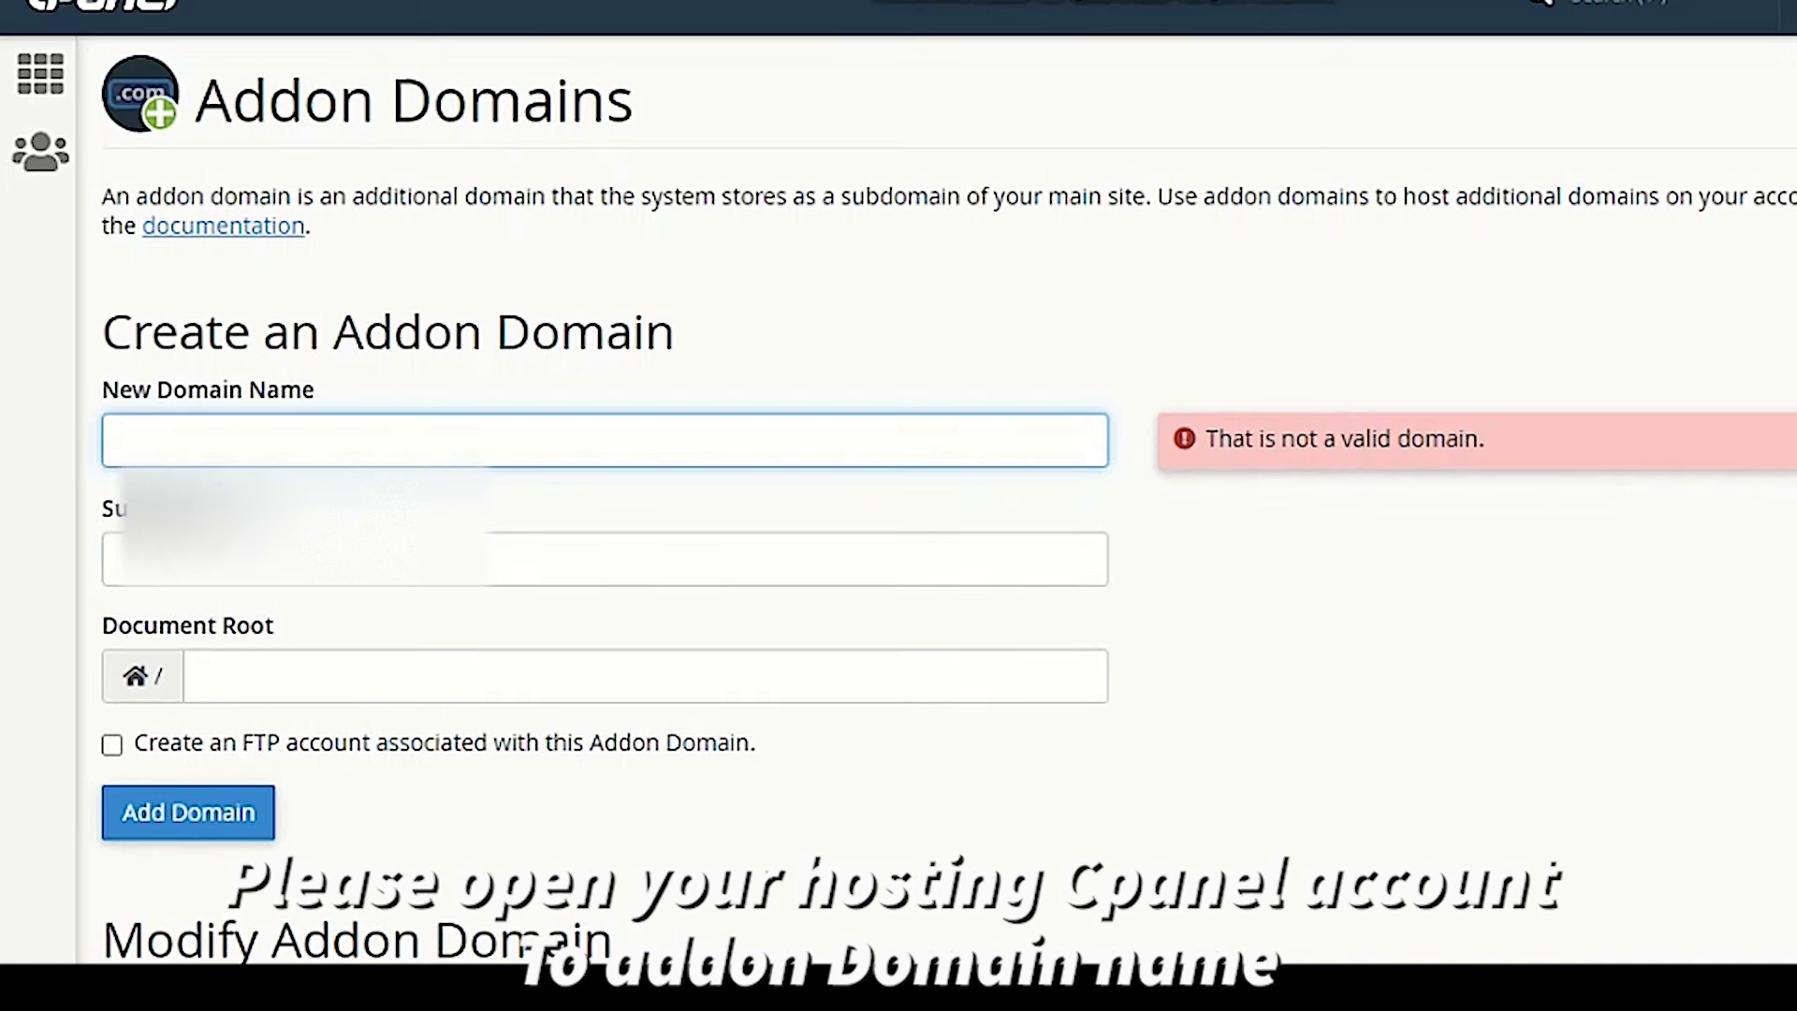
pyautogui.write('bikerepa')
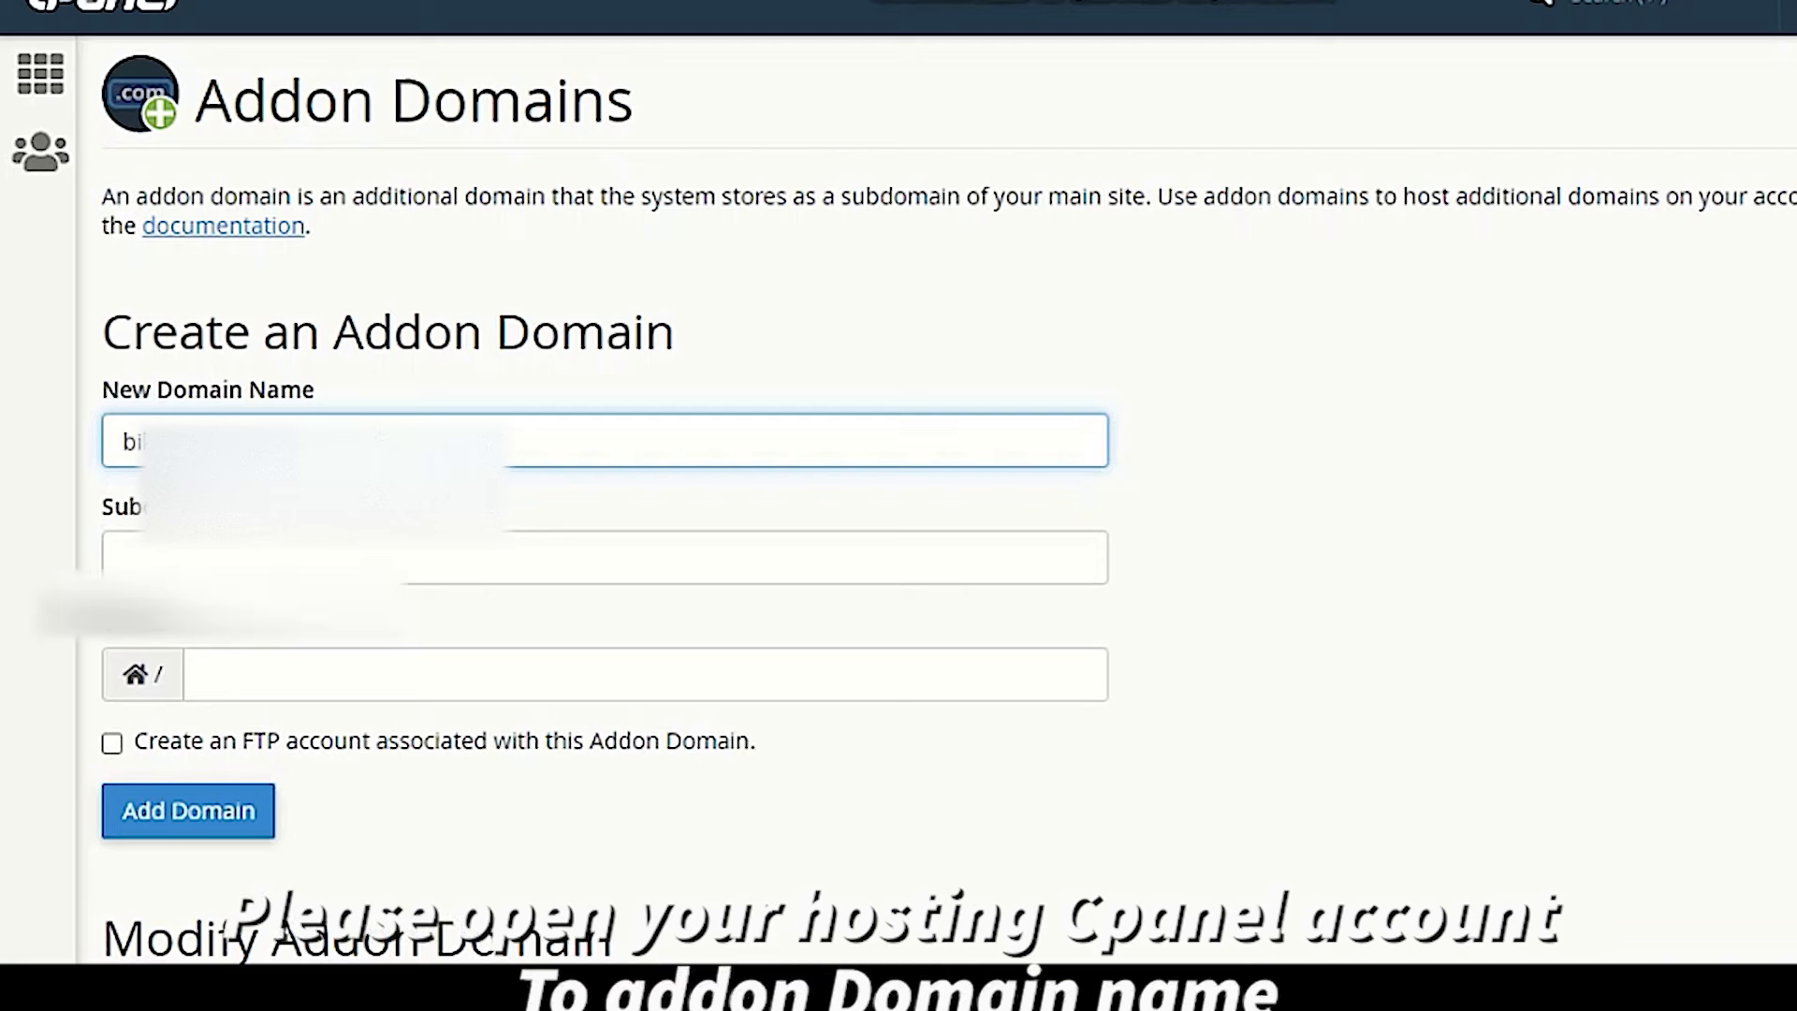
pyautogui.write('bikerepairdxb.com')
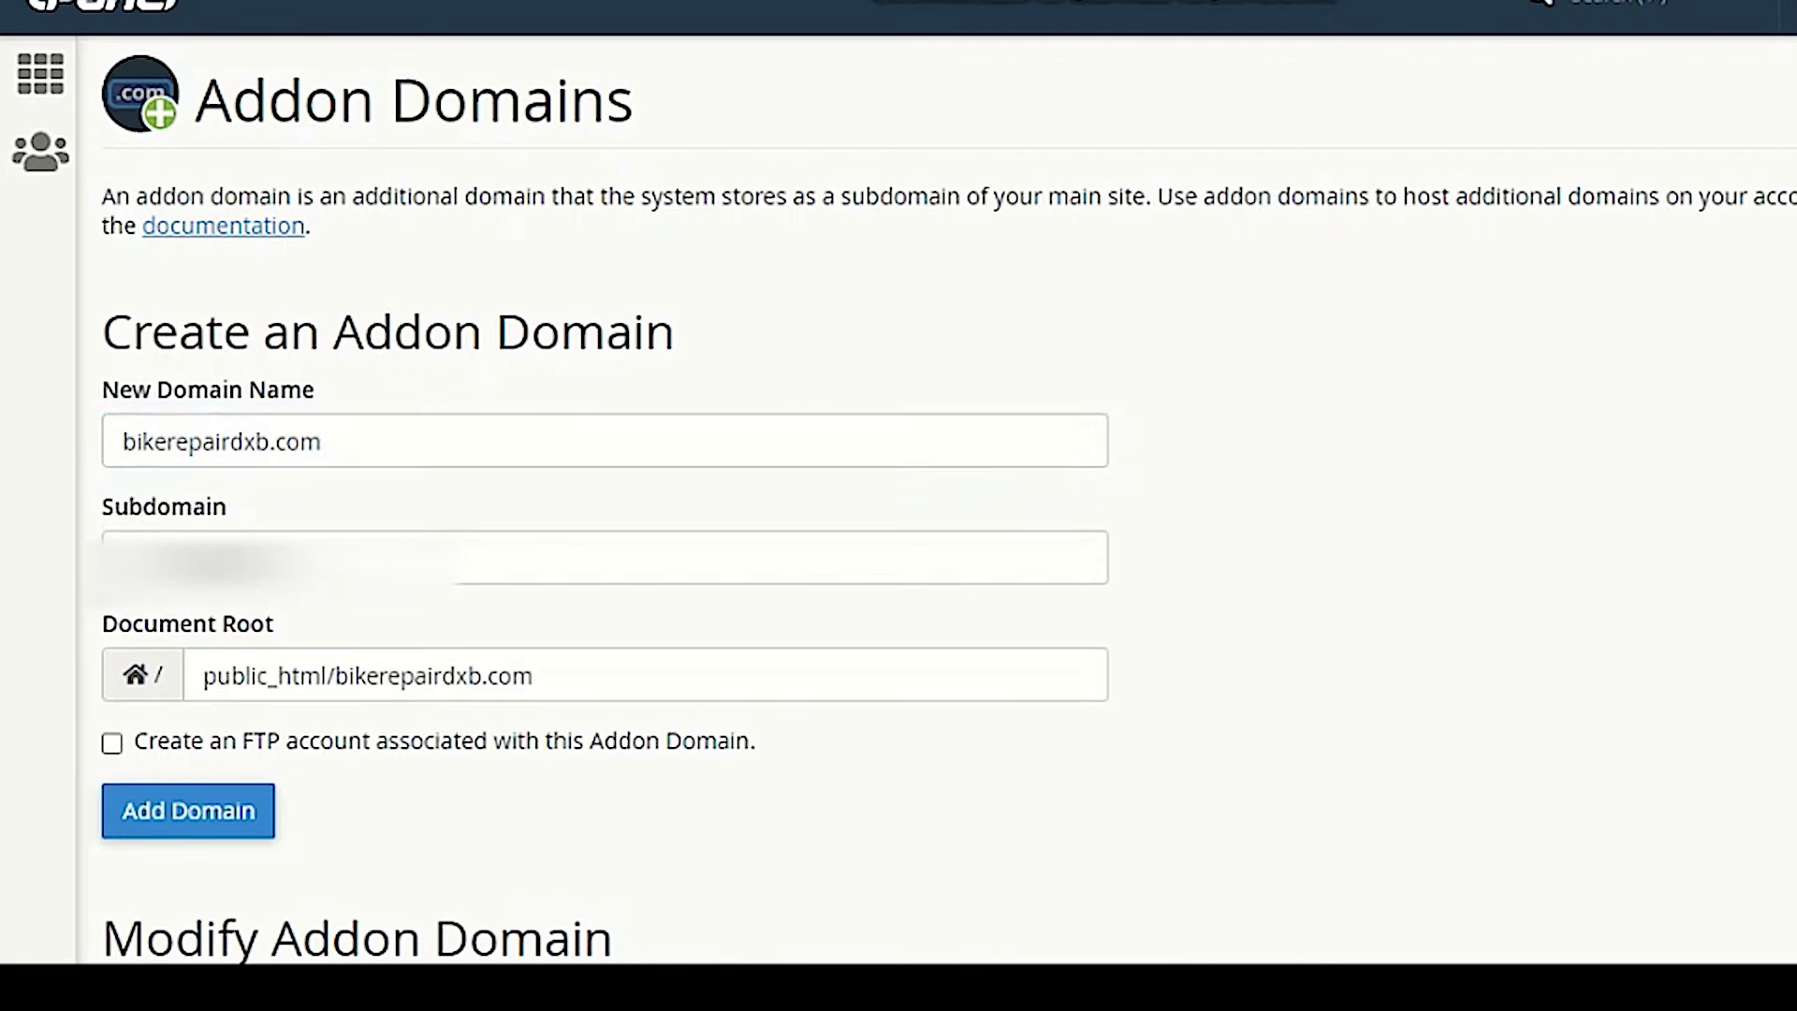
pyautogui.click(111, 742)
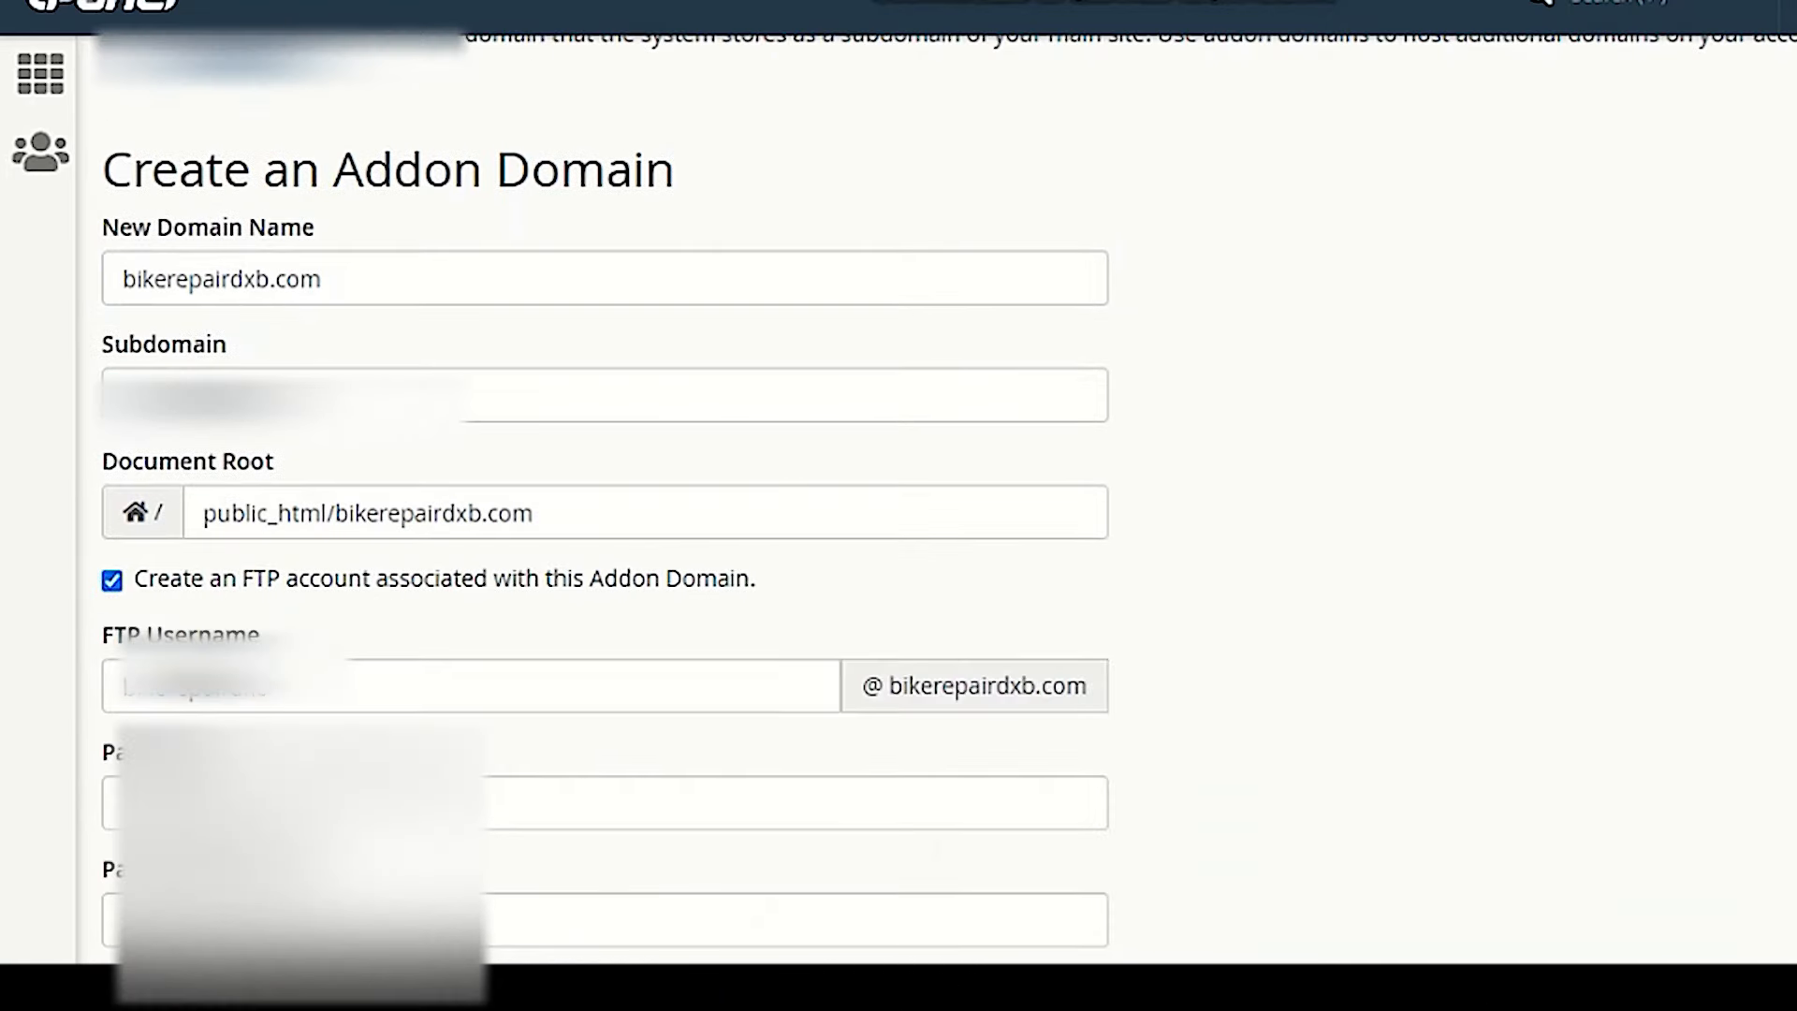
pyautogui.scroll(-3)
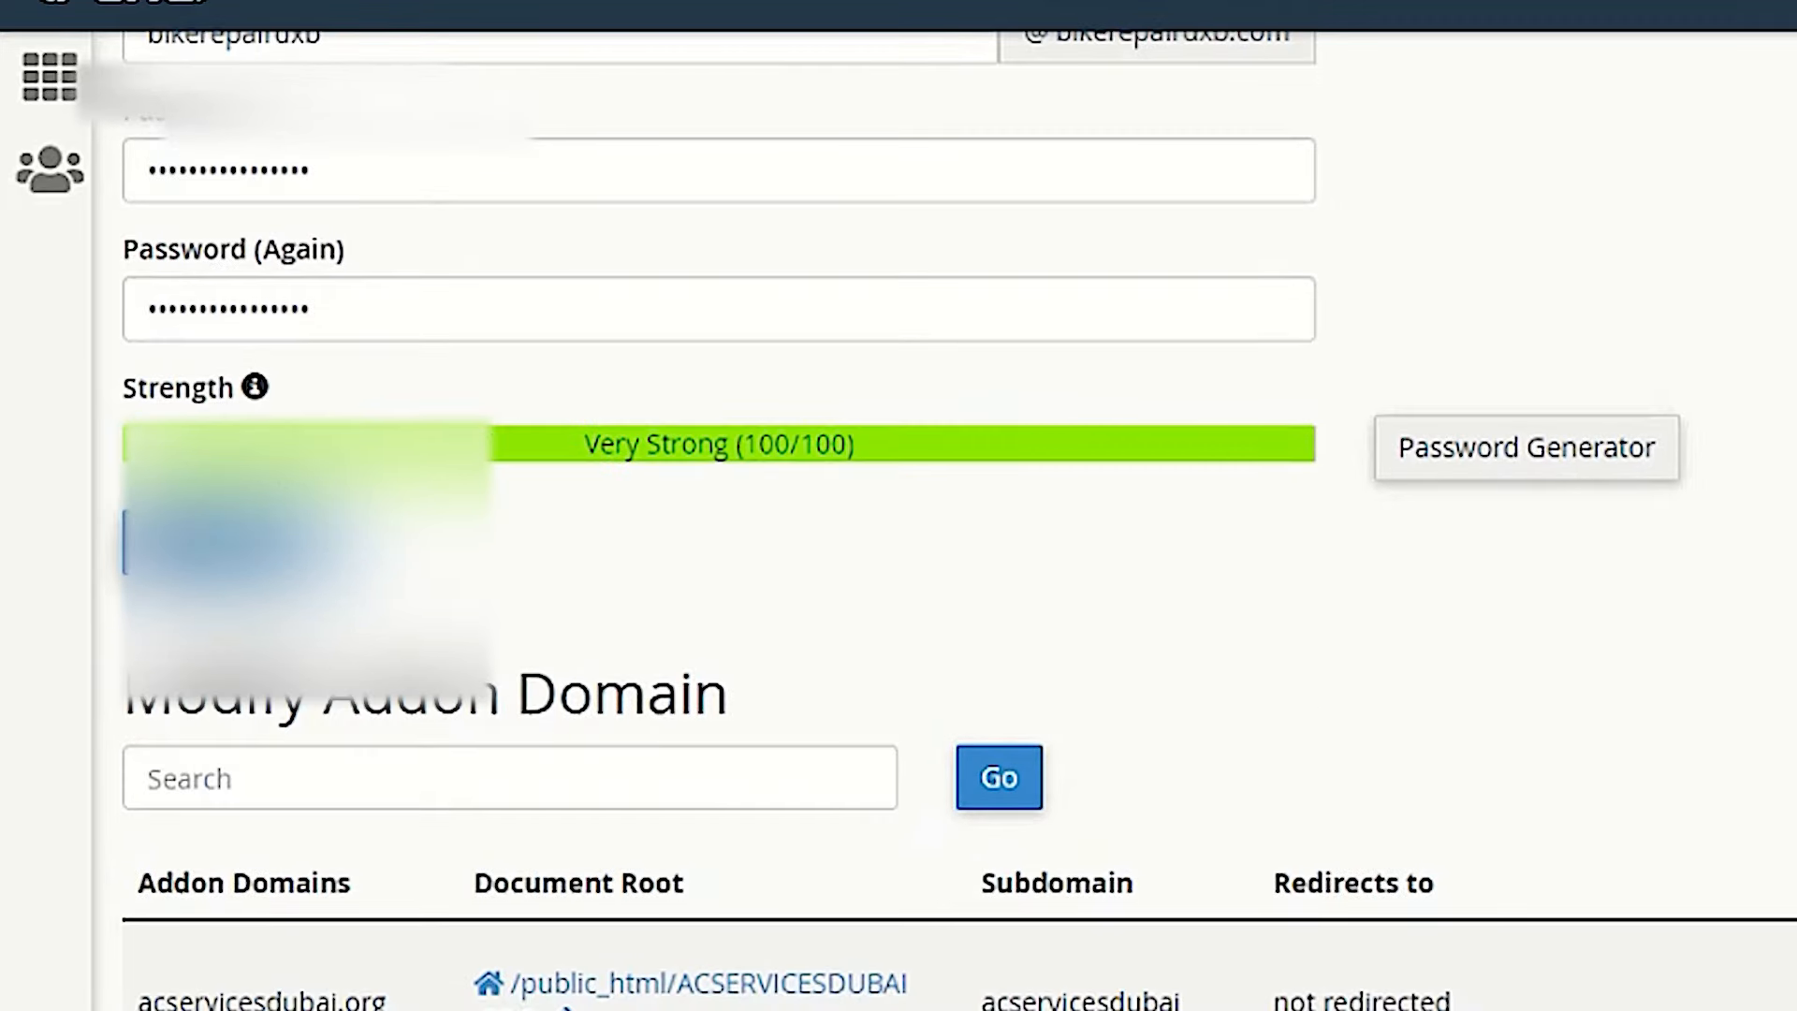
pyautogui.scroll(3)
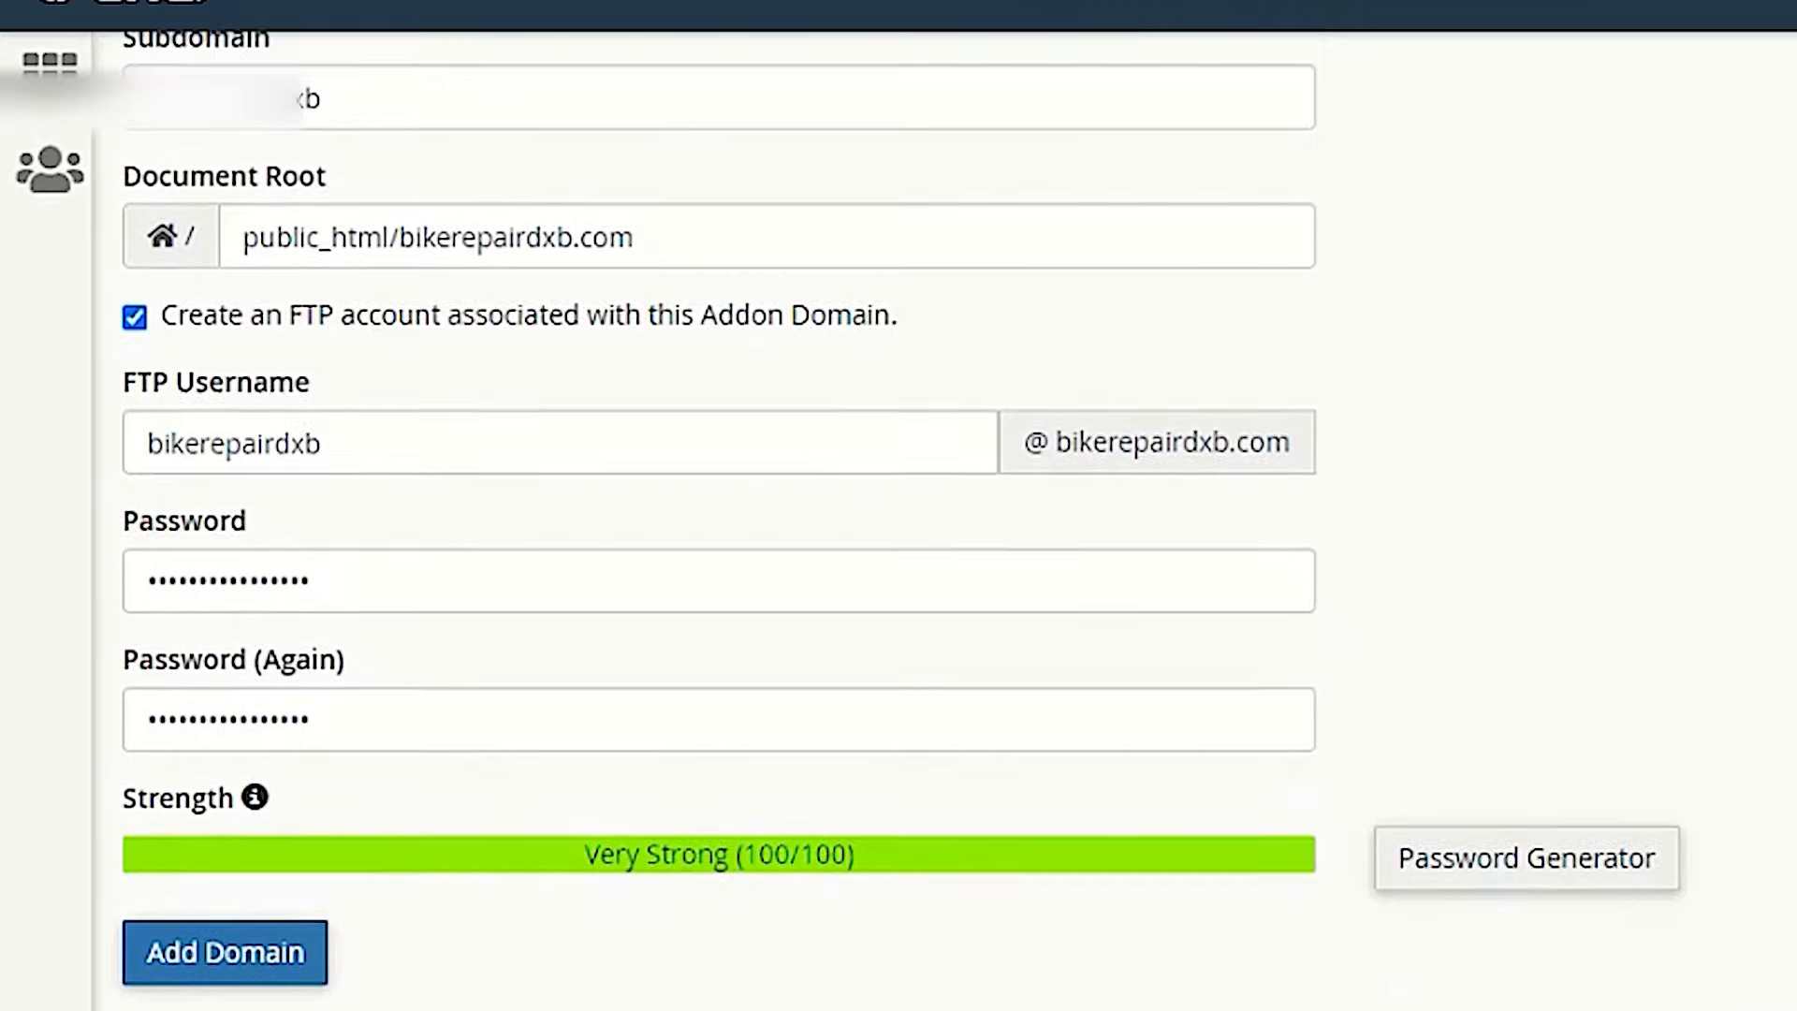
pyautogui.click(224, 951)
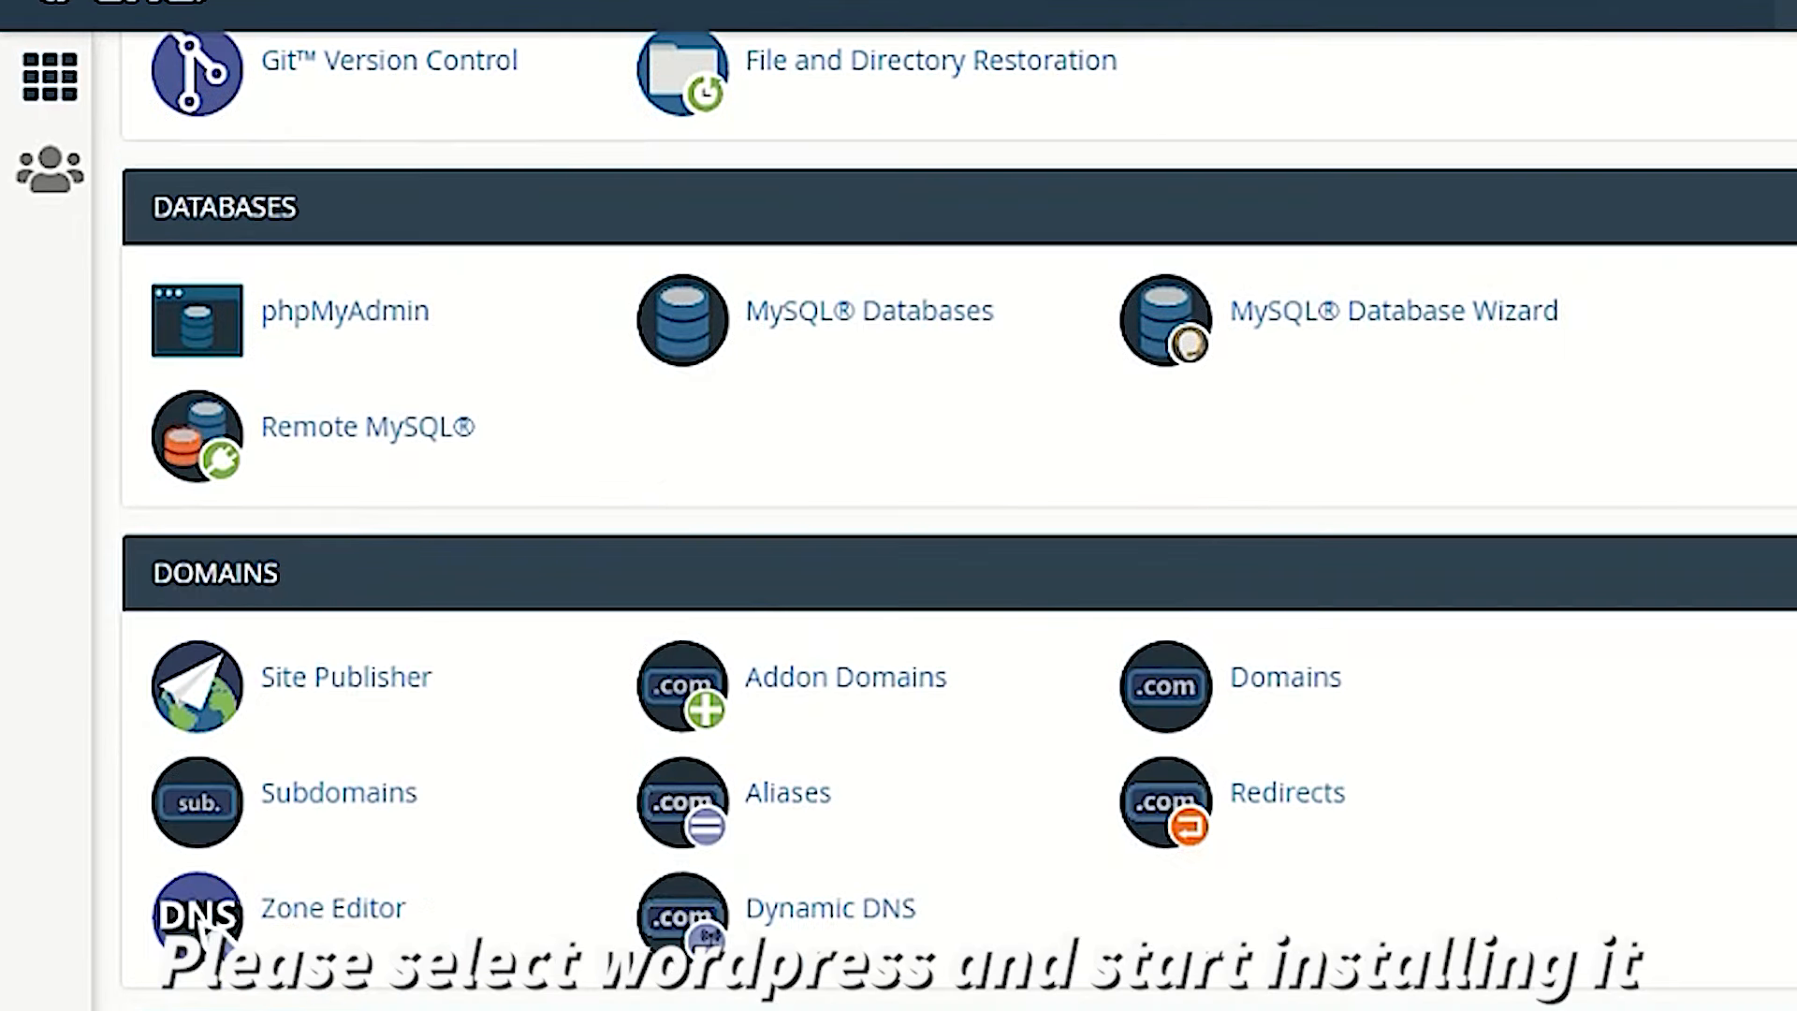
# Launch the Installatron Applications Installer from cPanel's Software section.
pyautogui.scroll(-3)
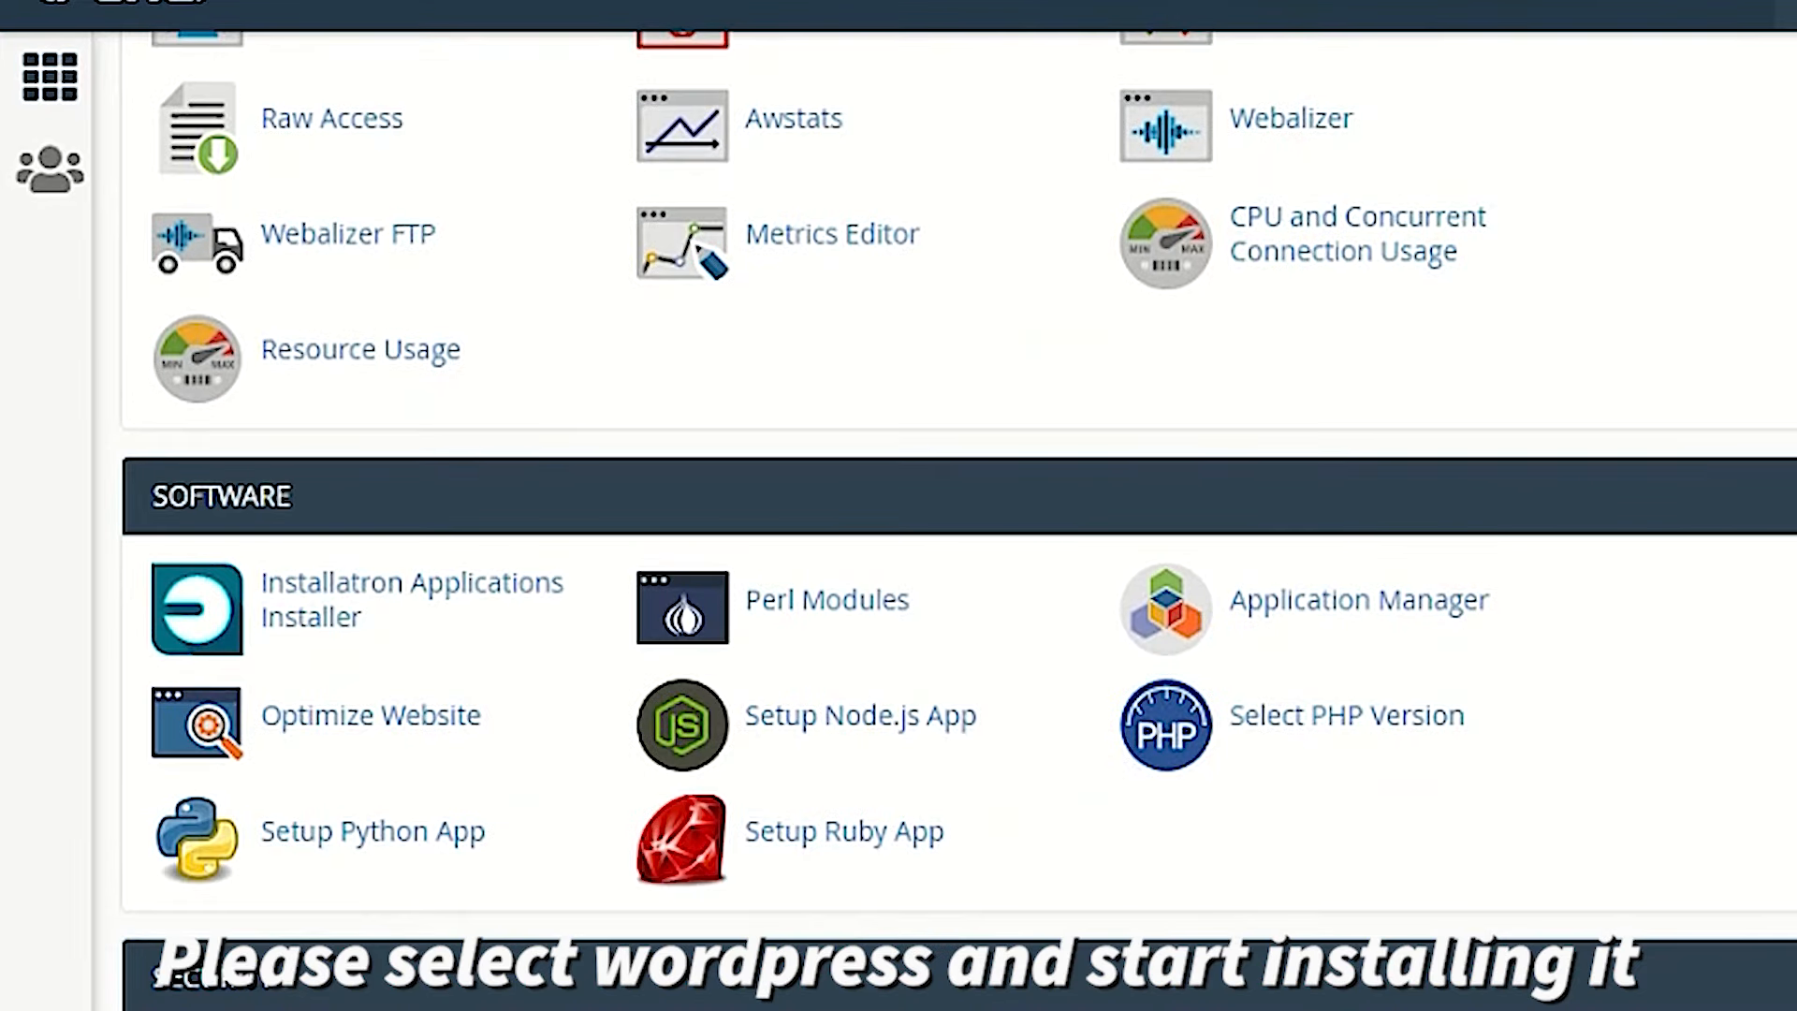
pyautogui.scroll(-3)
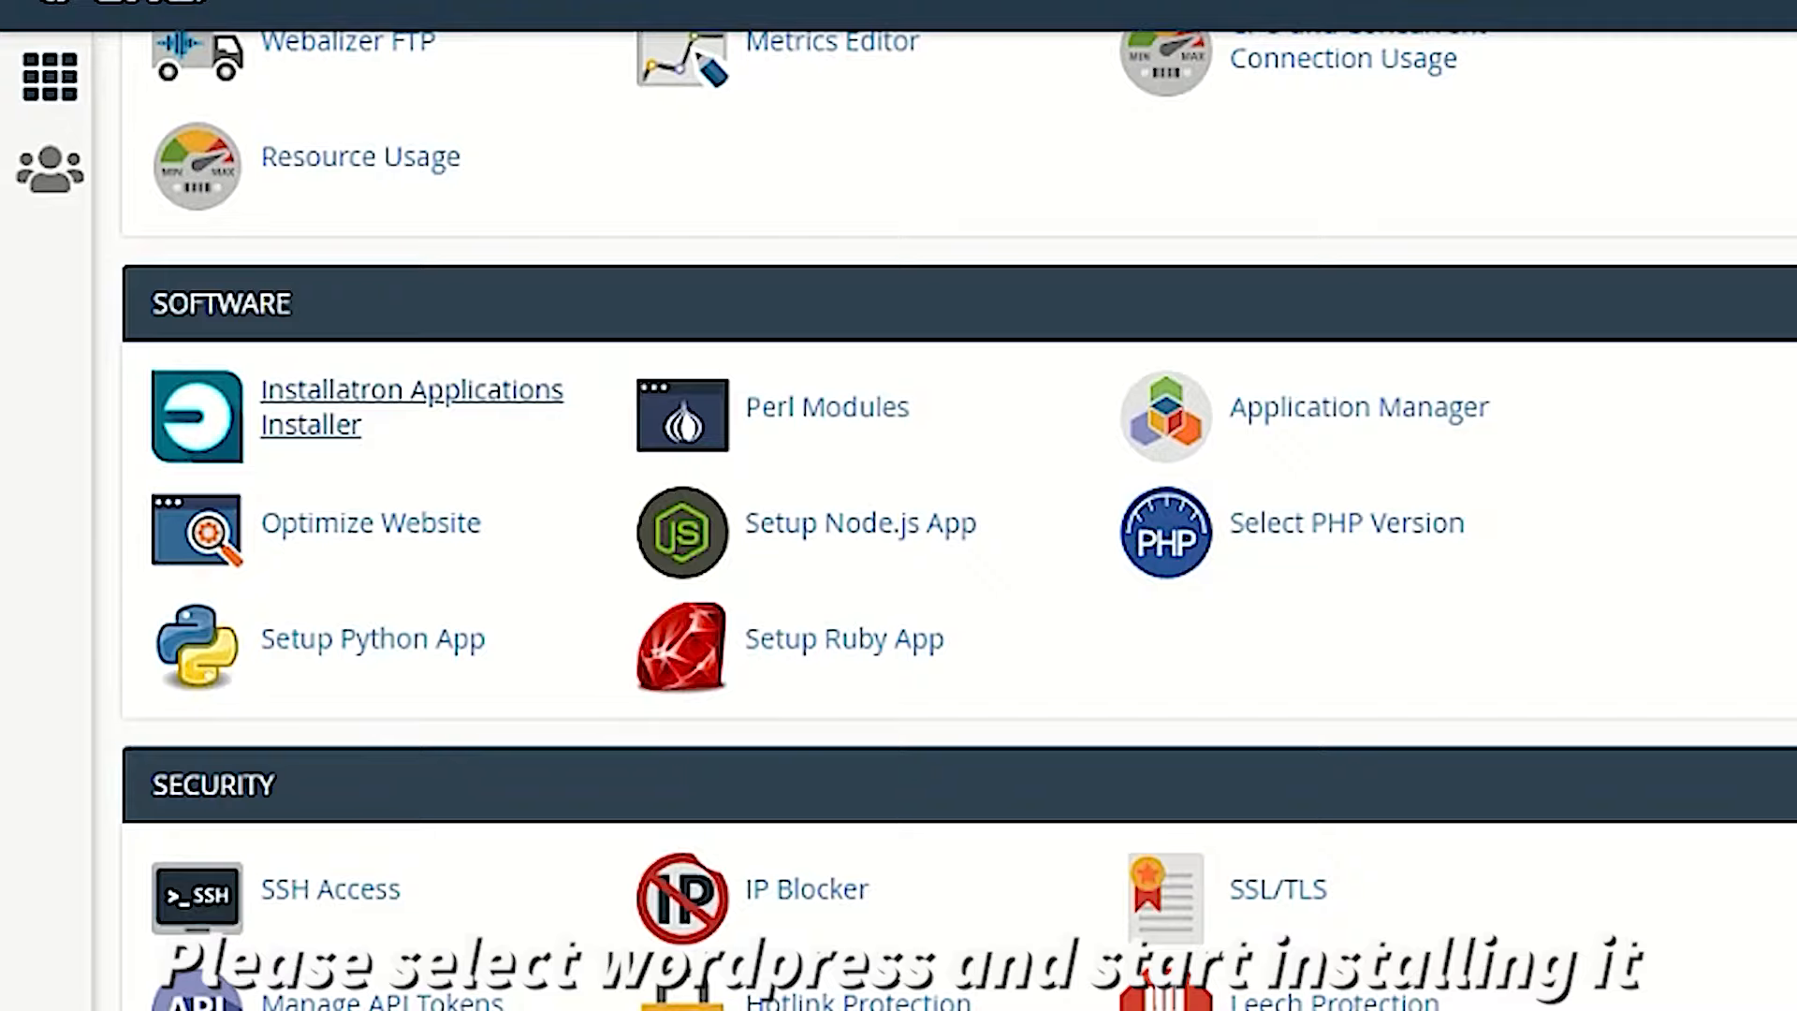
pyautogui.click(410, 405)
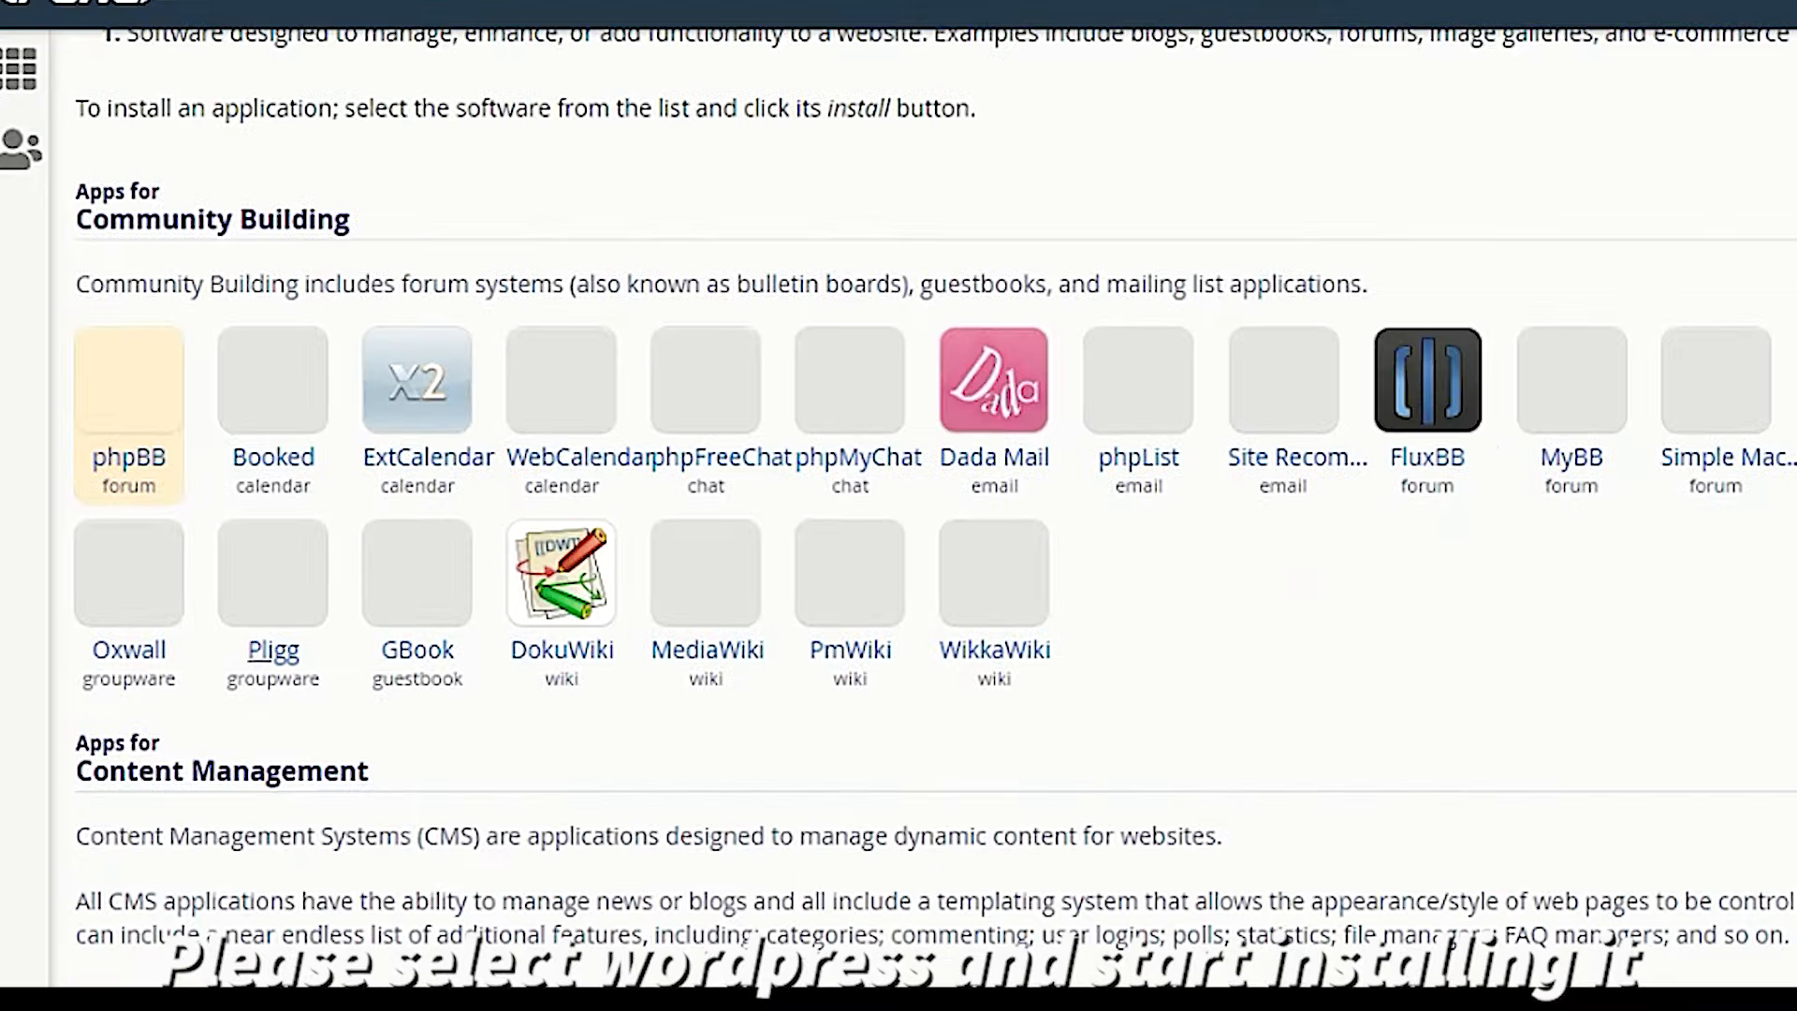
# Start a WordPress install and set the tagline 'For All Bikes Repairing | Servicing | Maintenace'.
pyautogui.scroll(-3)
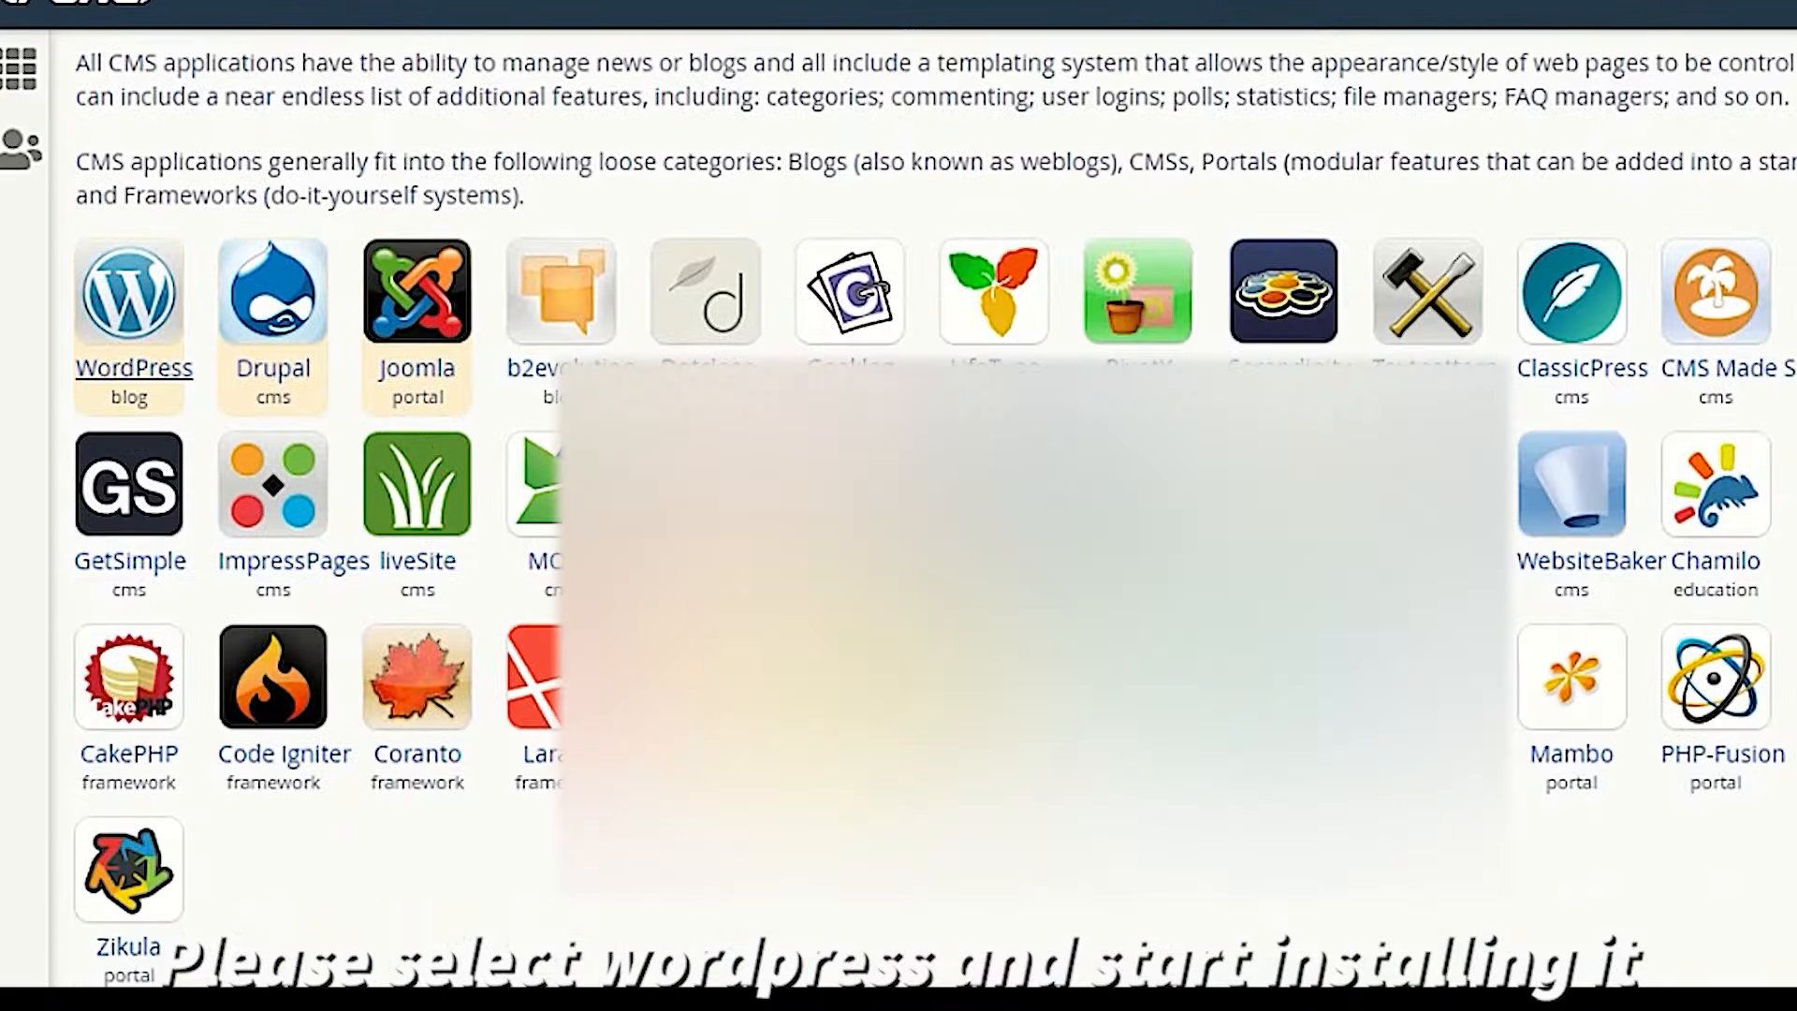
pyautogui.click(128, 290)
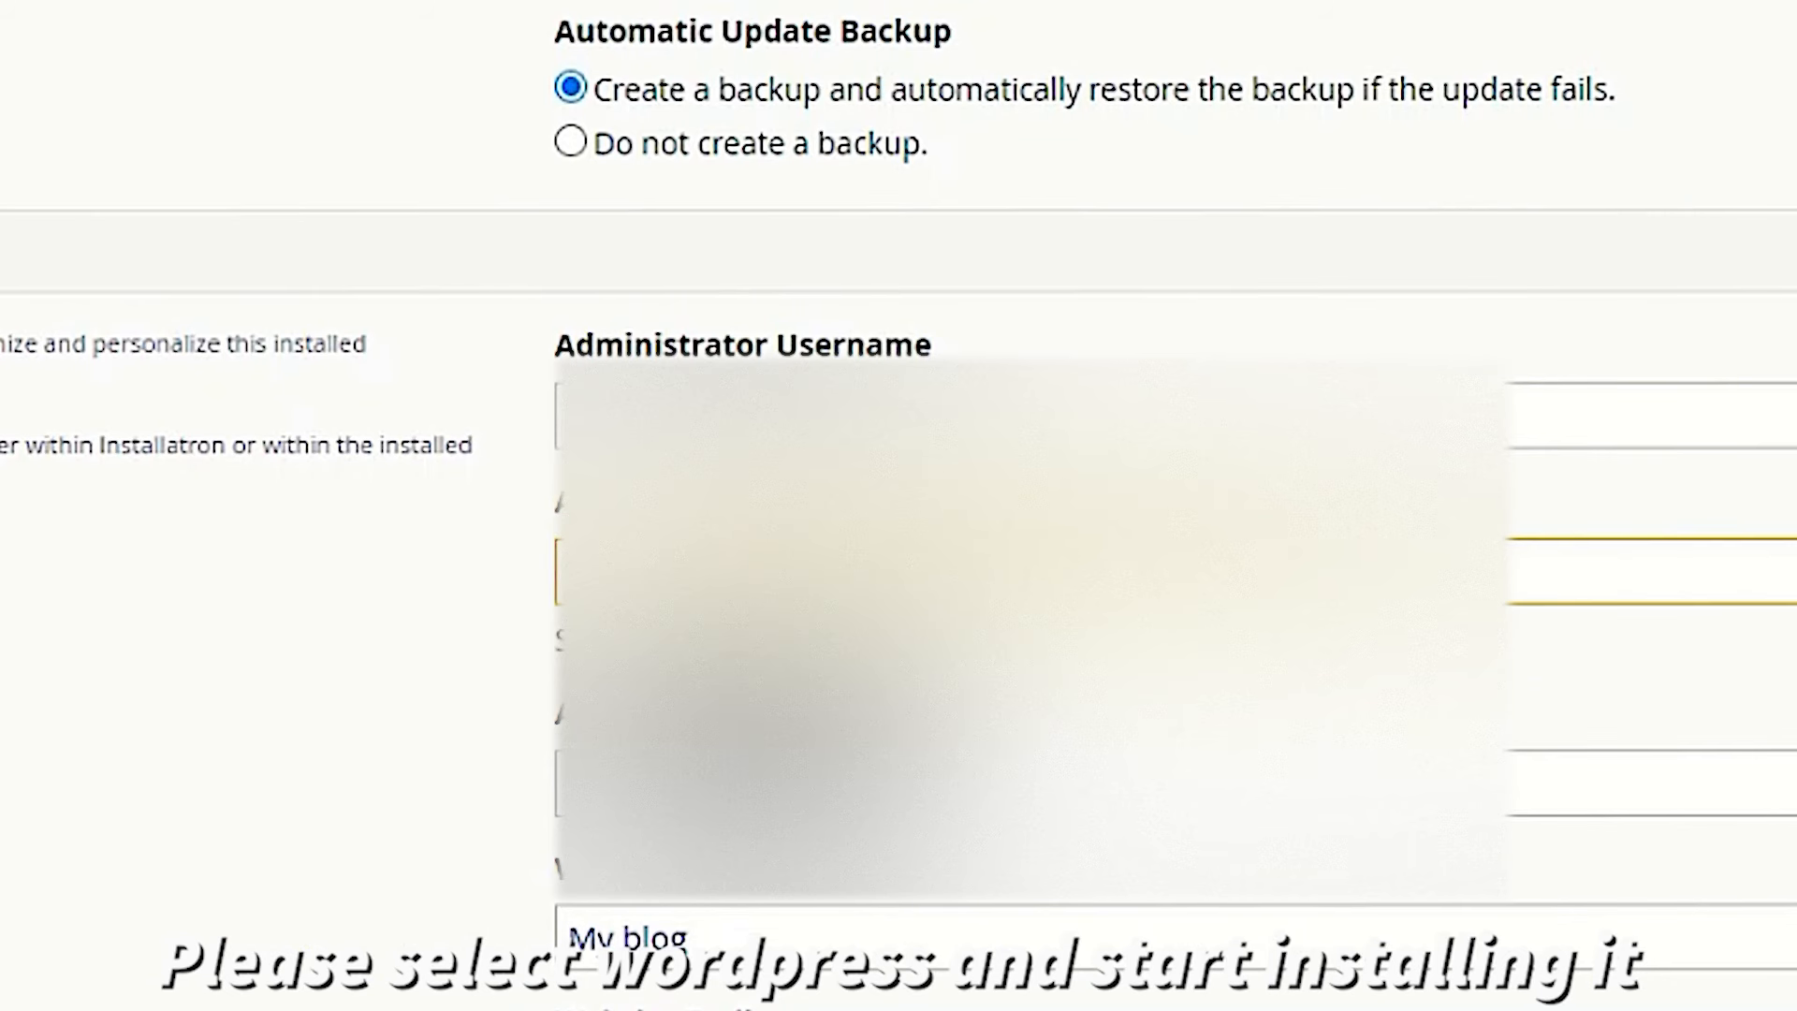
pyautogui.scroll(-3)
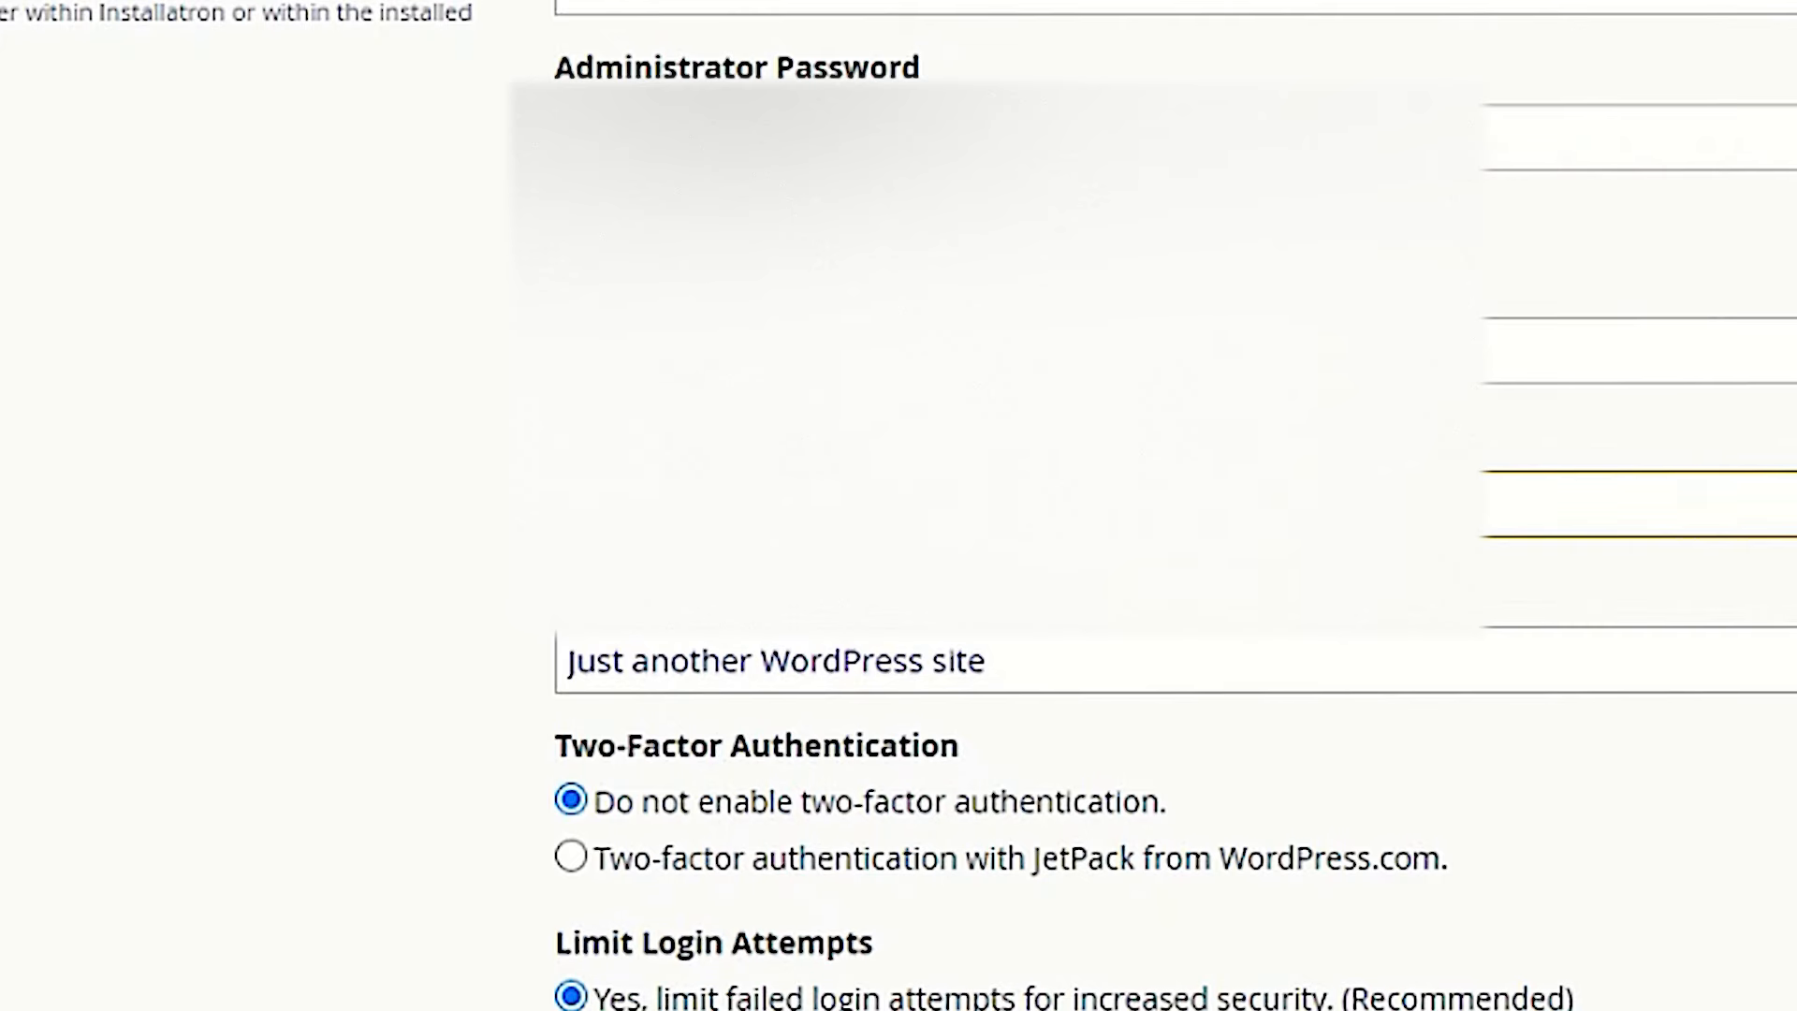
pyautogui.rightClick(1146, 661)
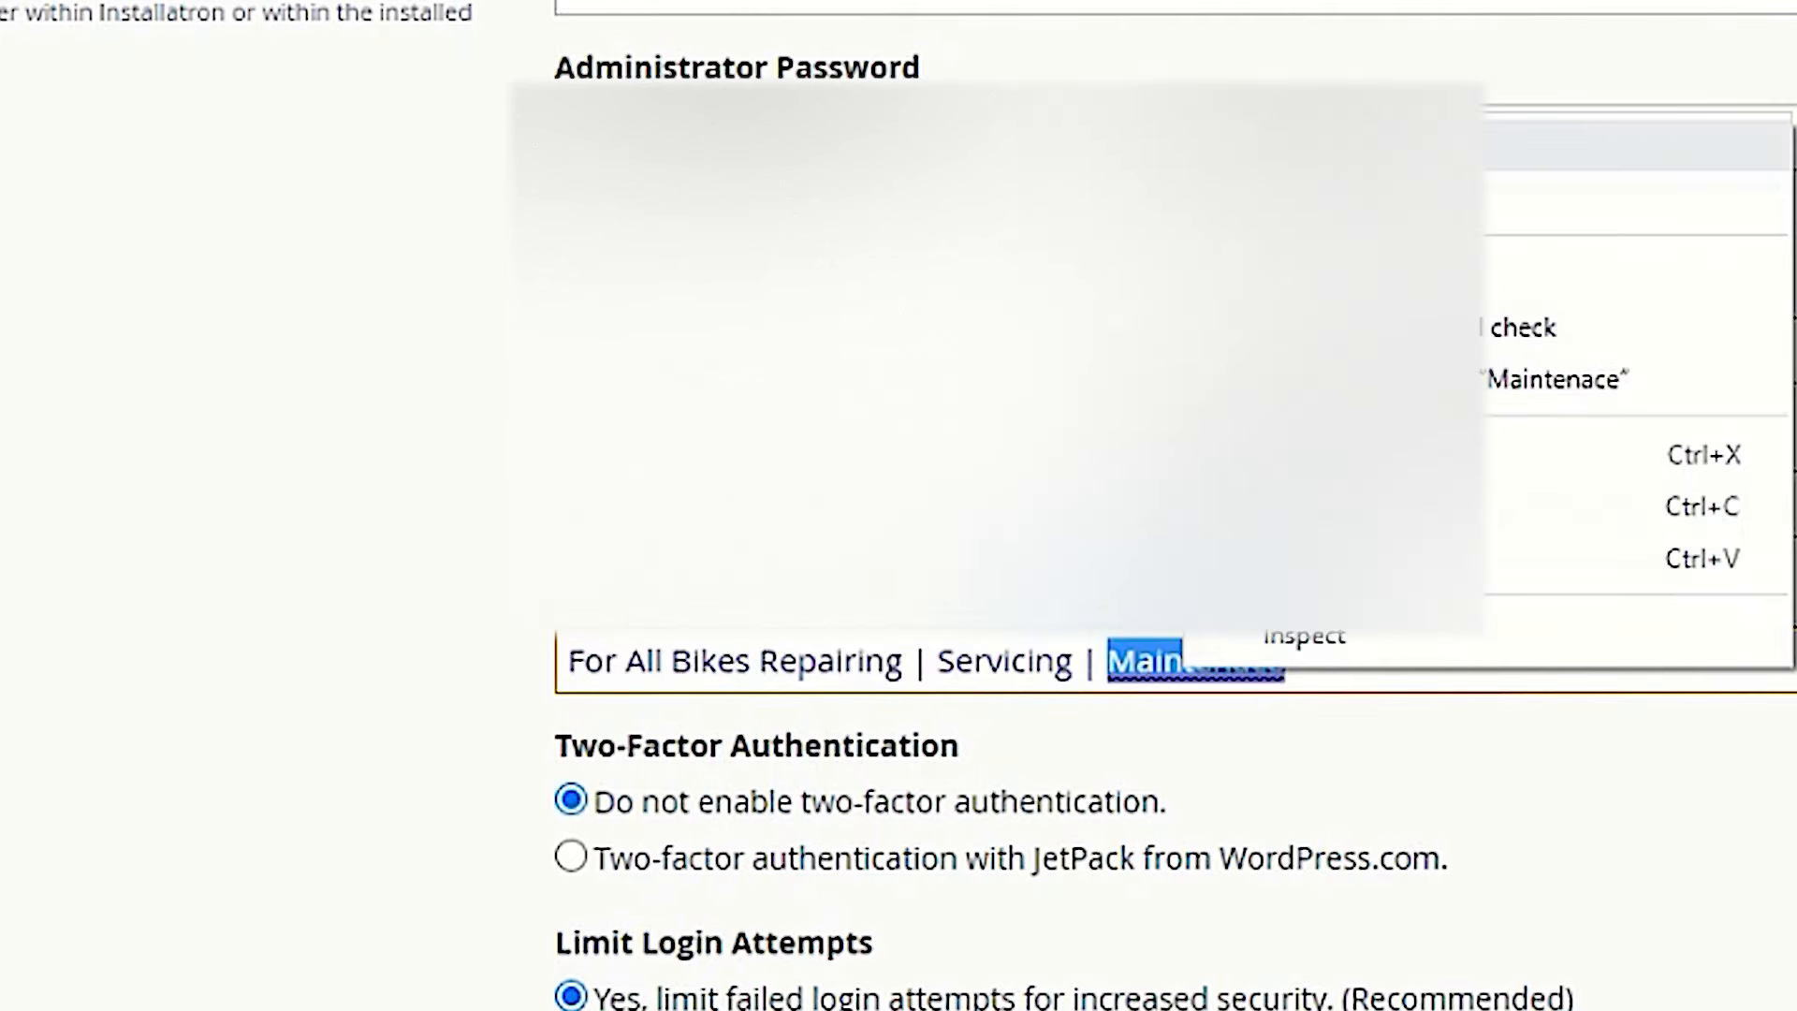
pyautogui.scroll(-3)
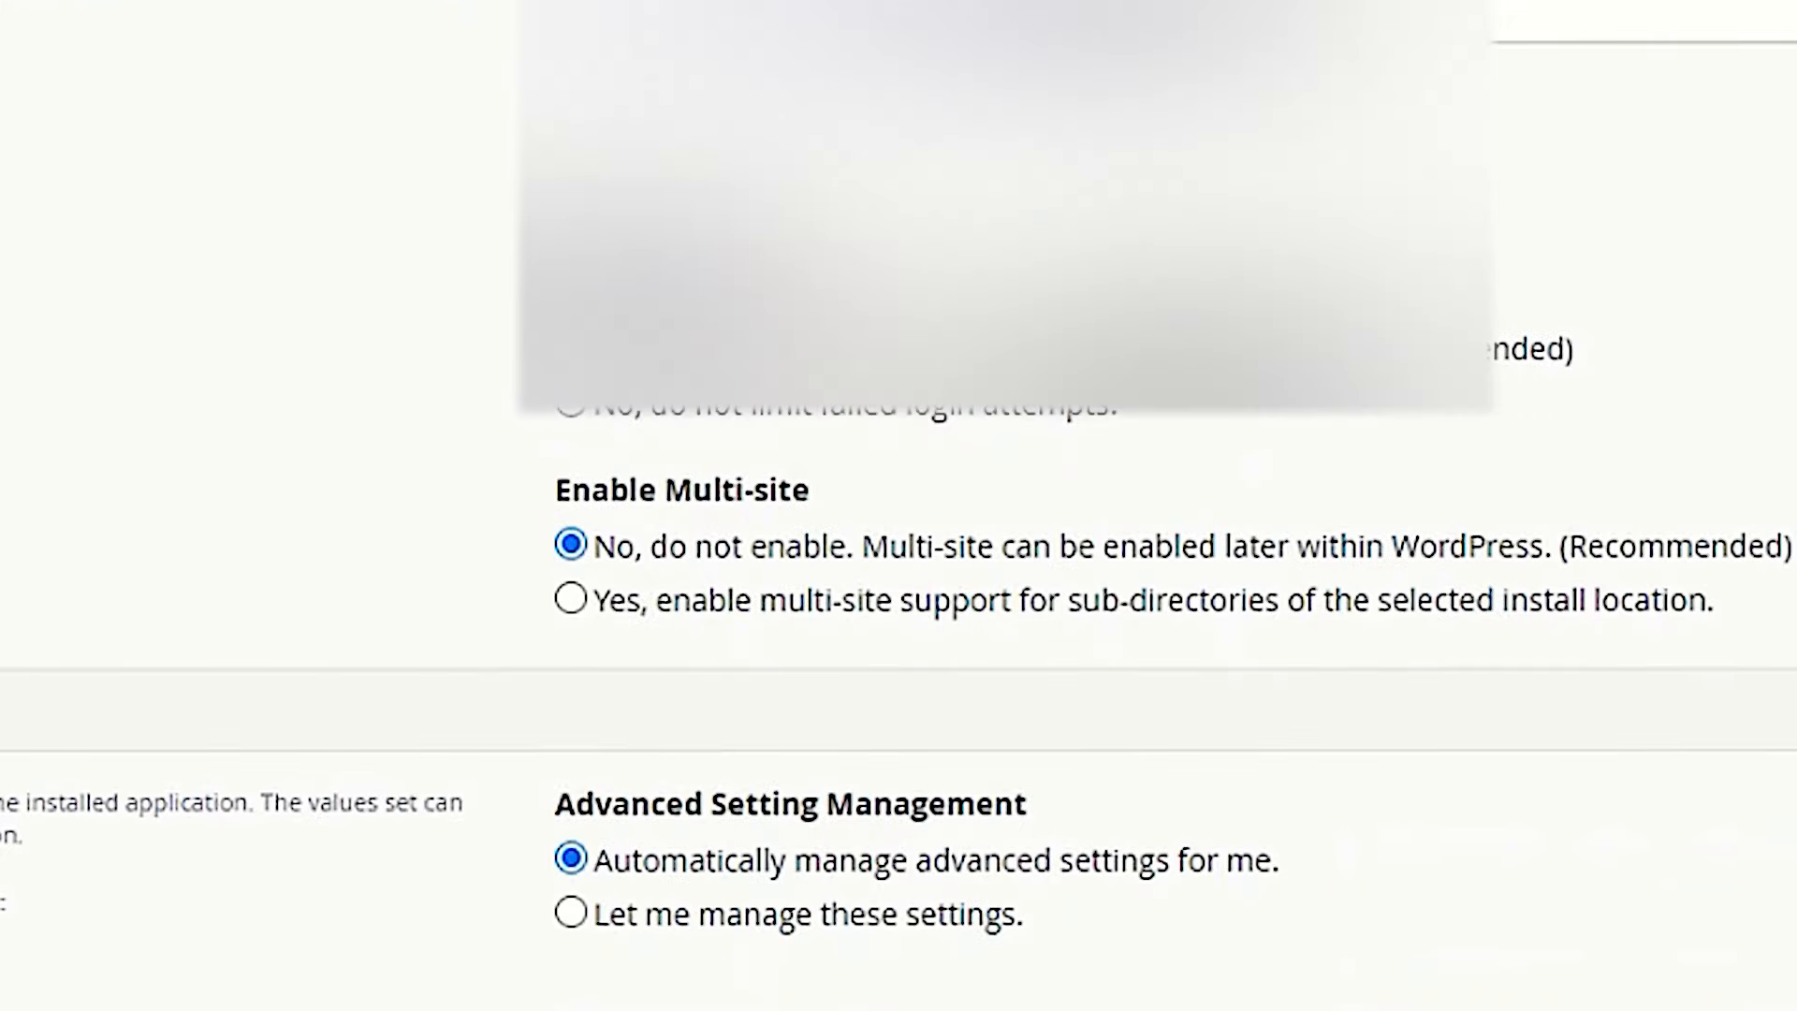
pyautogui.scroll(-3)
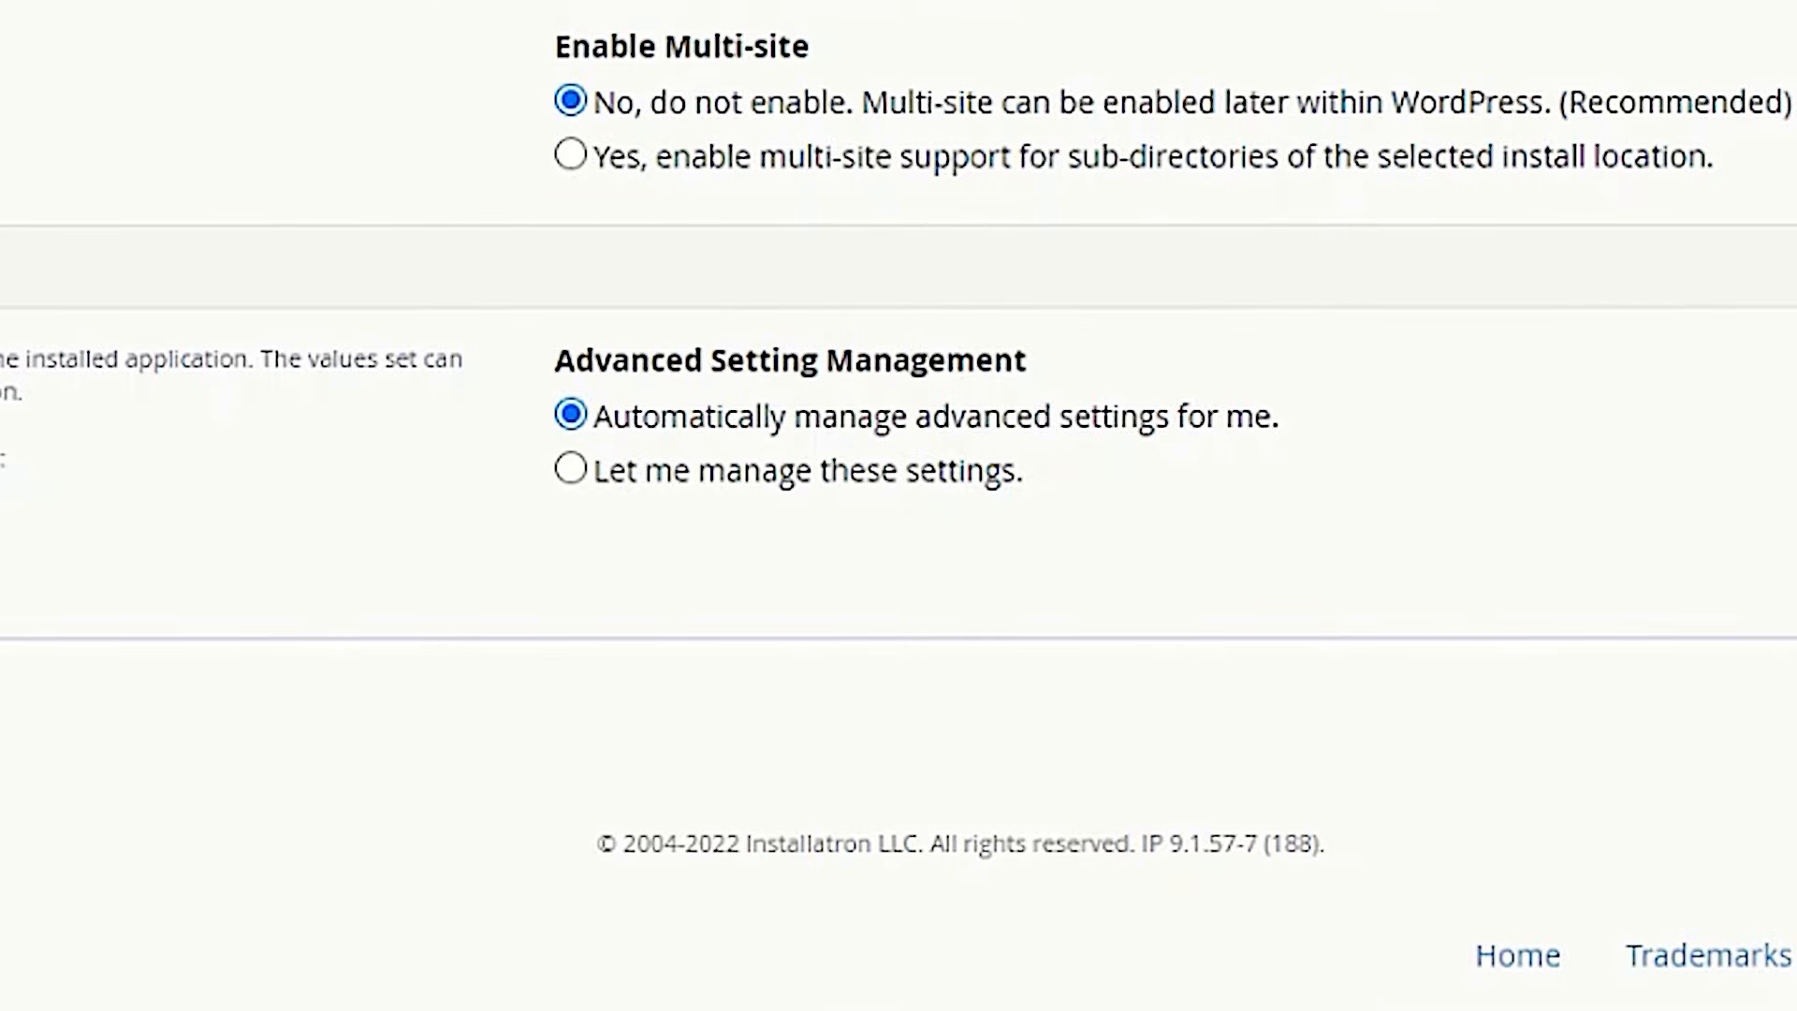
# Manage advanced settings manually and install WordPress 5.9 as Bike Repair Dubai.
pyautogui.click(570, 468)
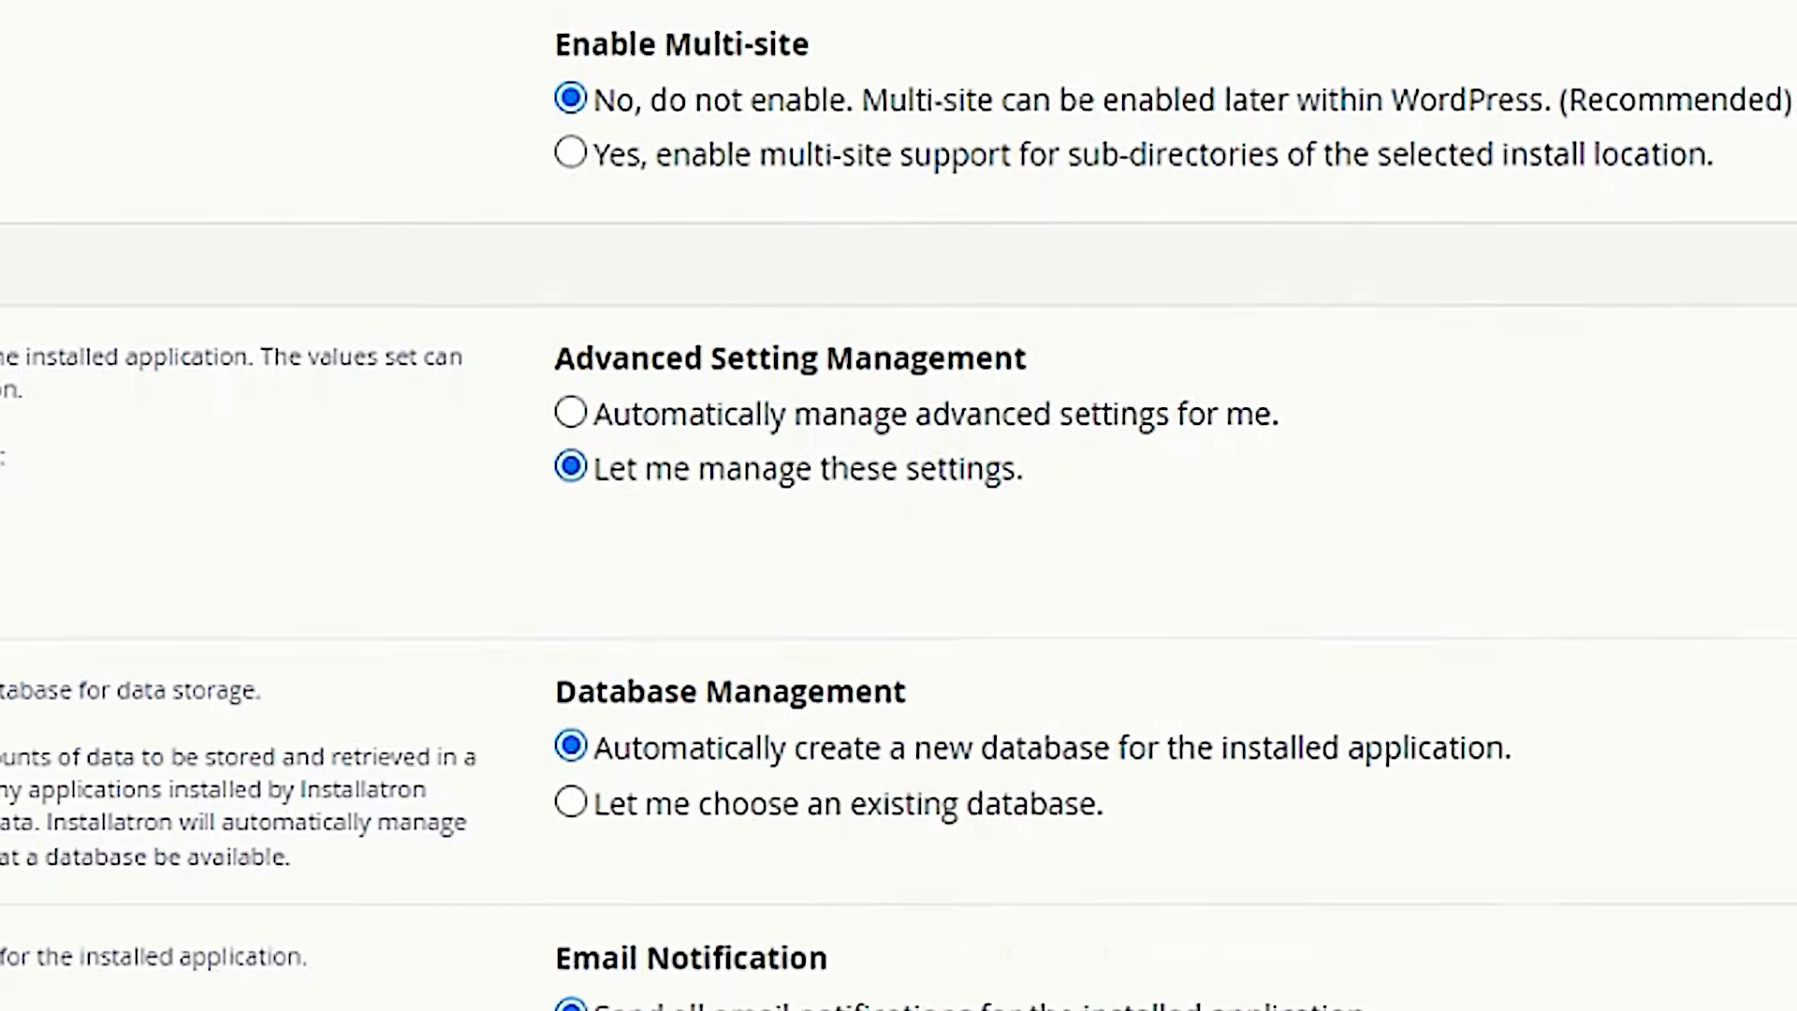
pyautogui.scroll(-3)
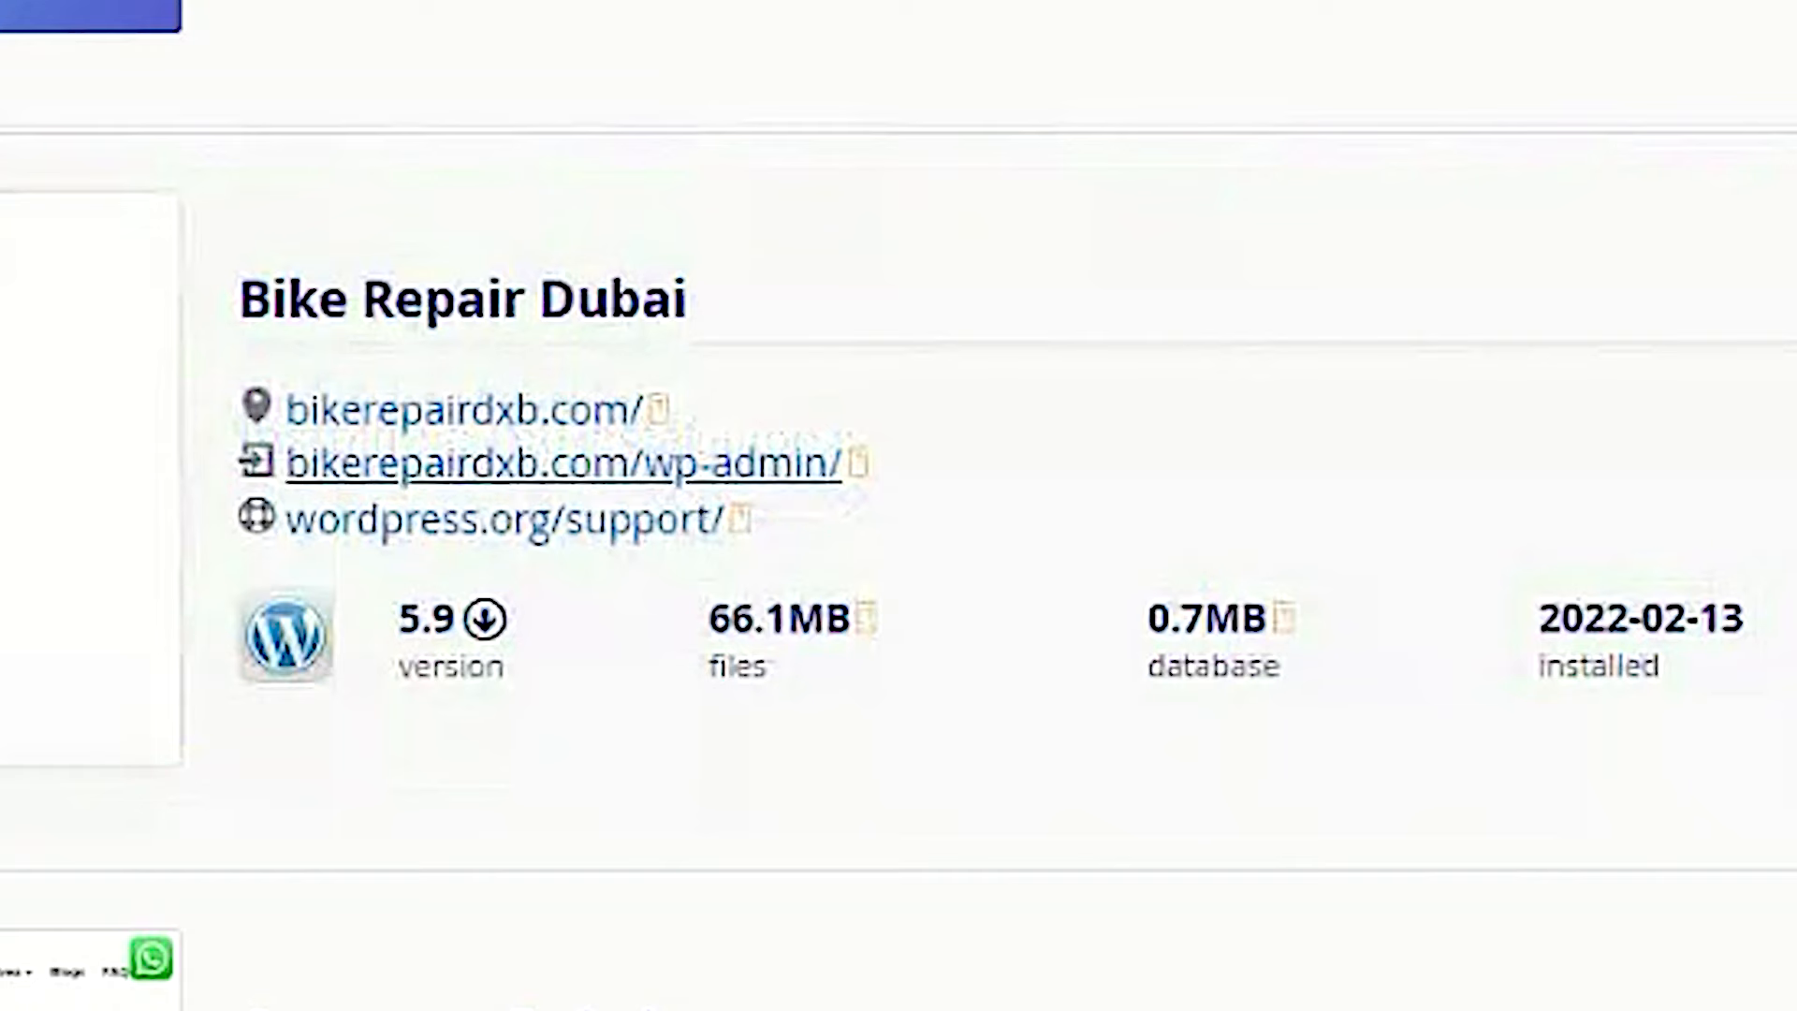
# Open bikerepairdxb.com/wp-admin/ and proceed past the certificate warning.
pyautogui.click(554, 462)
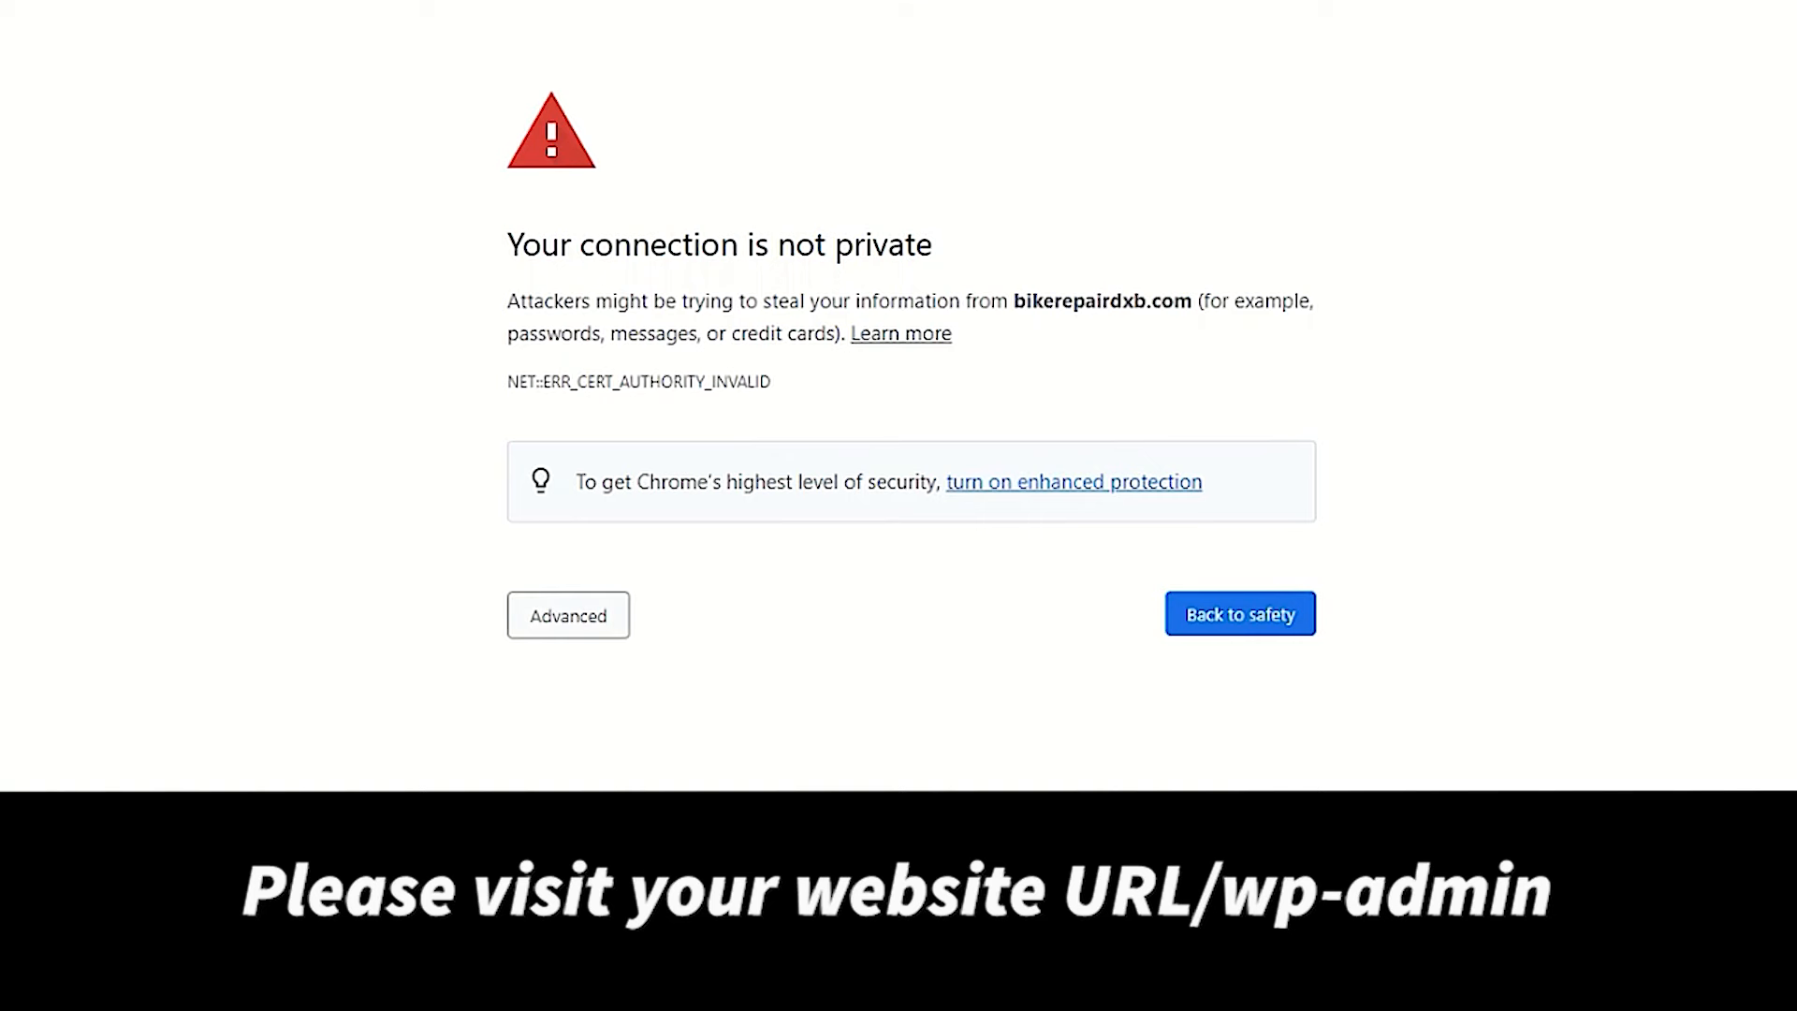
pyautogui.click(567, 614)
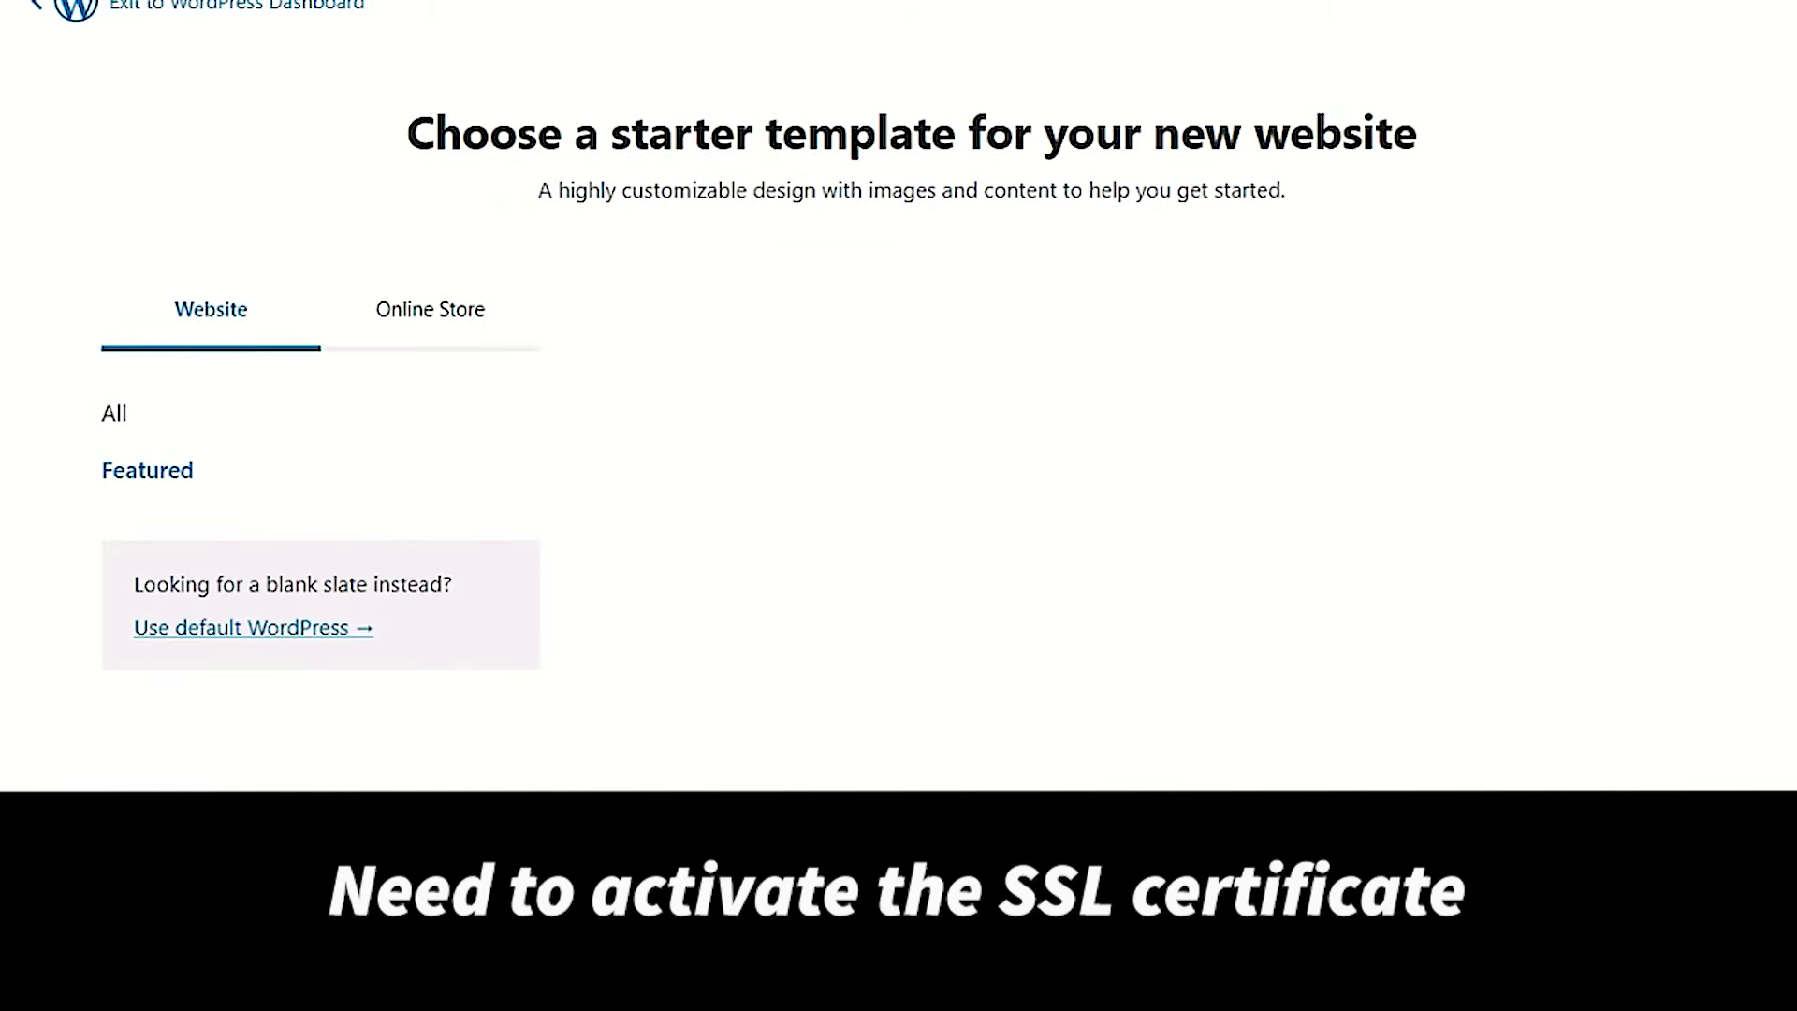
# Skip the starter templates in favour of default WordPress and confirm.
pyautogui.scroll(-3)
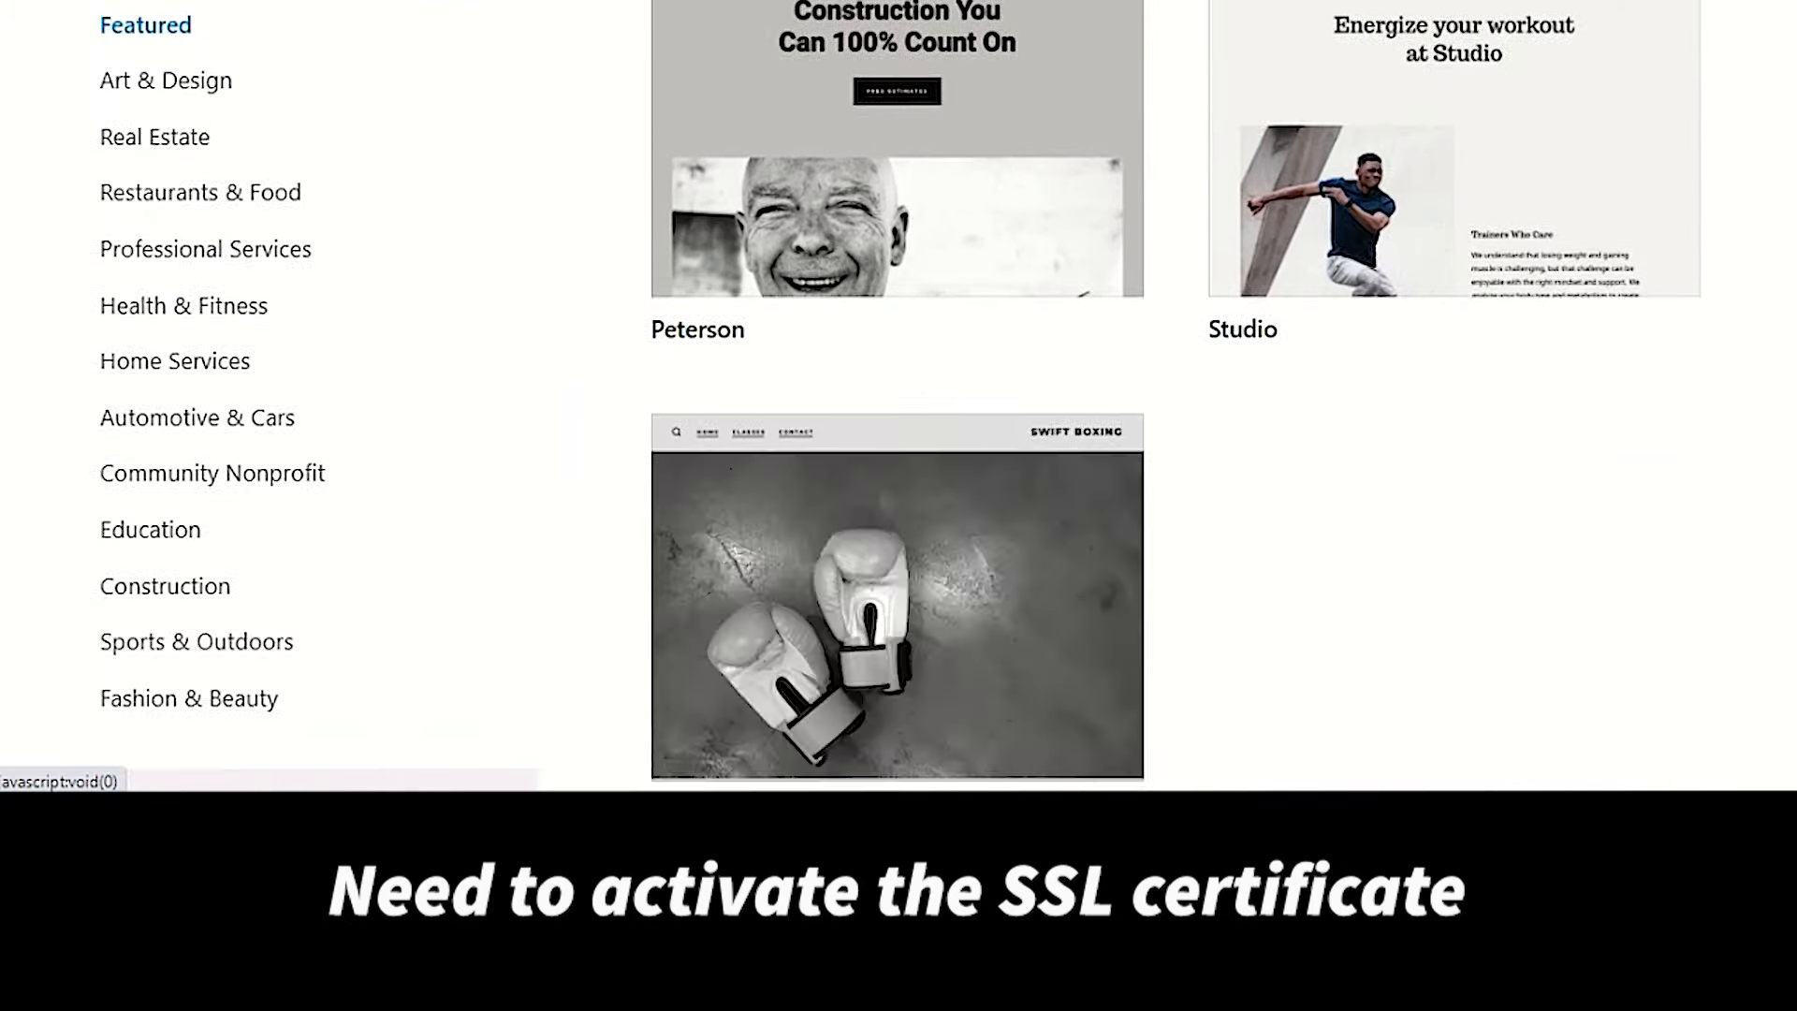
pyautogui.click(234, 765)
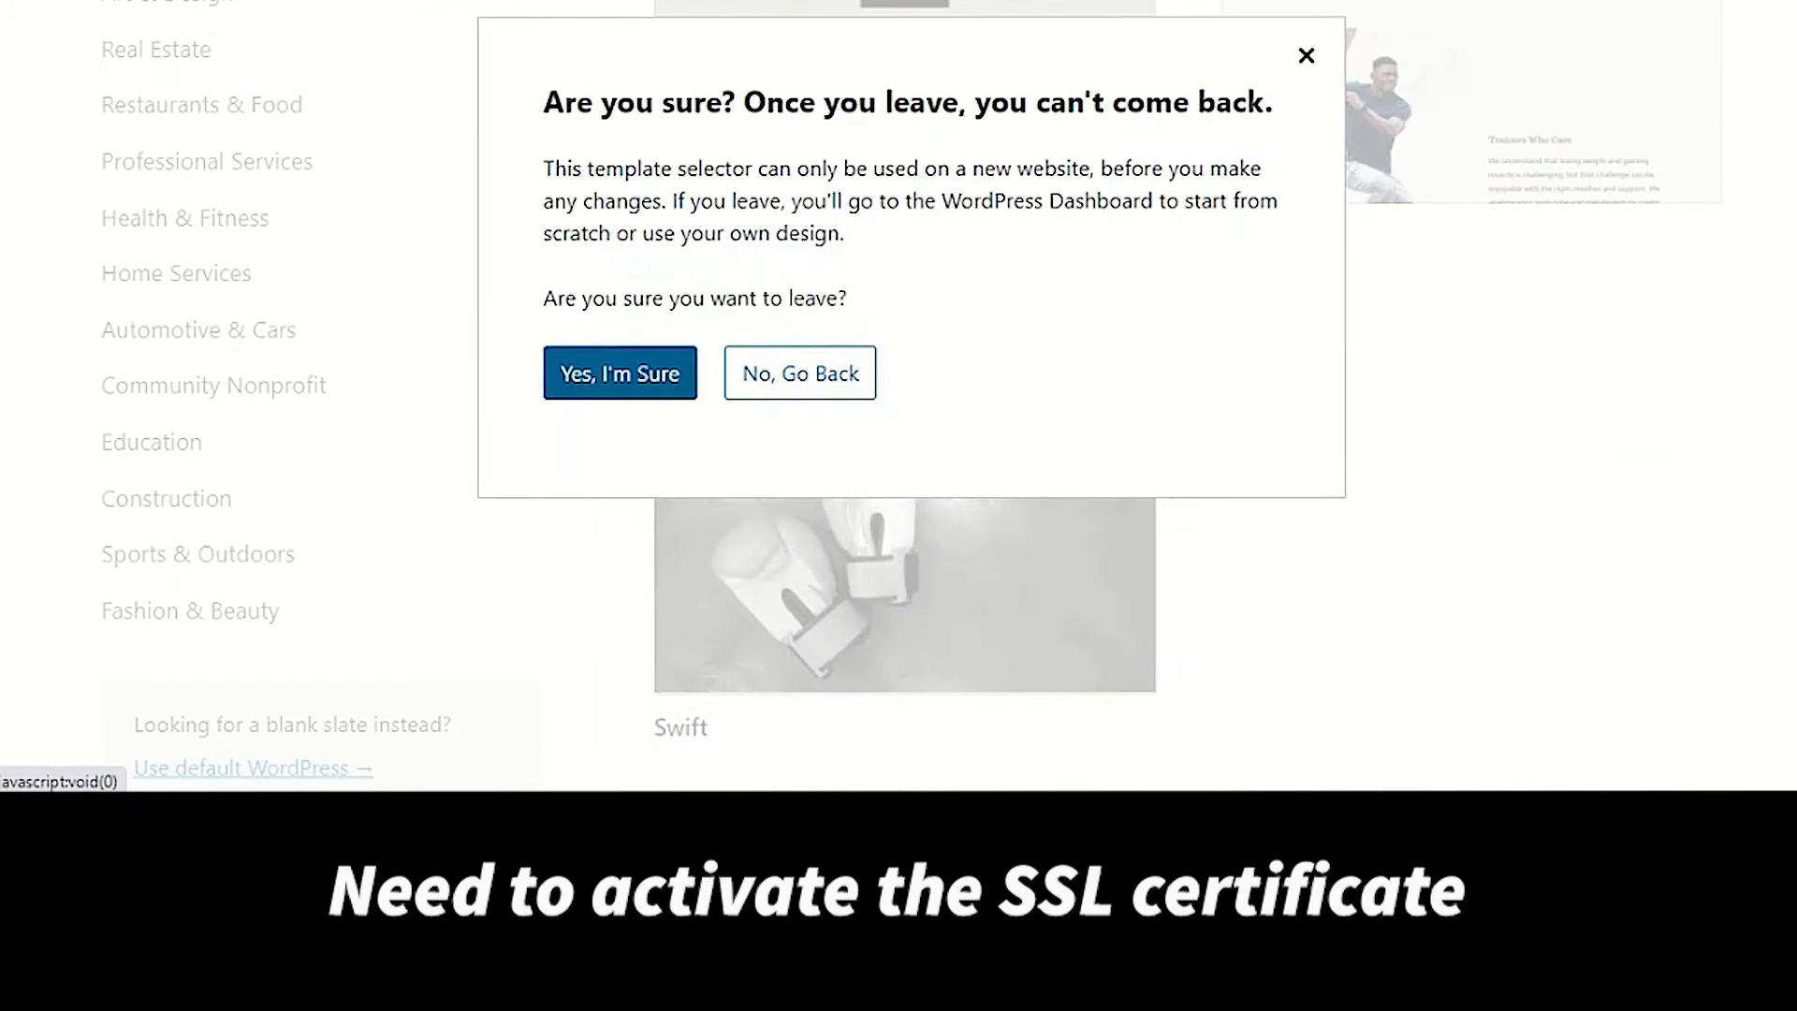
pyautogui.click(619, 372)
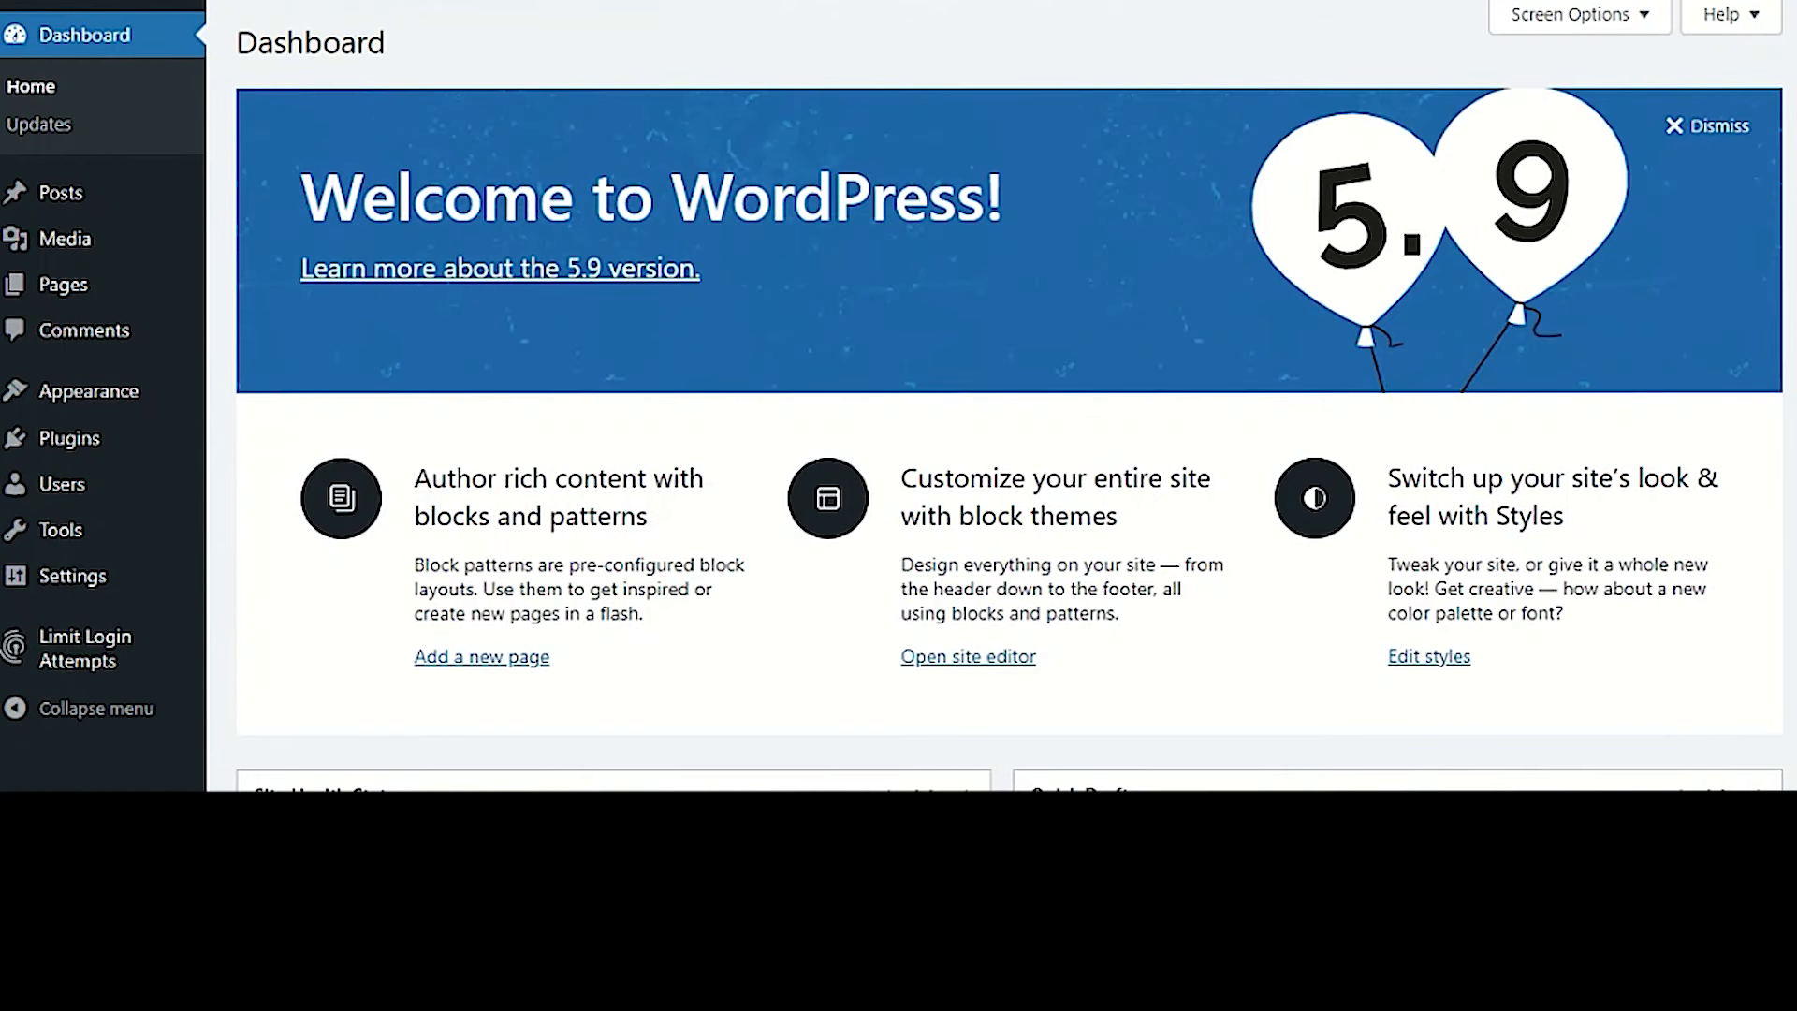
# Open the WordPress Plugins > Add New page.
pyautogui.scroll(-3)
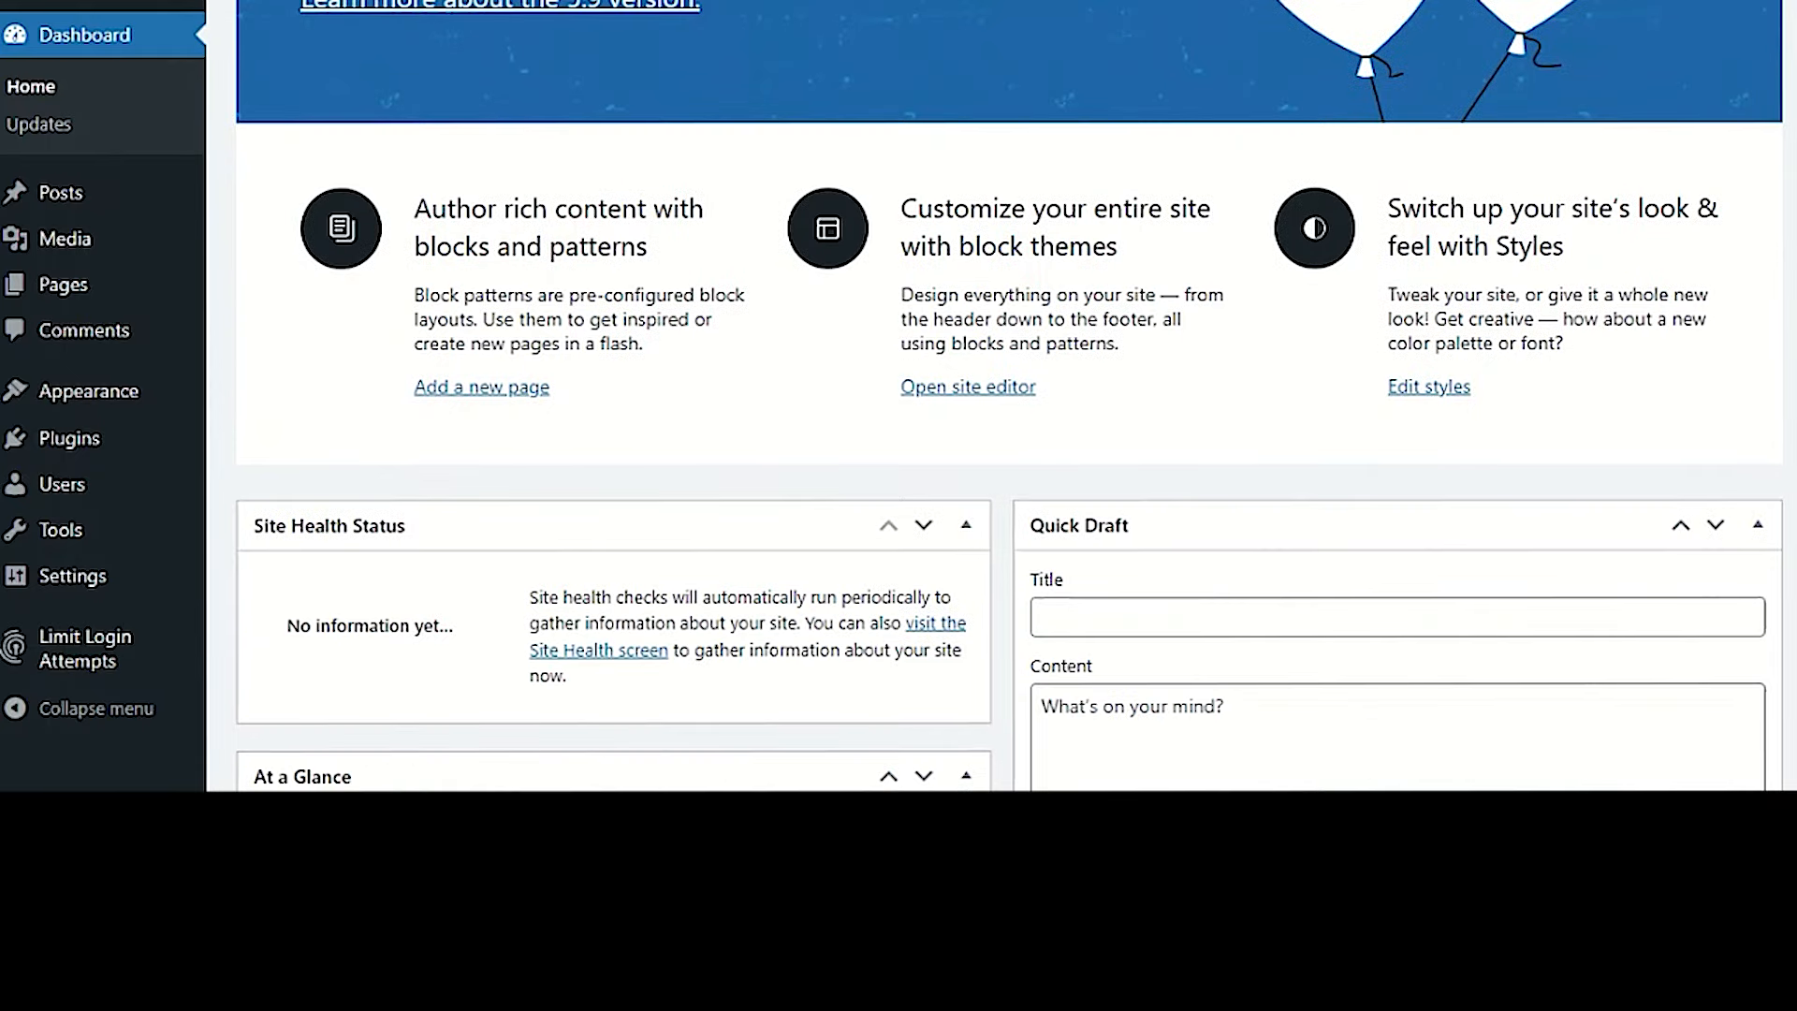
pyautogui.moveTo(83, 330)
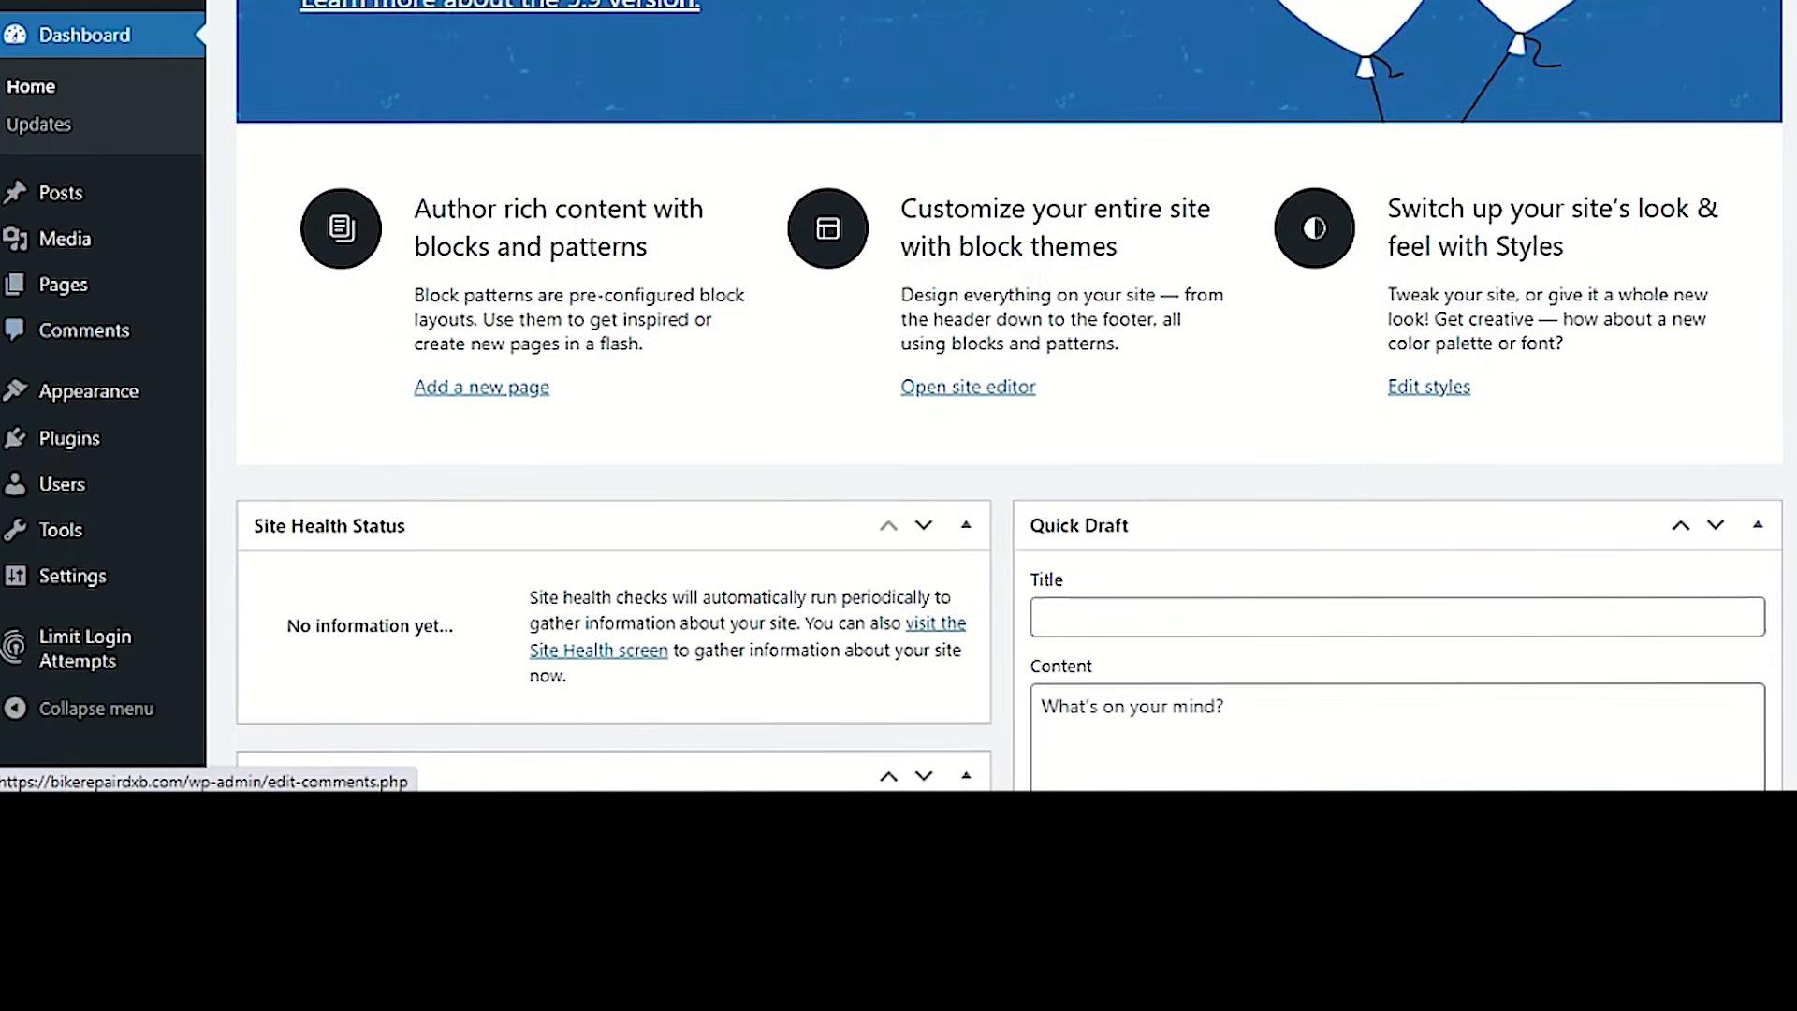
pyautogui.scroll(-3)
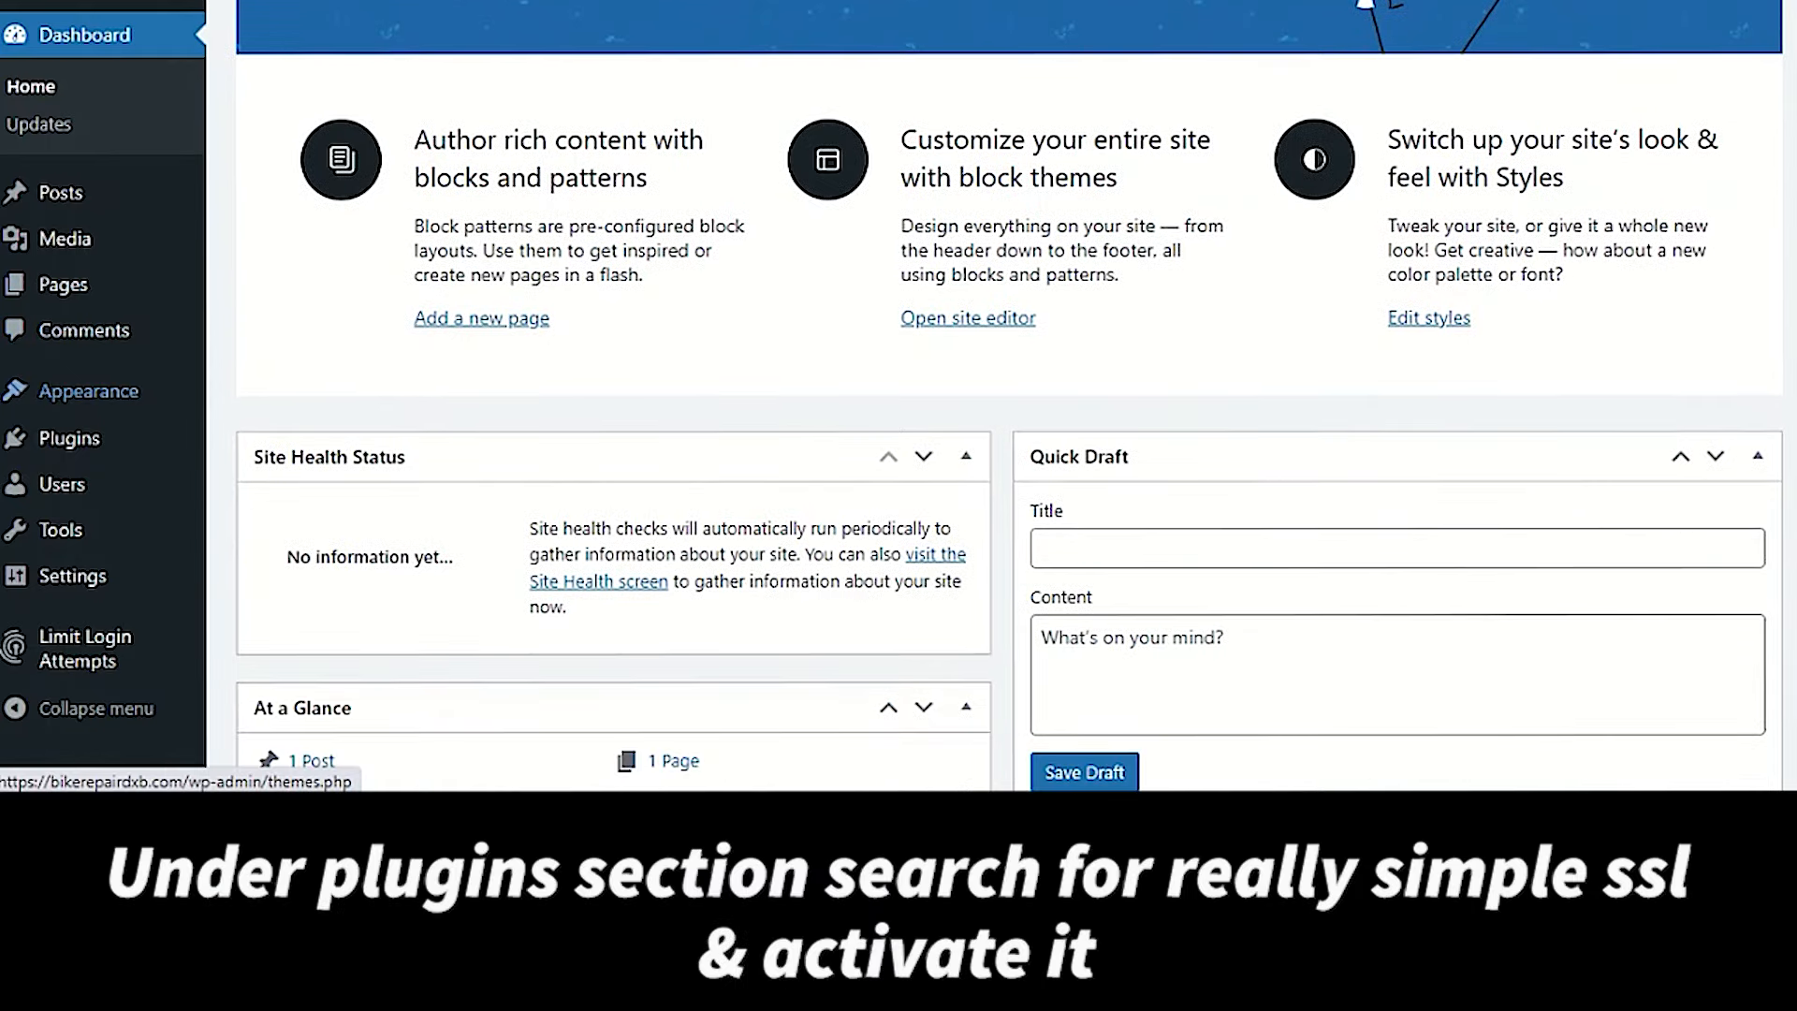
pyautogui.scroll(-3)
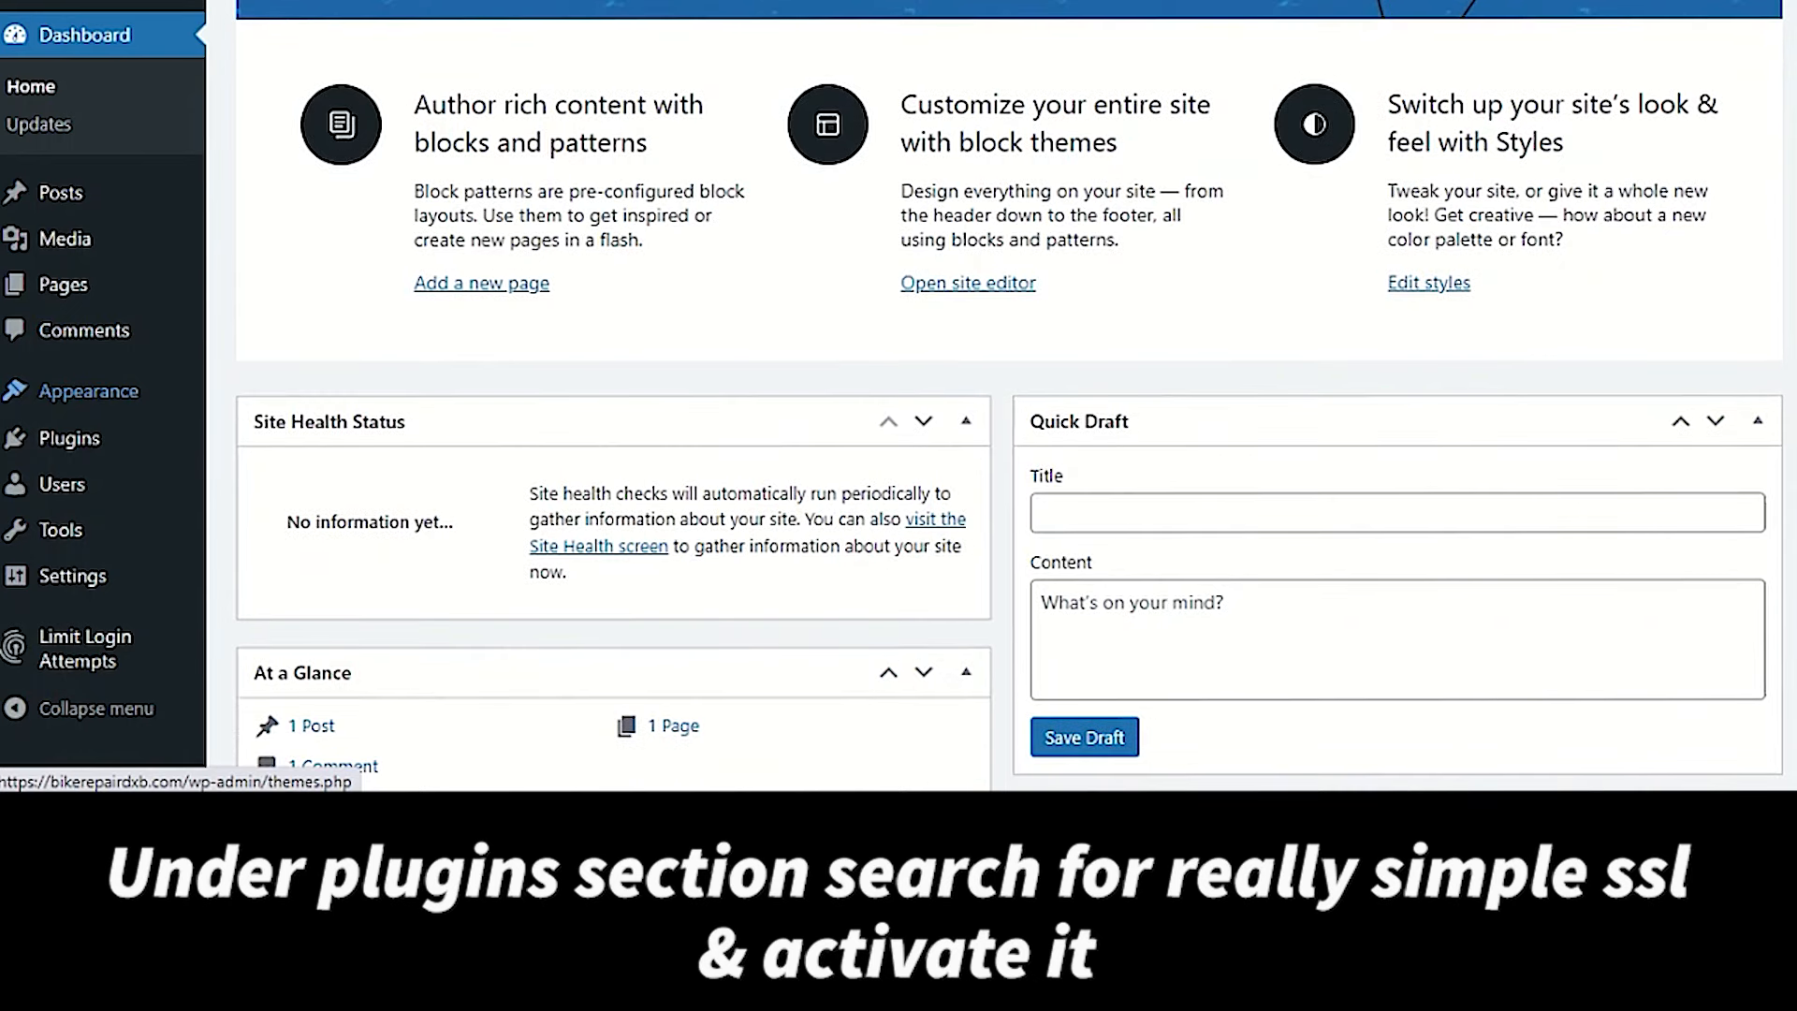
pyautogui.click(69, 437)
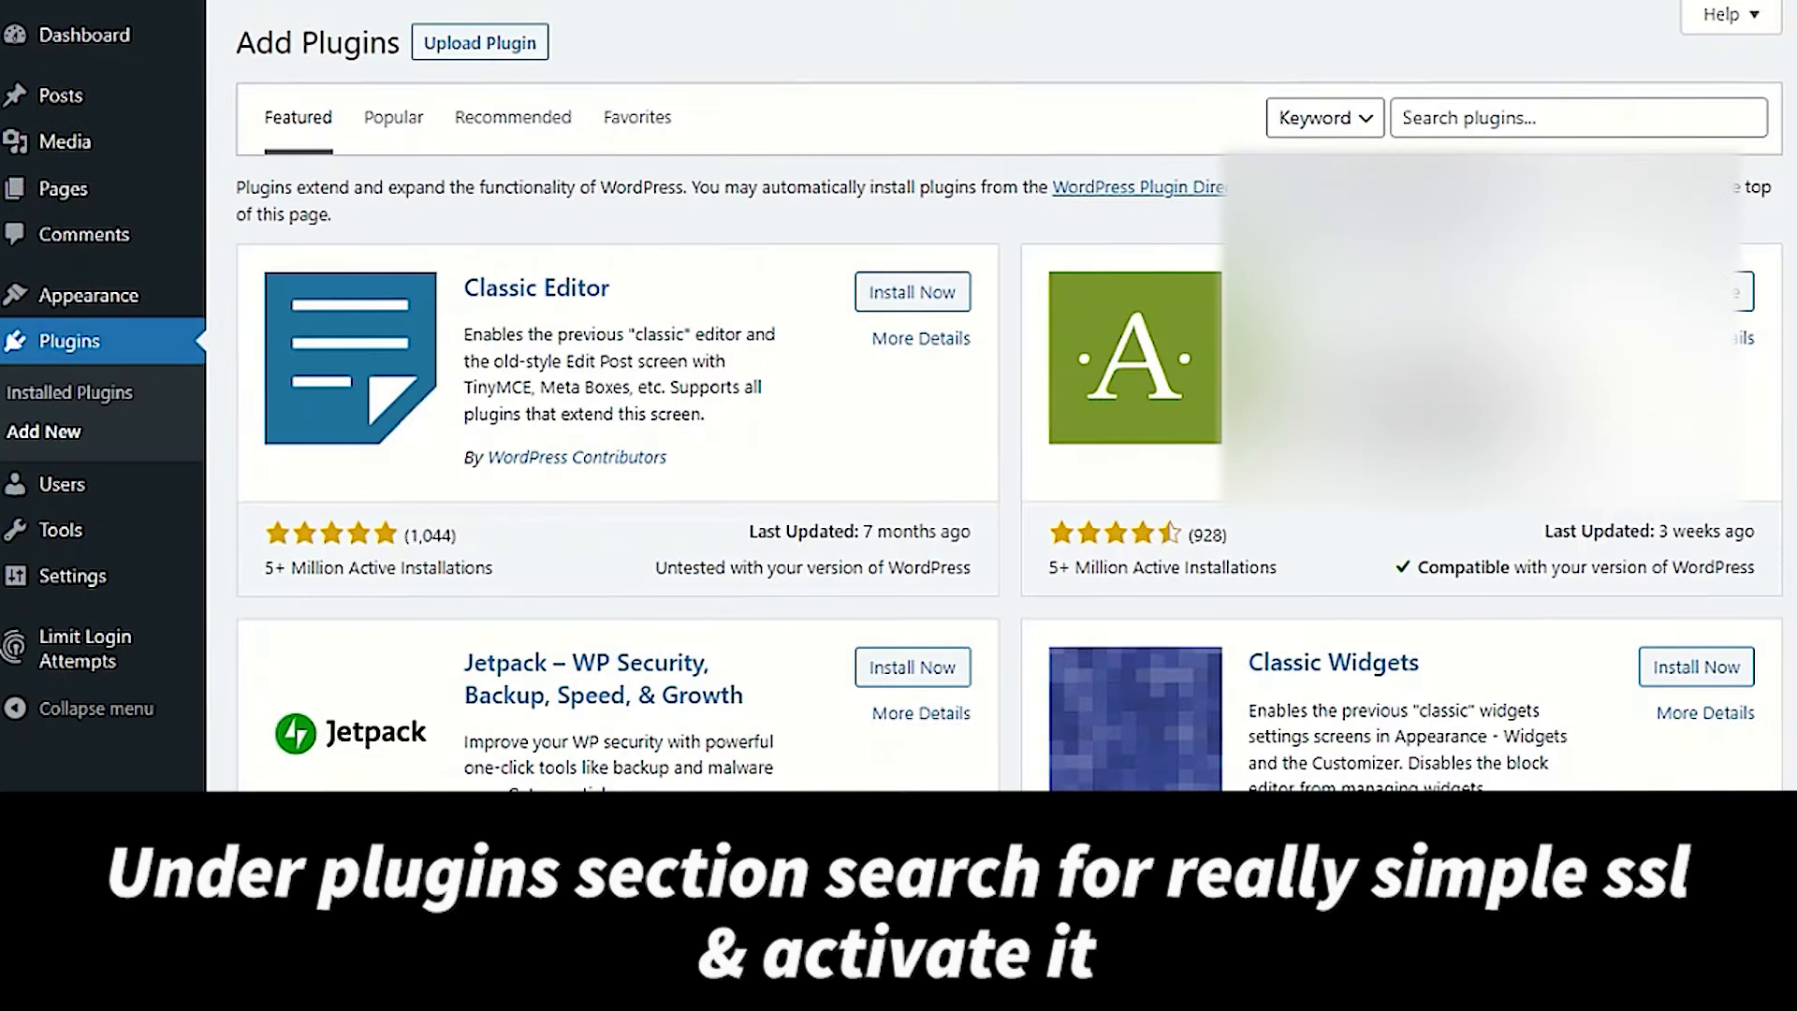
pyautogui.click(1578, 117)
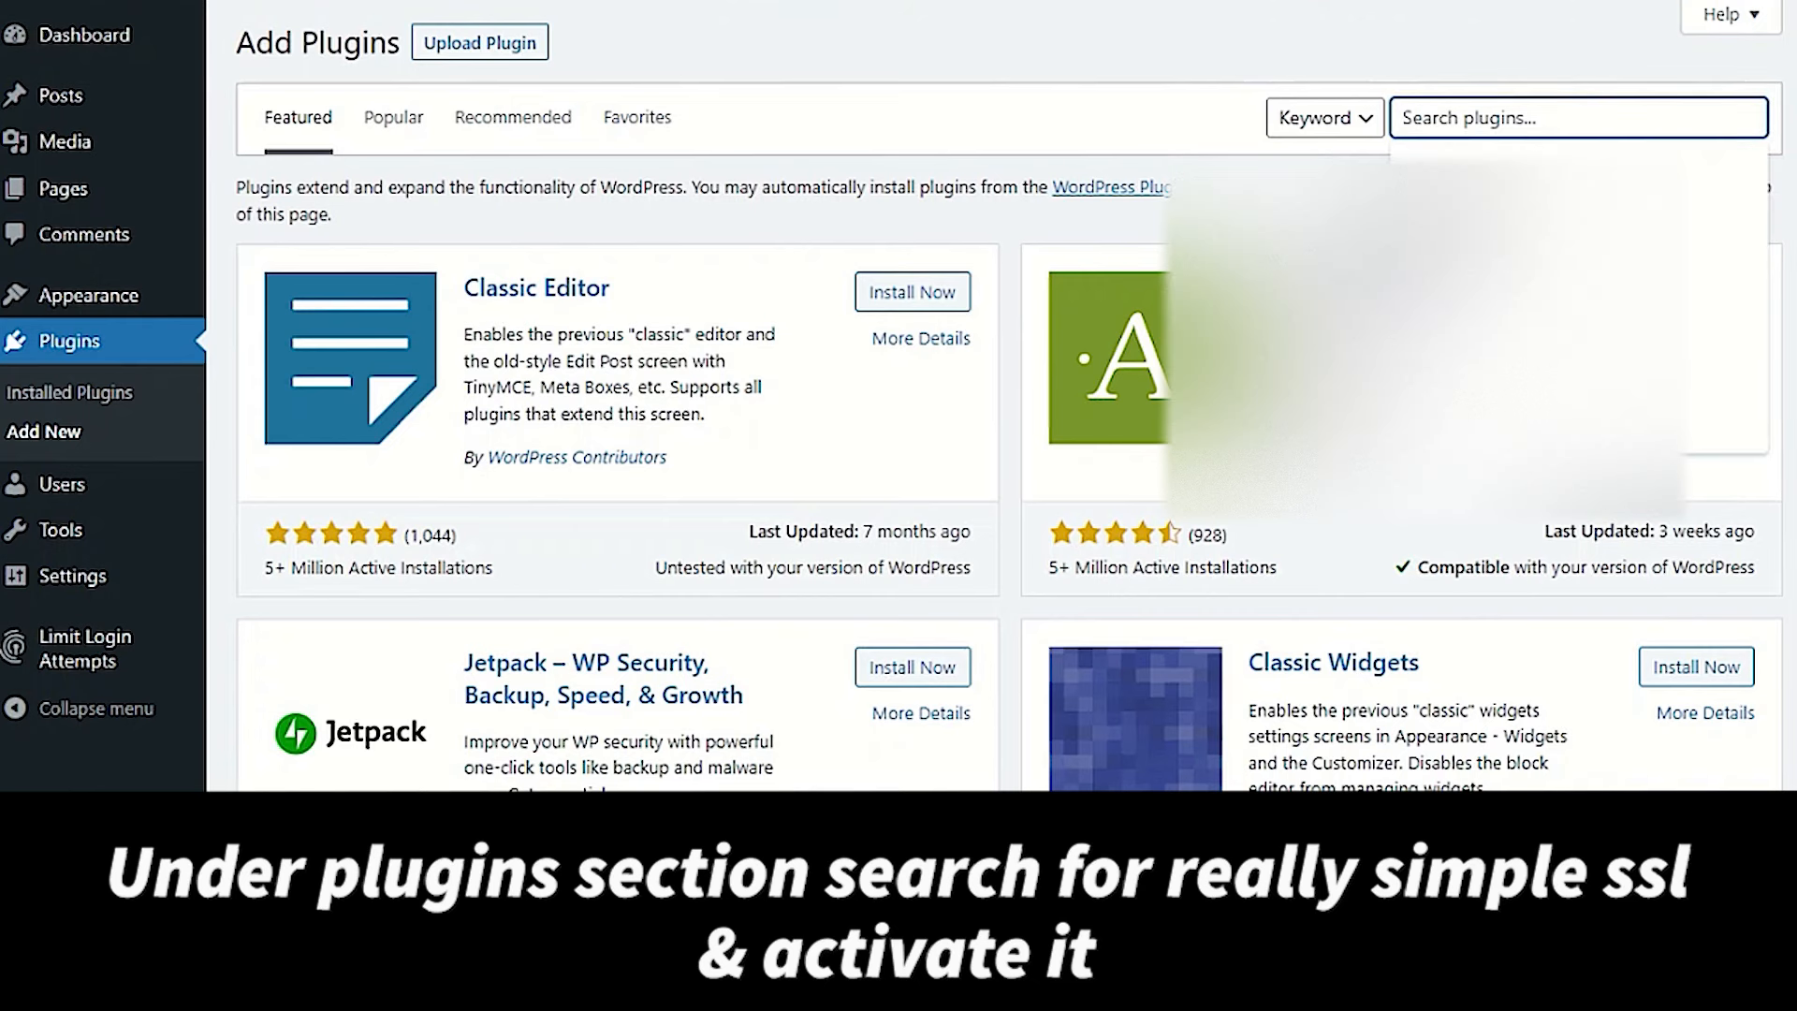
pyautogui.click(1577, 117)
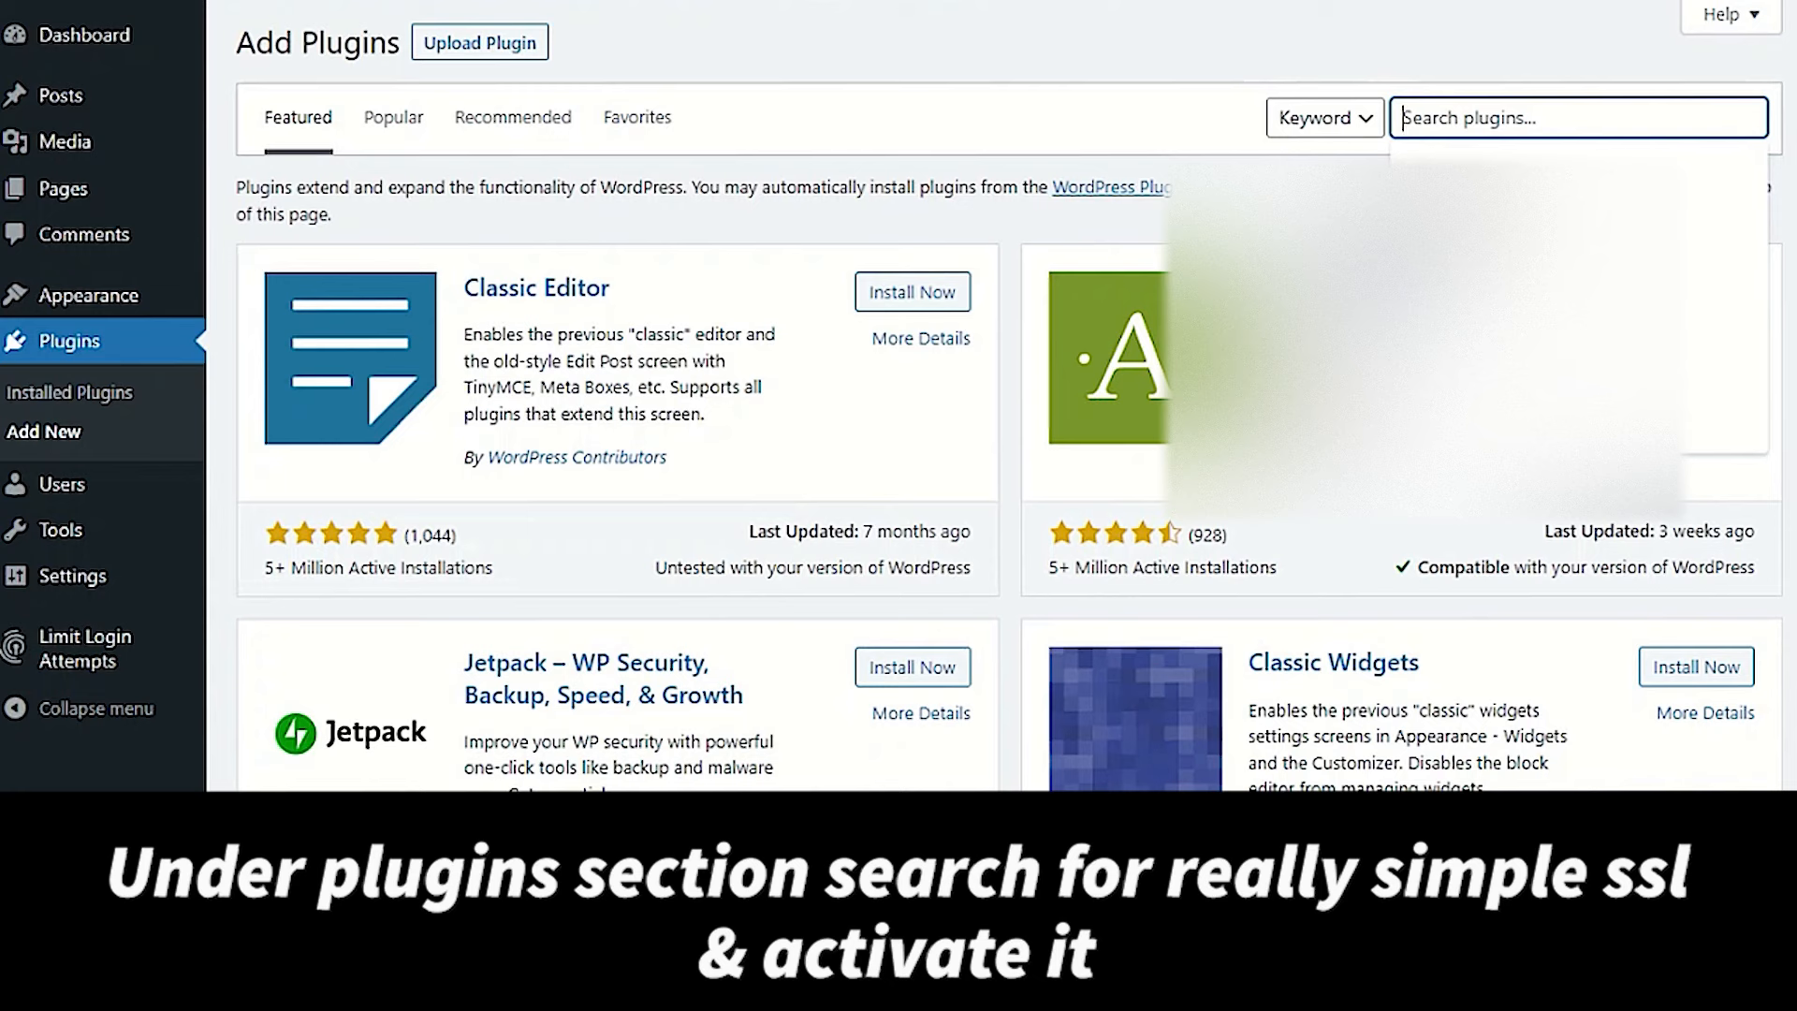
# Search plugins for 'ssl', then install and activate Really Simple SSL.
pyautogui.write('ze')
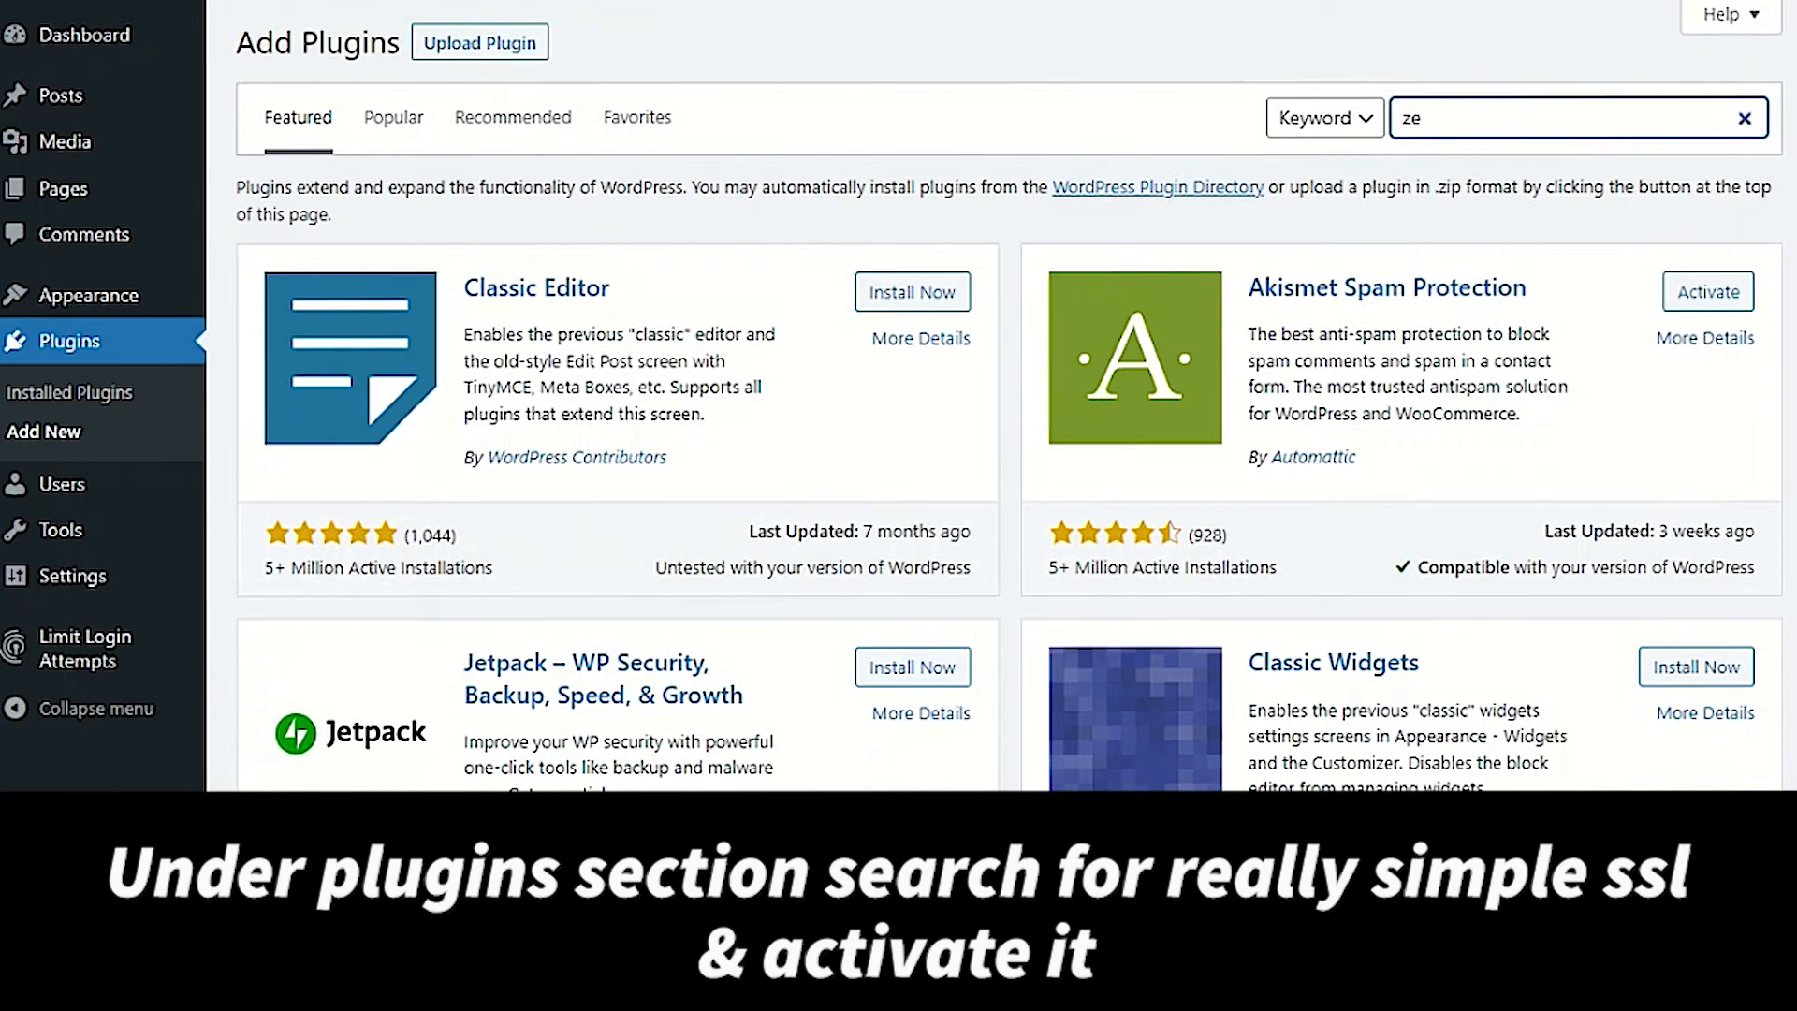
pyautogui.write('ssl')
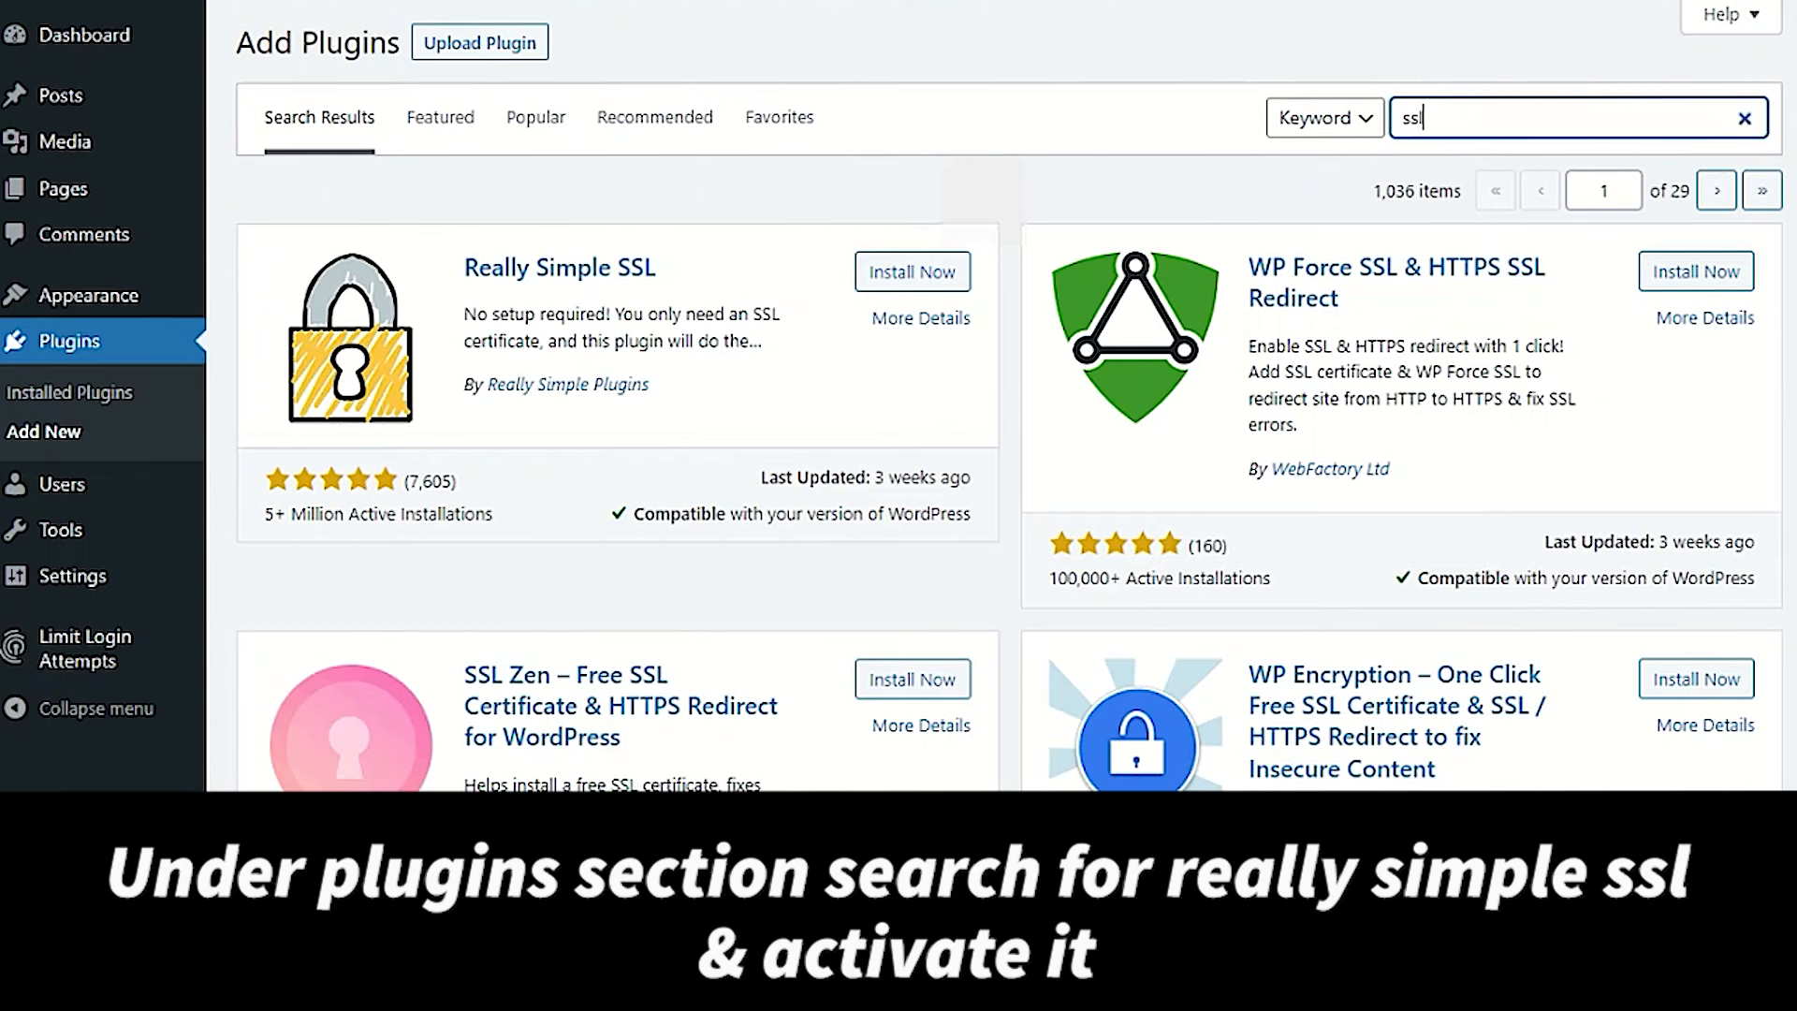
pyautogui.click(913, 271)
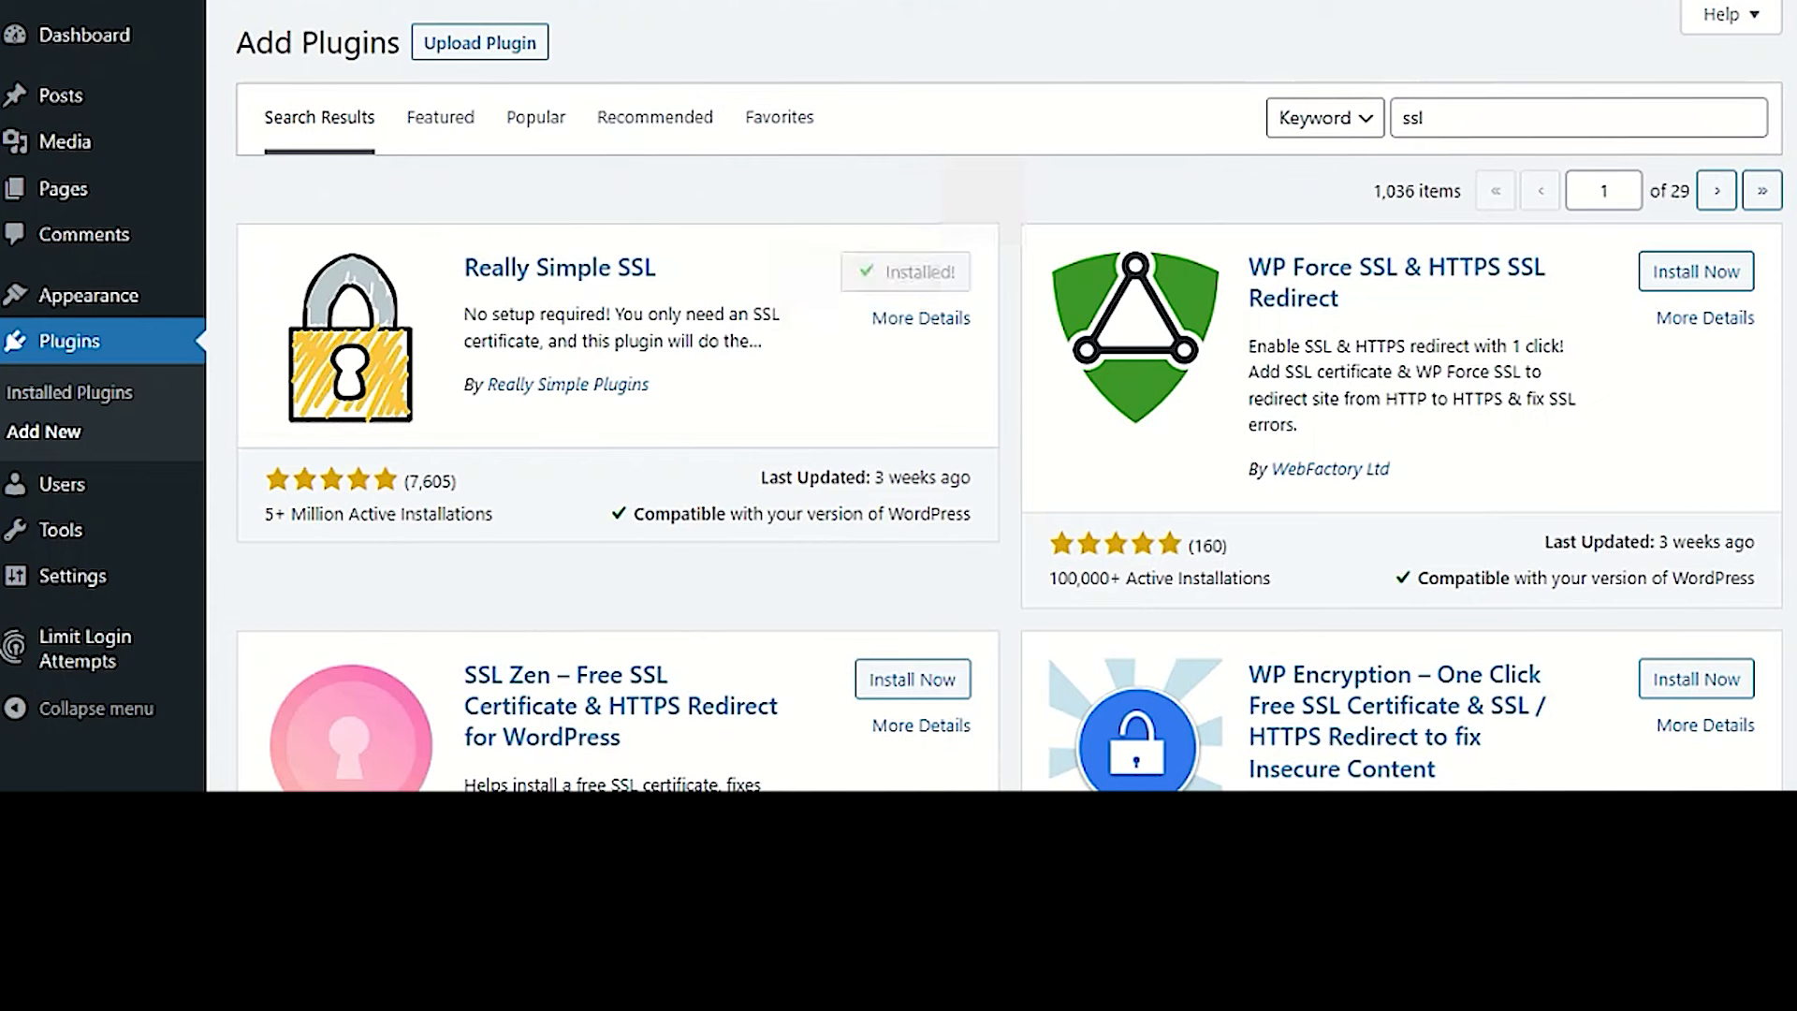
pyautogui.click(904, 271)
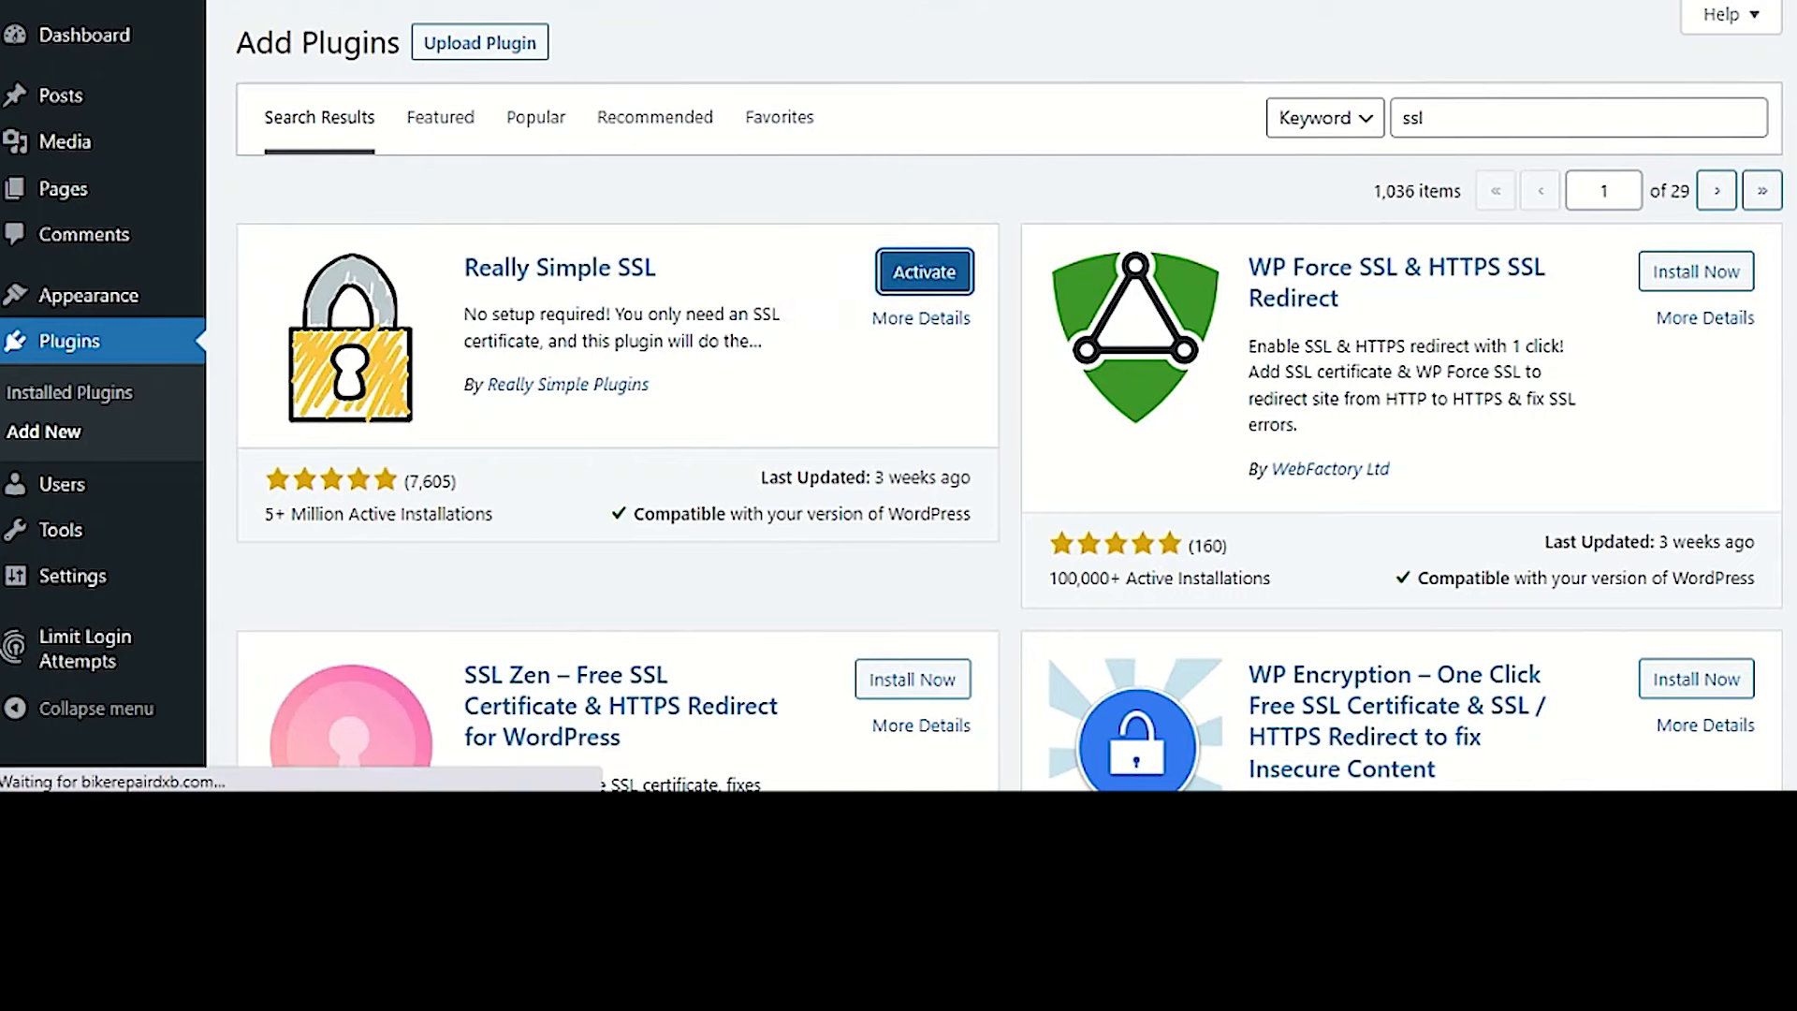
# Activate SSL via the Really Simple SSL notice and view the live Bike Repair Dubai homepage.
pyautogui.click(922, 272)
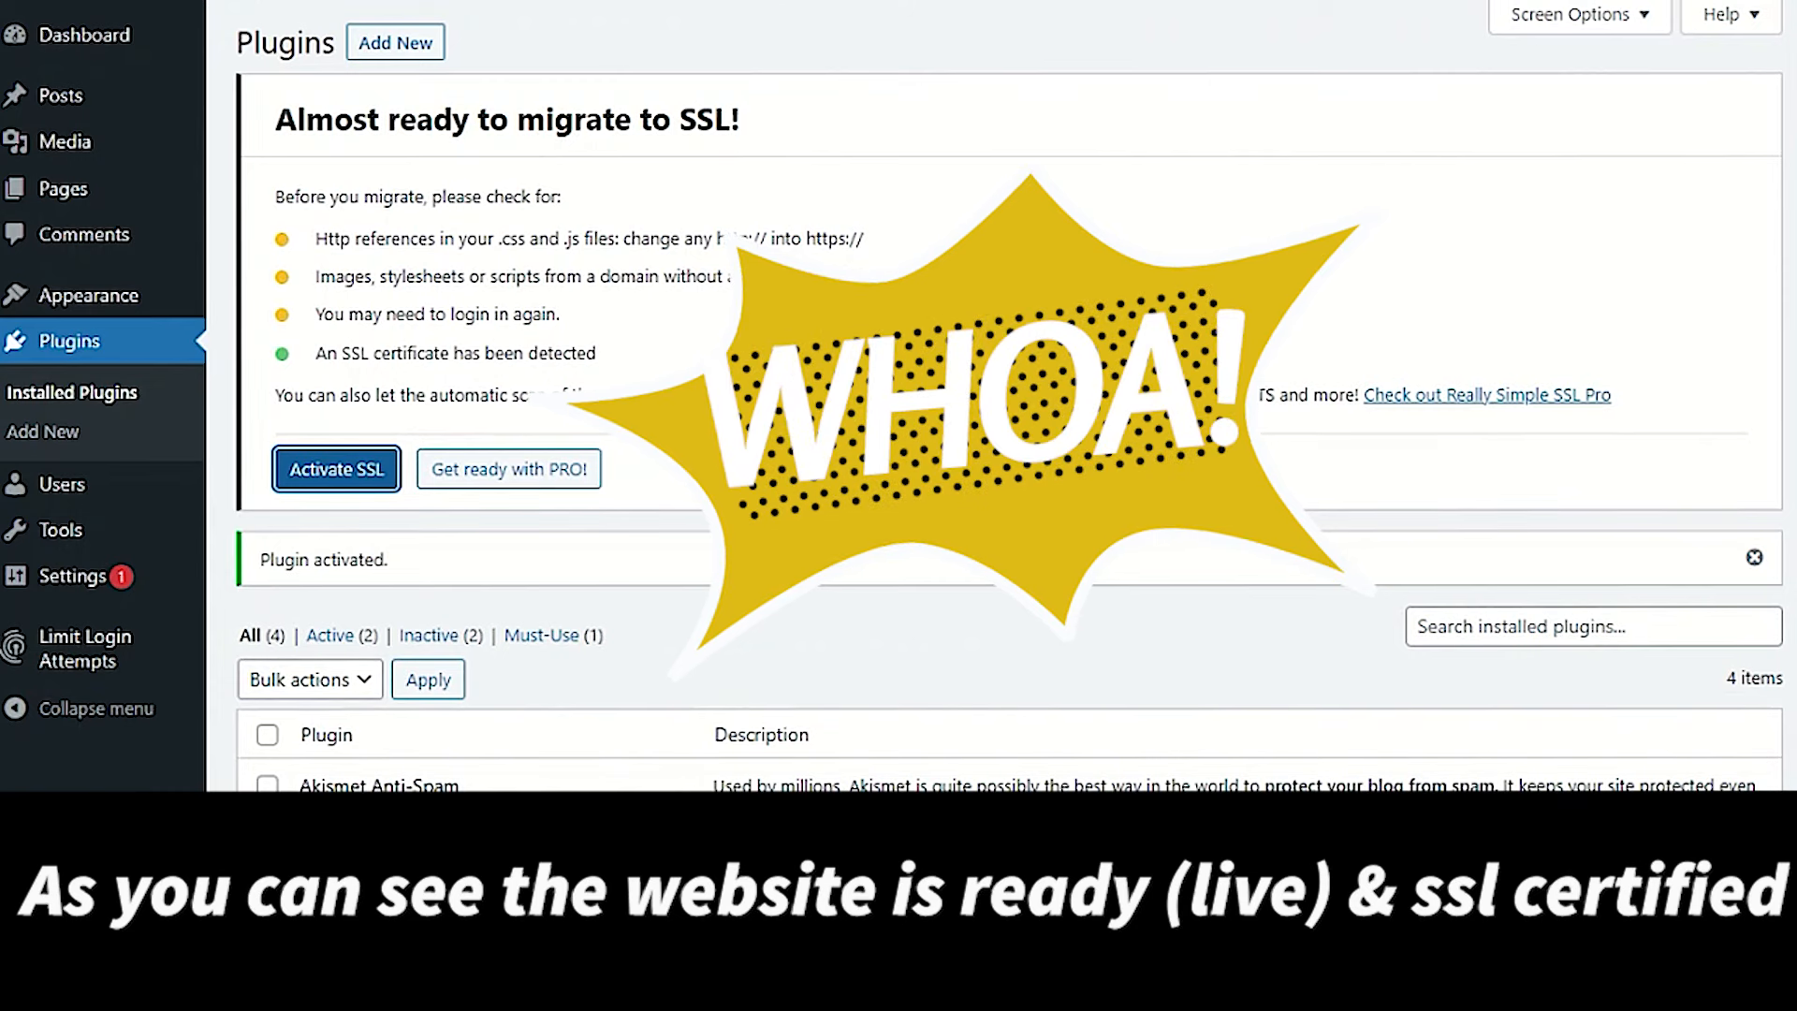
pyautogui.click(336, 469)
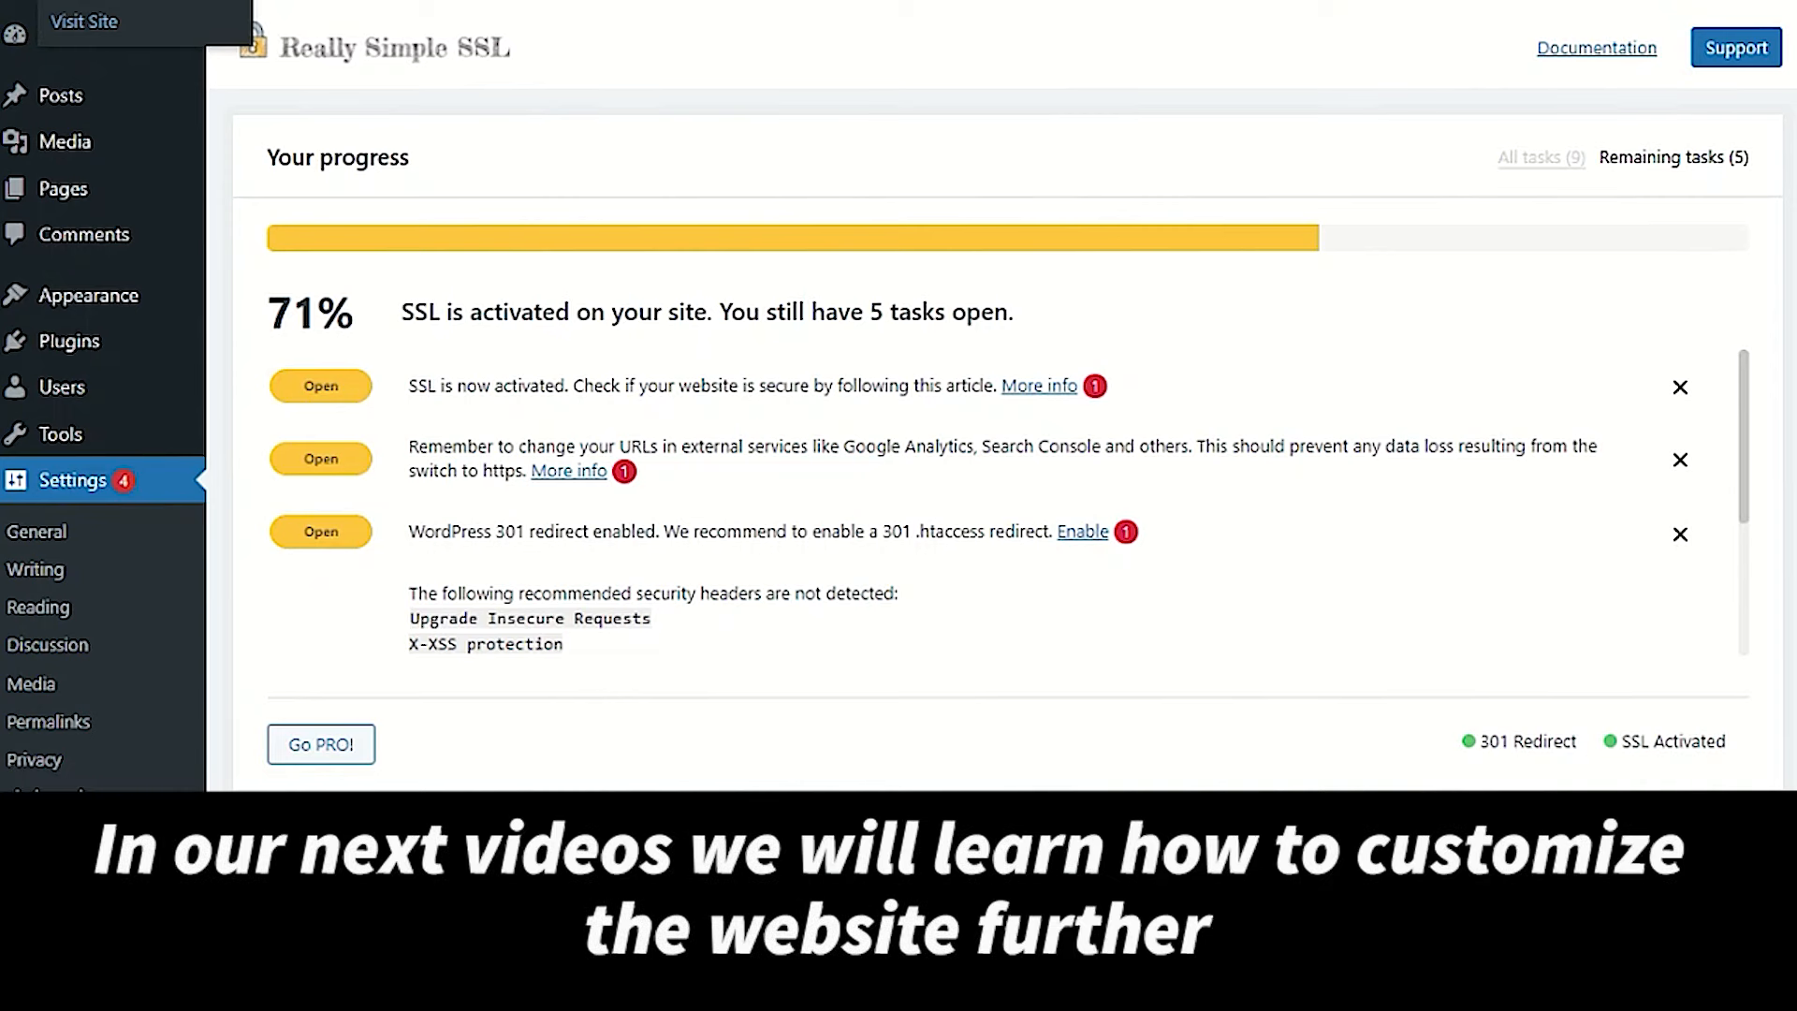
pyautogui.click(82, 20)
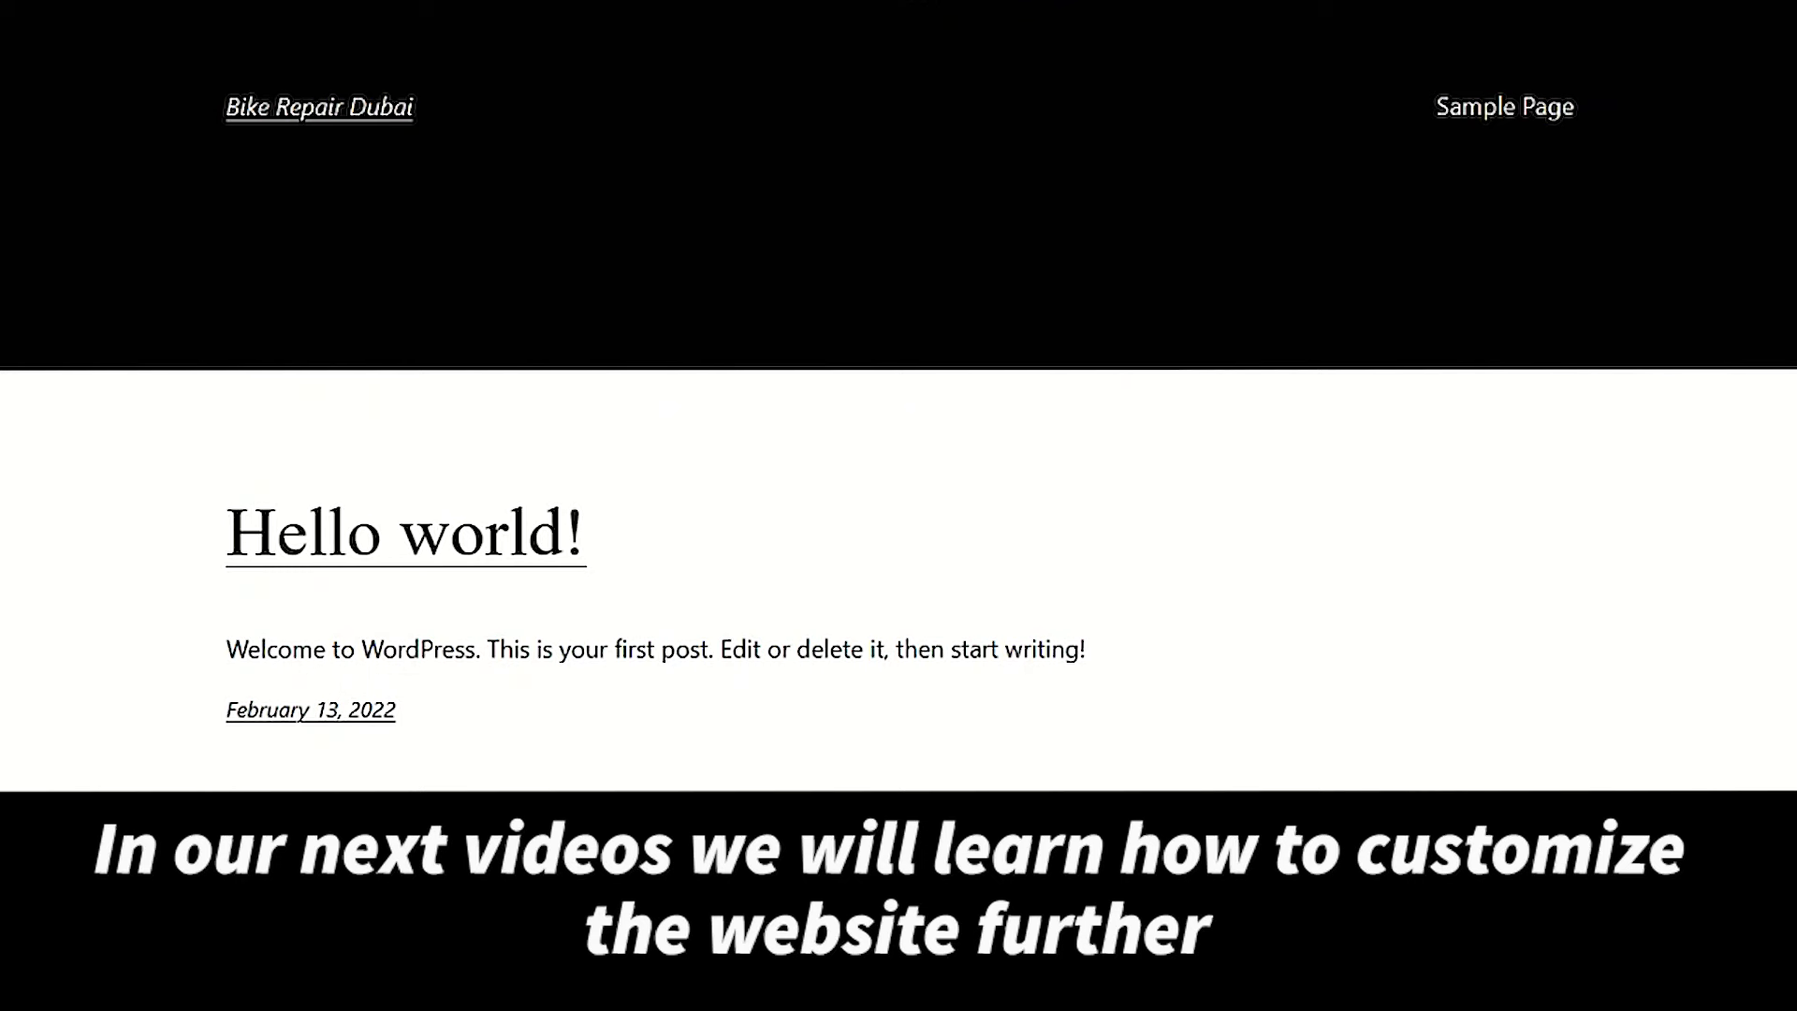